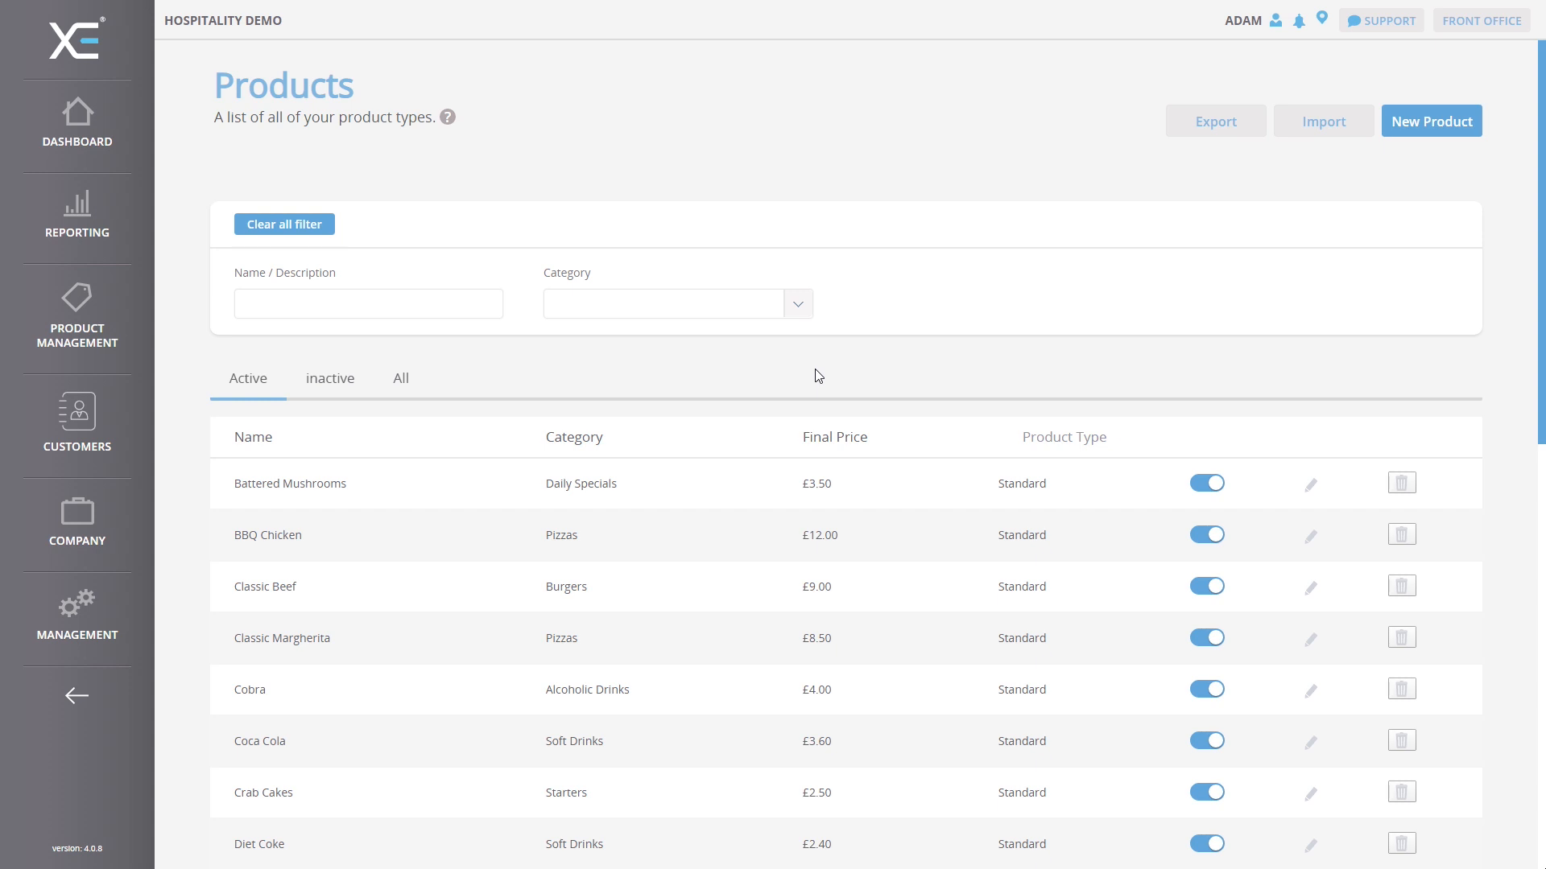
pyautogui.moveTo(108, 533)
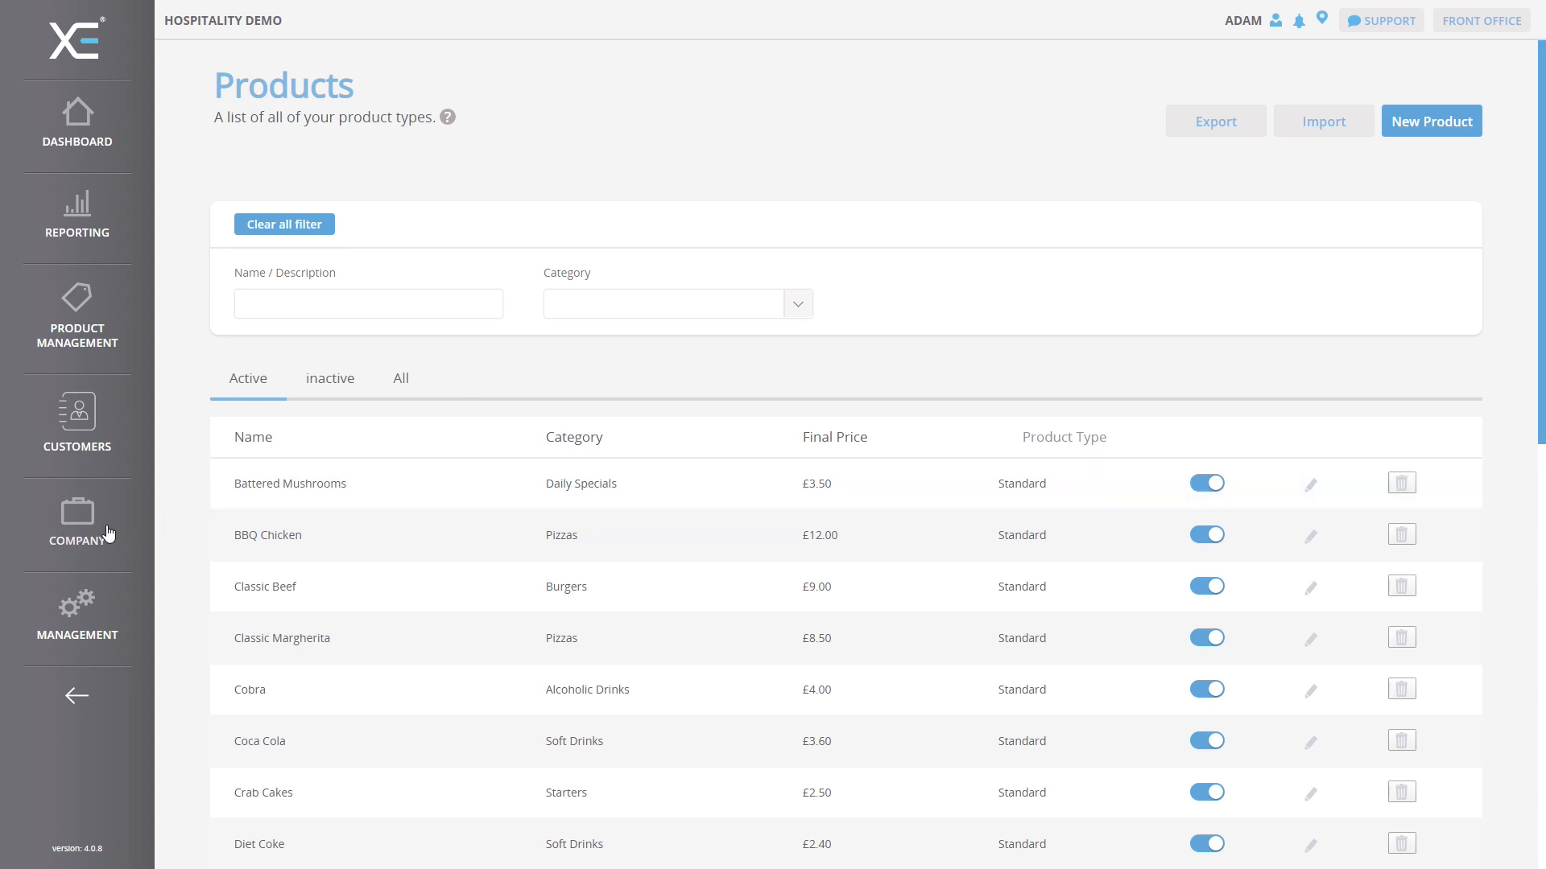
# - Show the Locations list under Company, listing London and New York
pyautogui.click(76, 525)
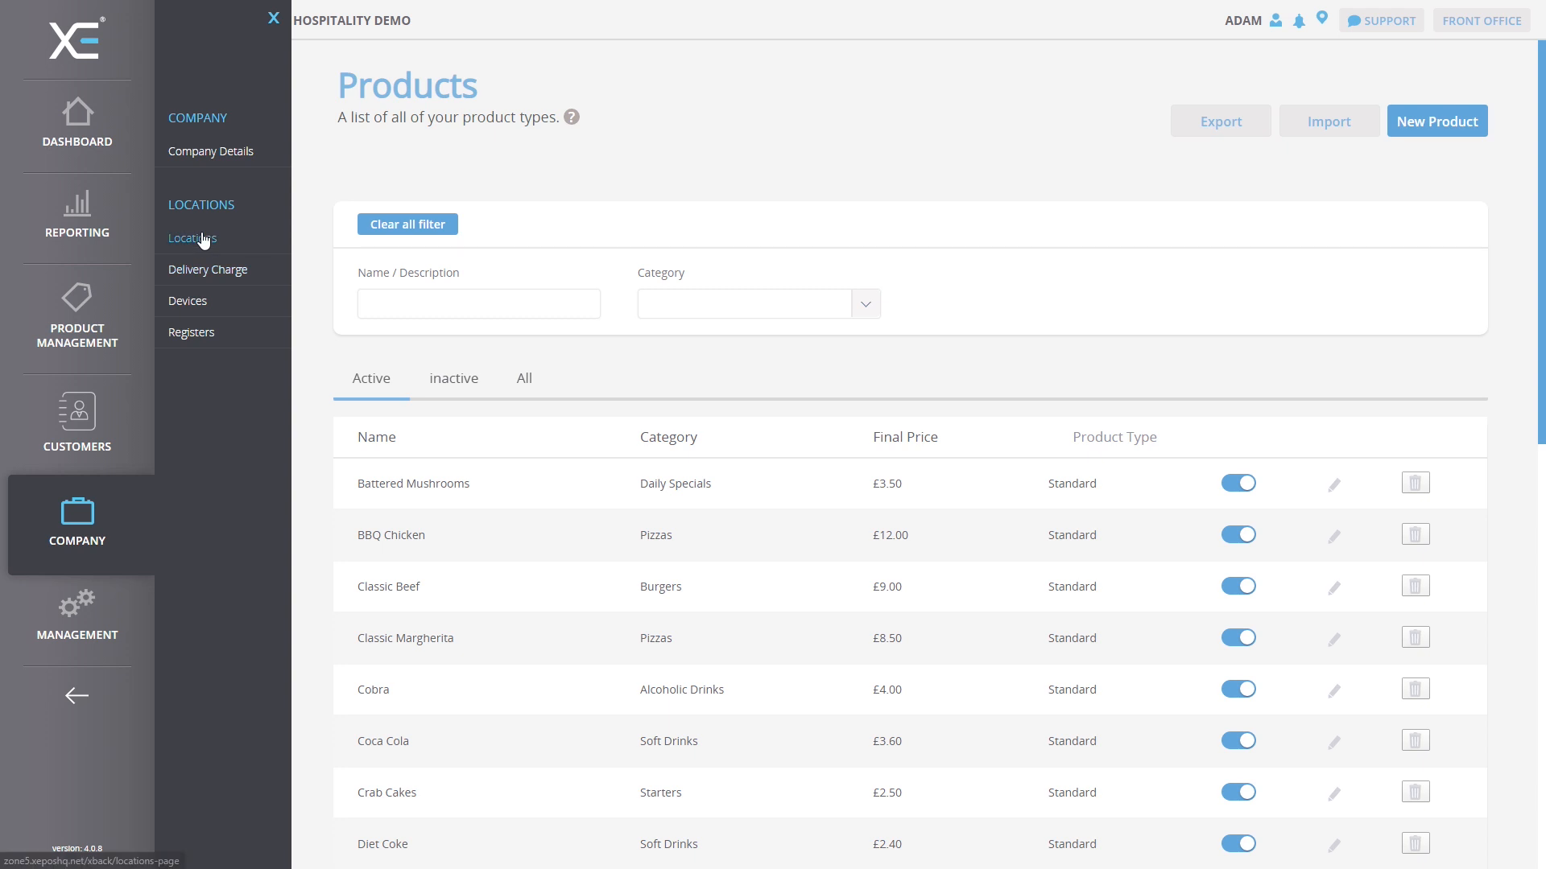
pyautogui.click(192, 238)
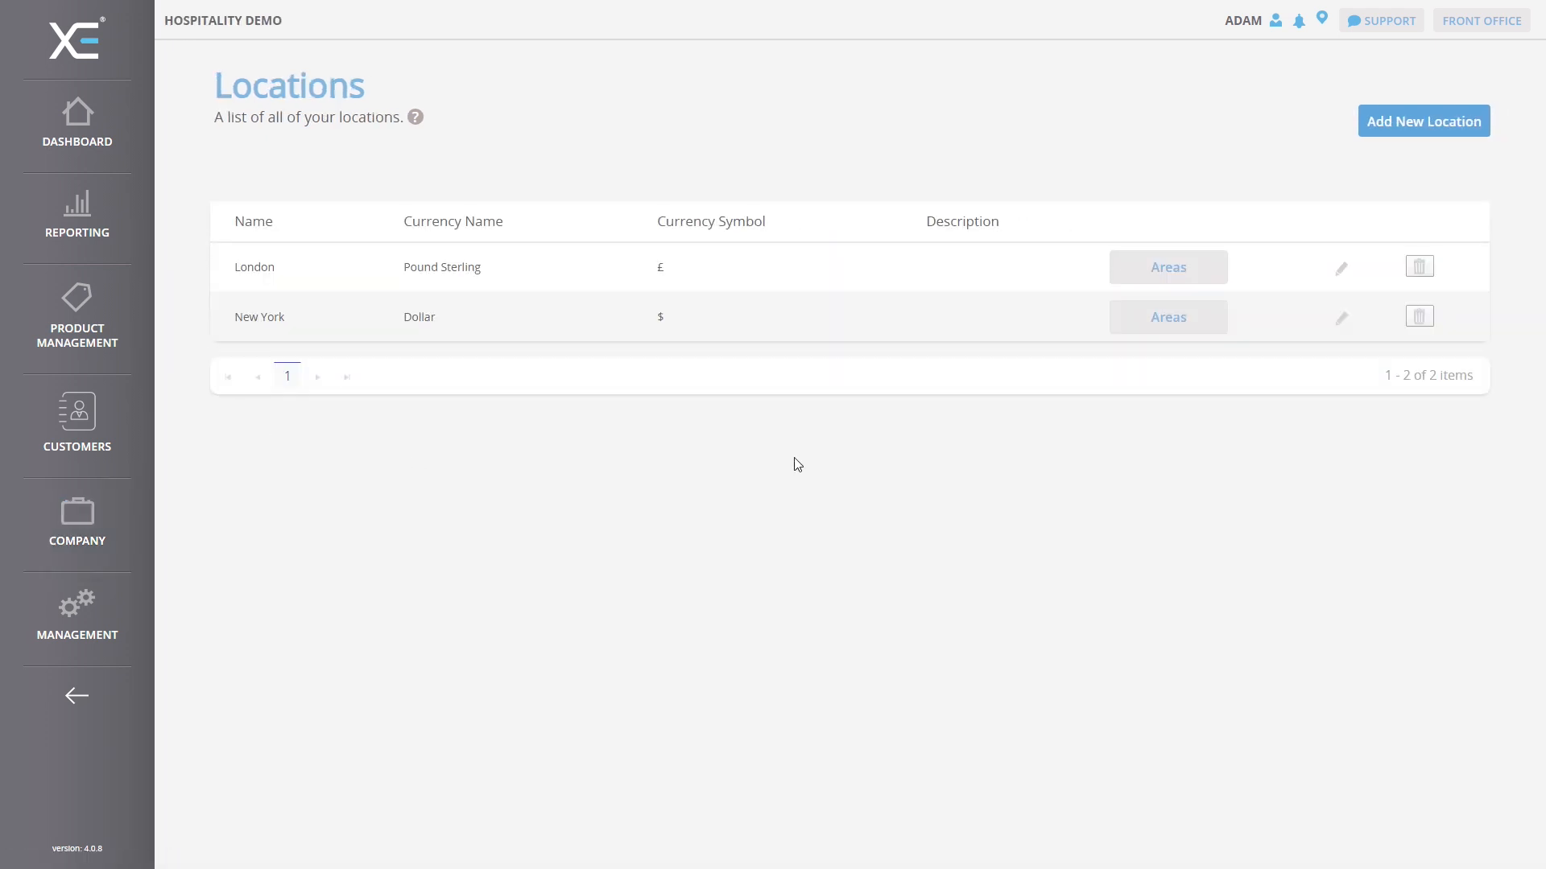
pyautogui.moveTo(1030, 423)
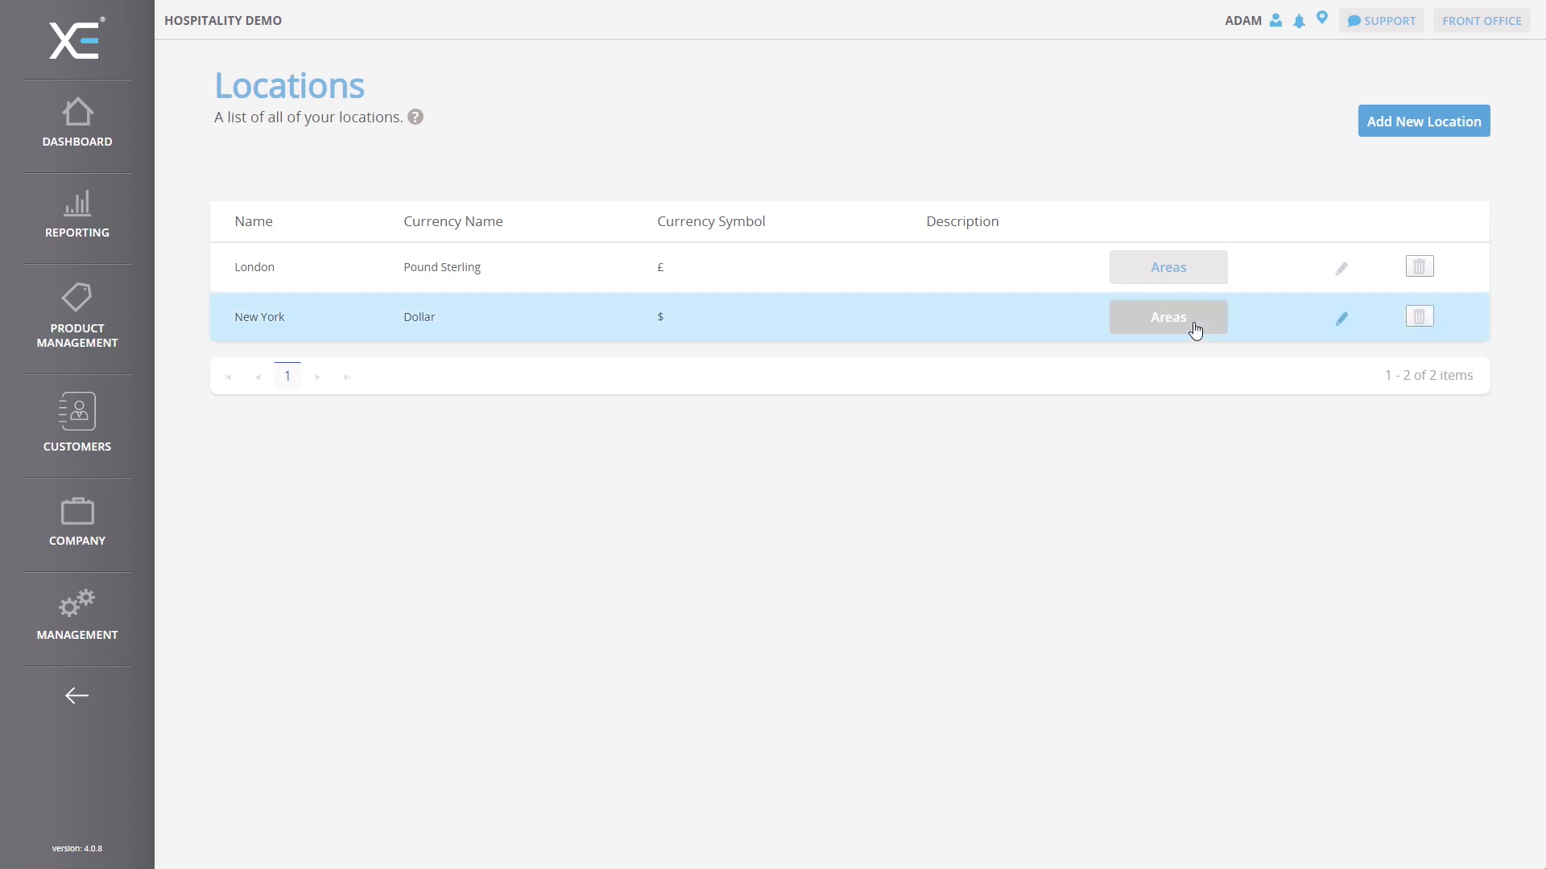
# - Show the New York Areas plan with table 1 in the Main Area
pyautogui.click(1168, 317)
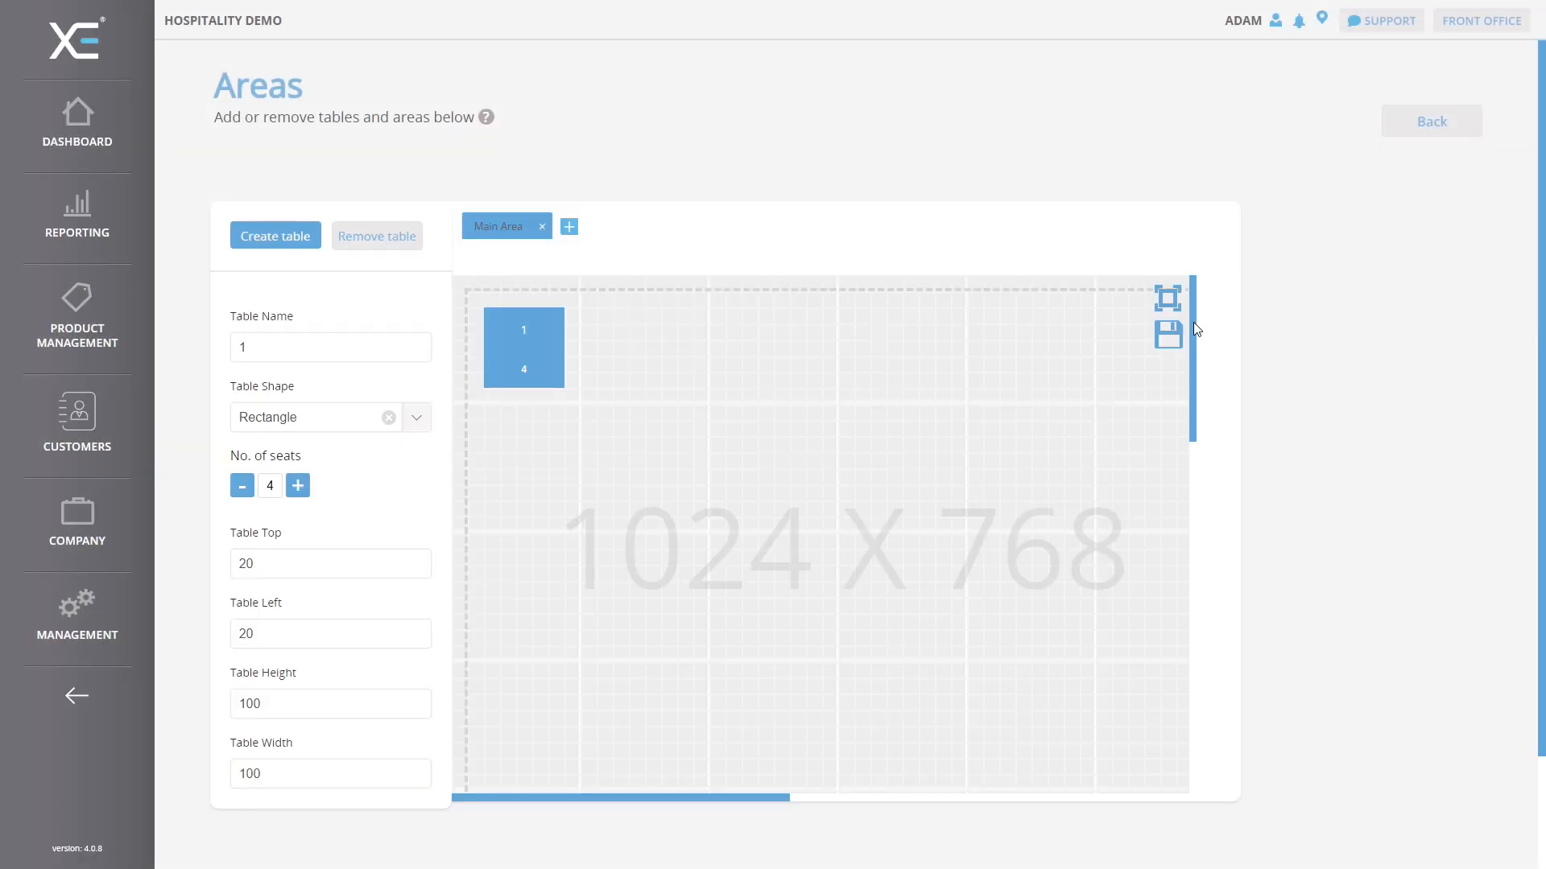
pyautogui.moveTo(1204, 349)
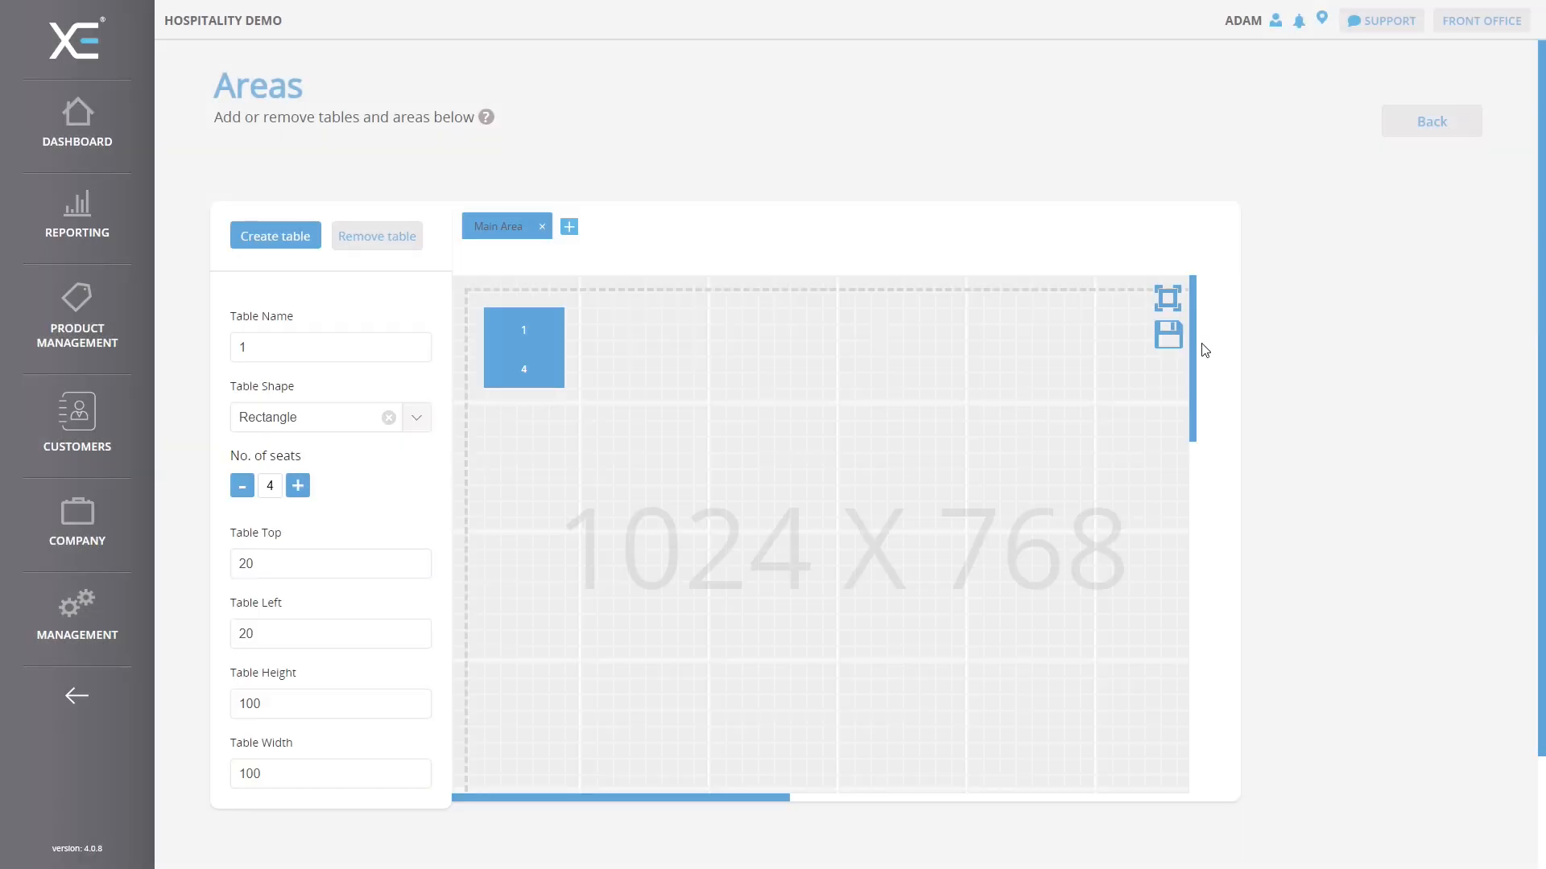
pyautogui.moveTo(1214, 393)
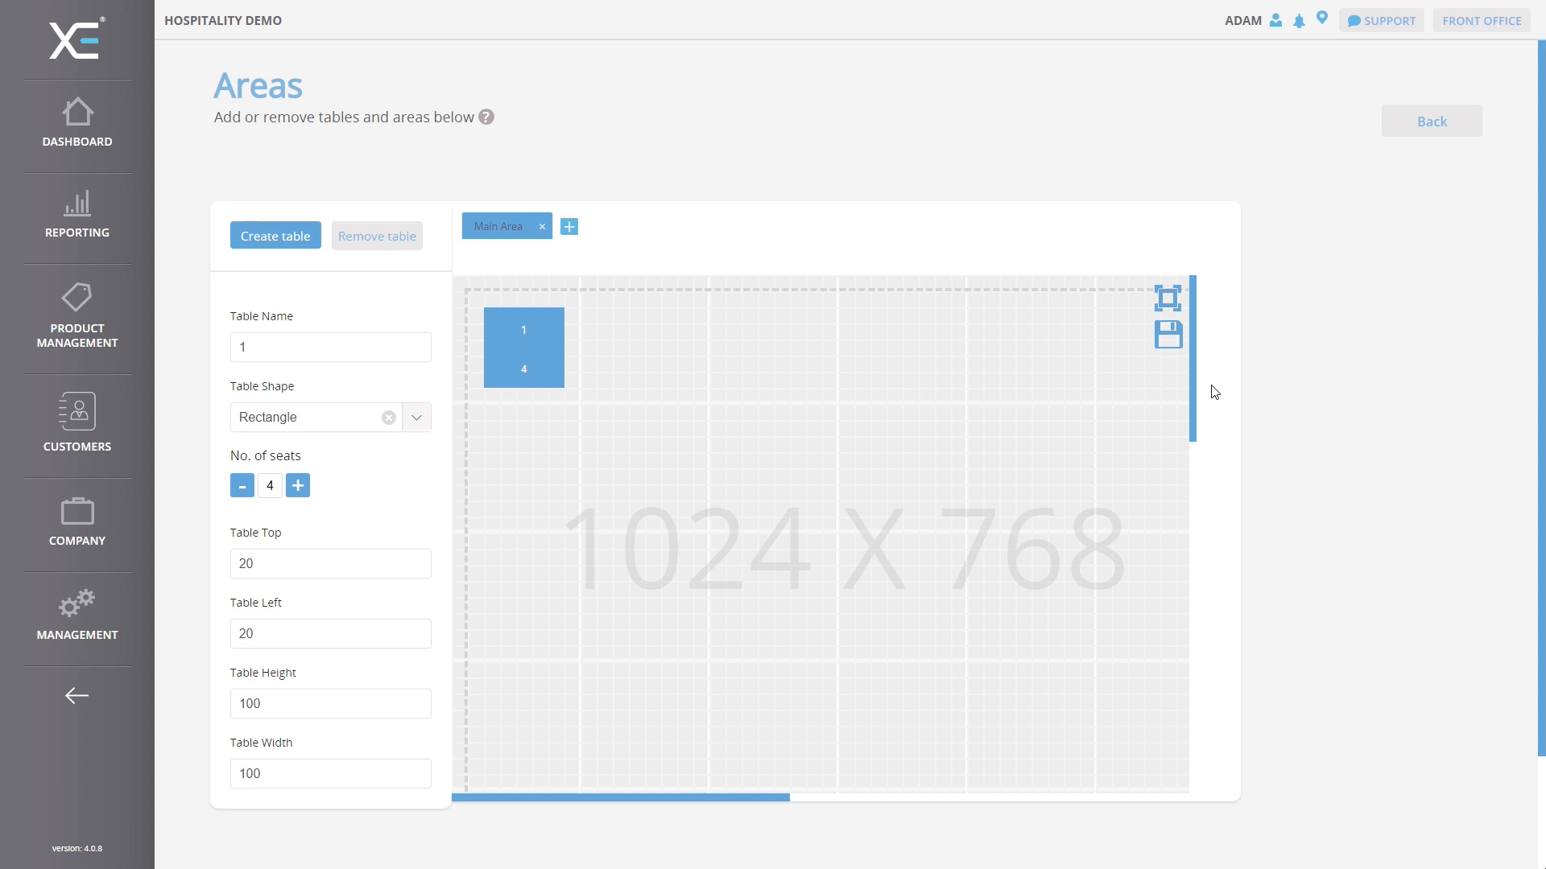
pyautogui.moveTo(353, 205)
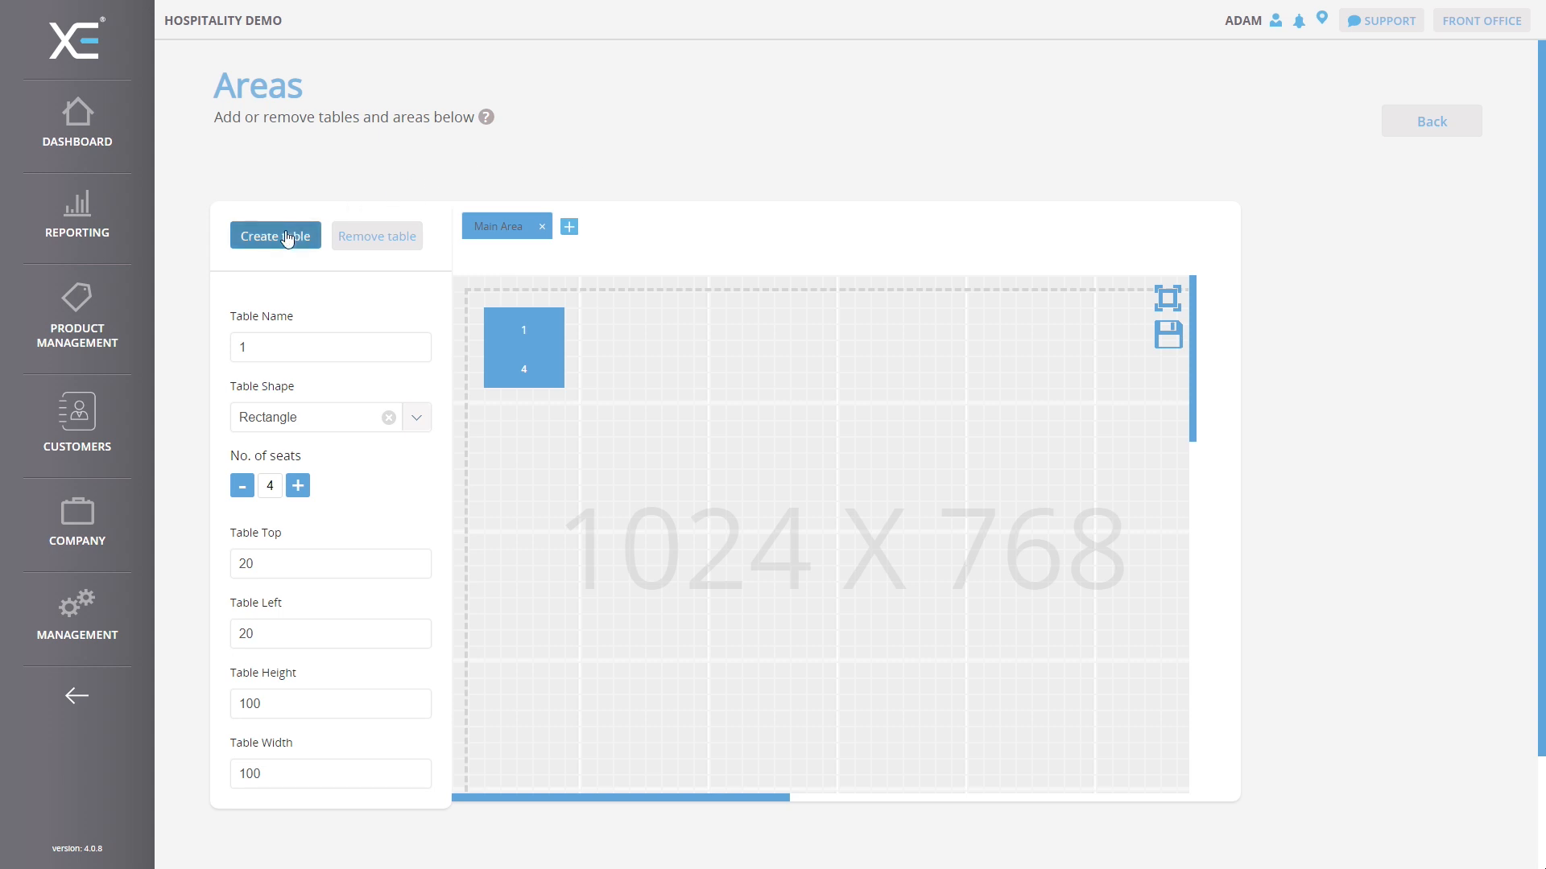
# - Start an Add Table form and name the new table 2
pyautogui.click(275, 235)
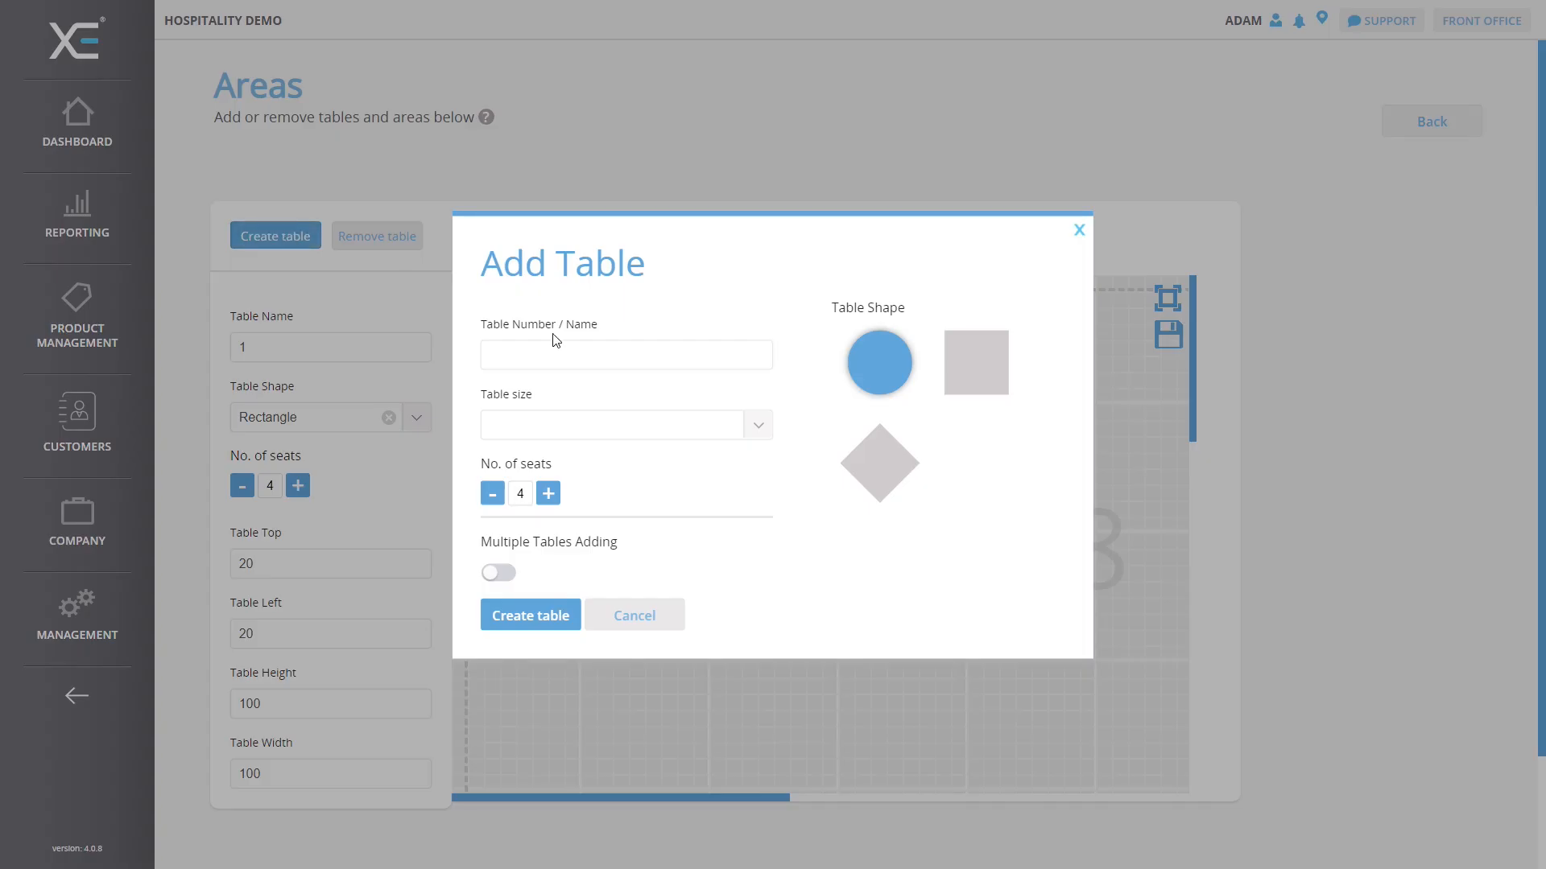
pyautogui.click(626, 354)
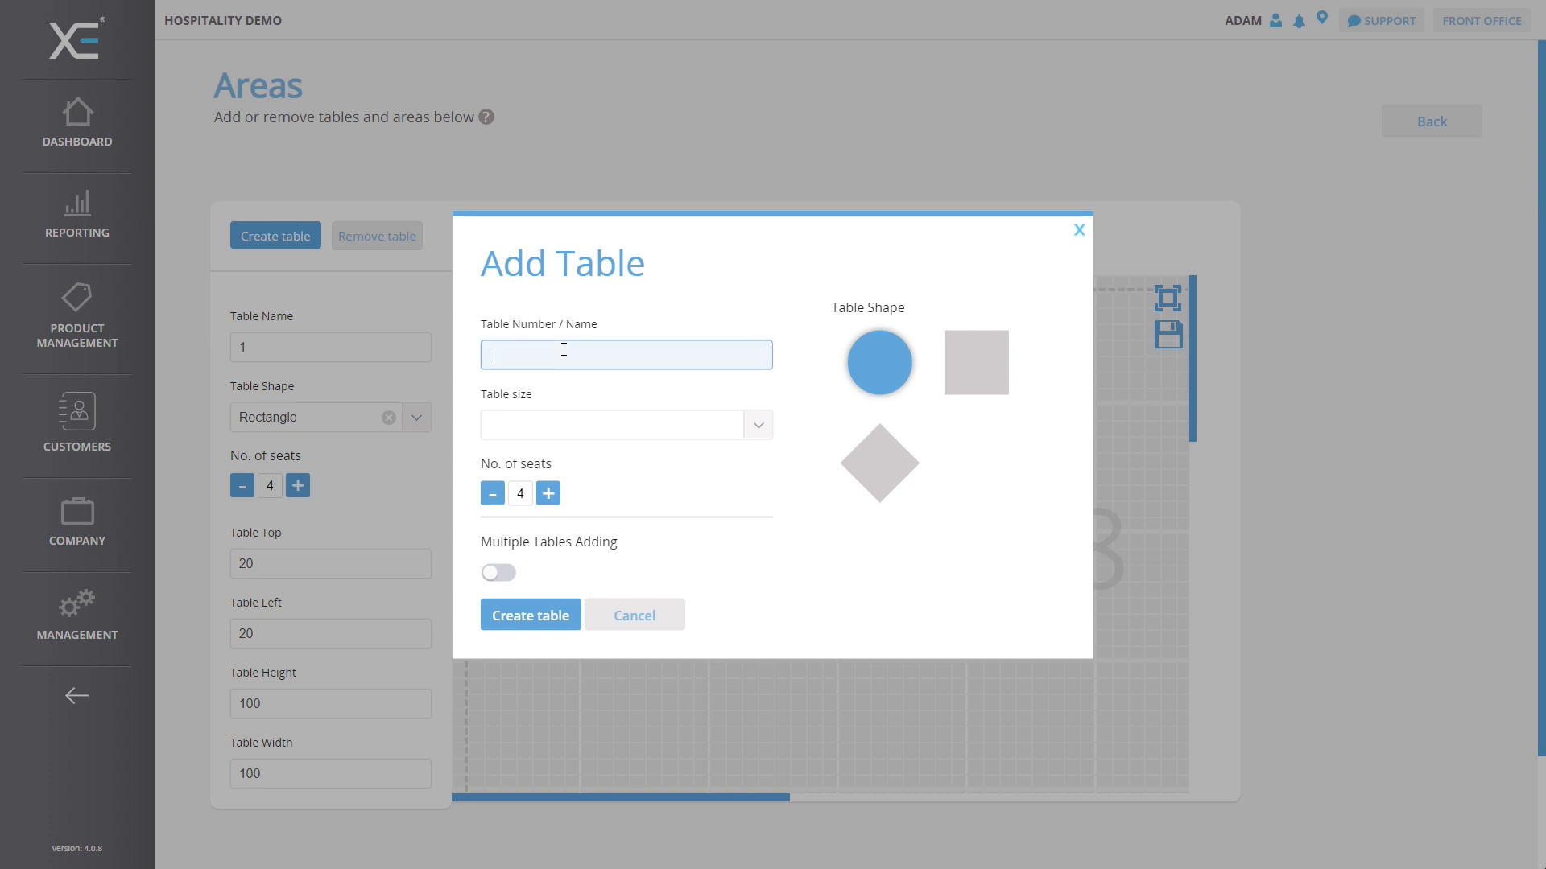
pyautogui.moveTo(580, 388)
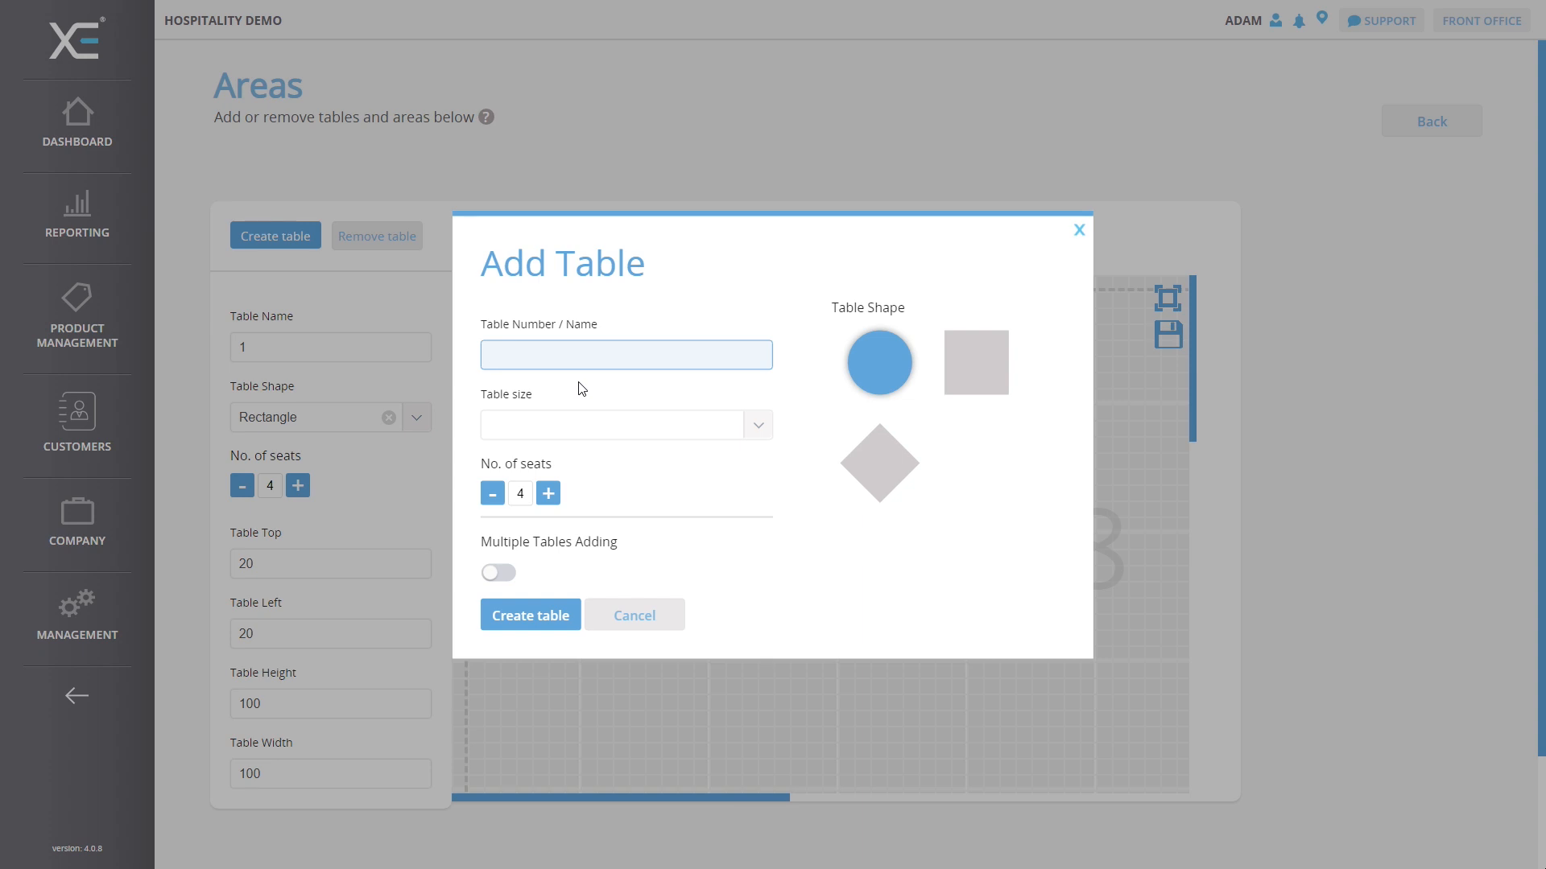
pyautogui.click(626, 354)
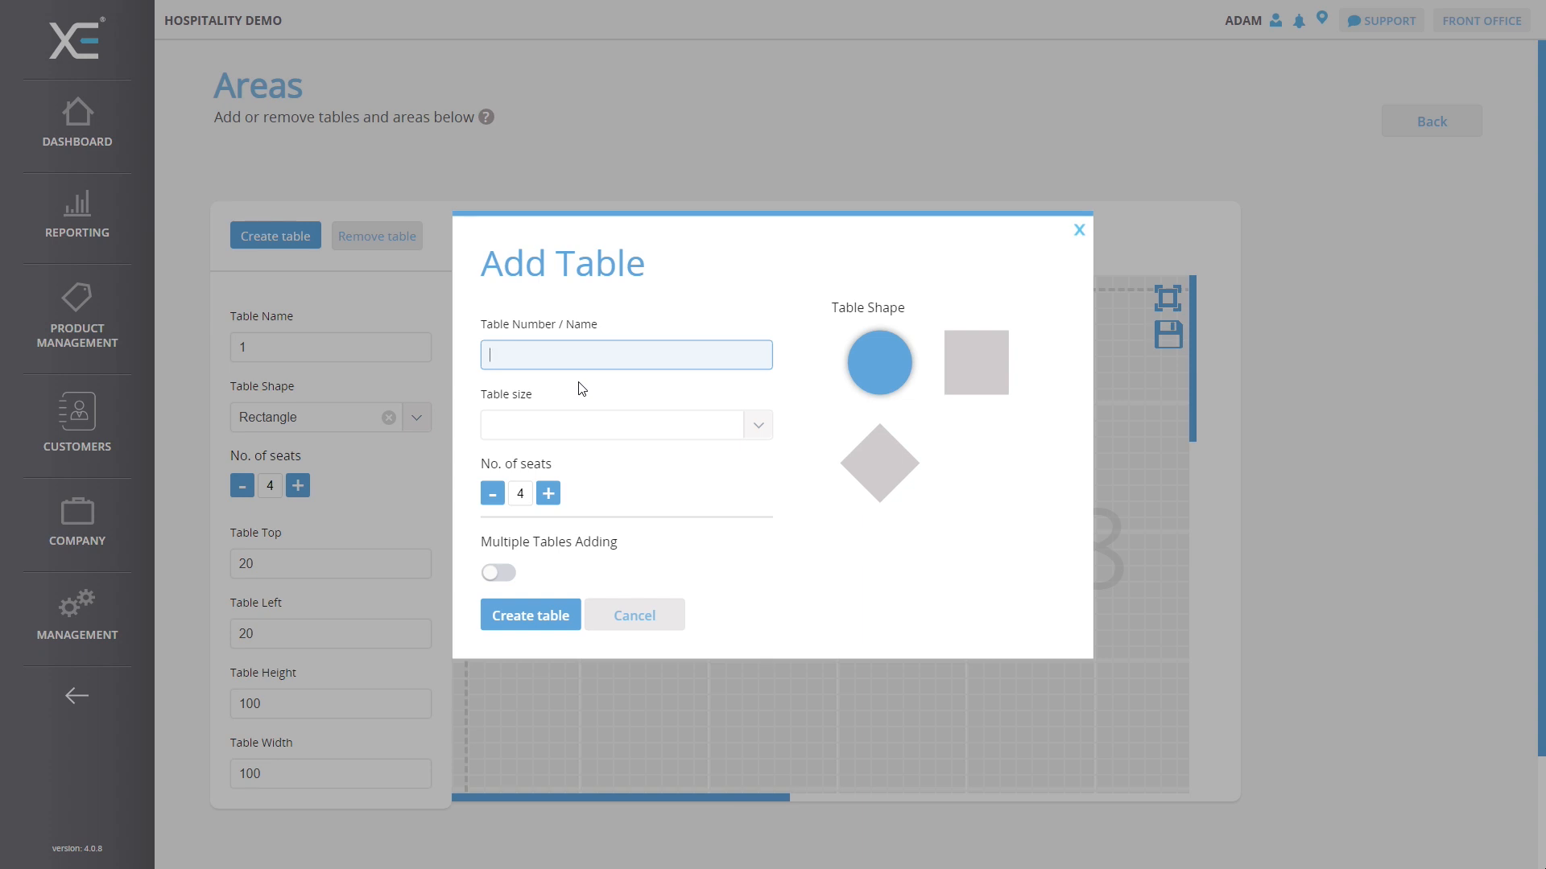
pyautogui.write('2')
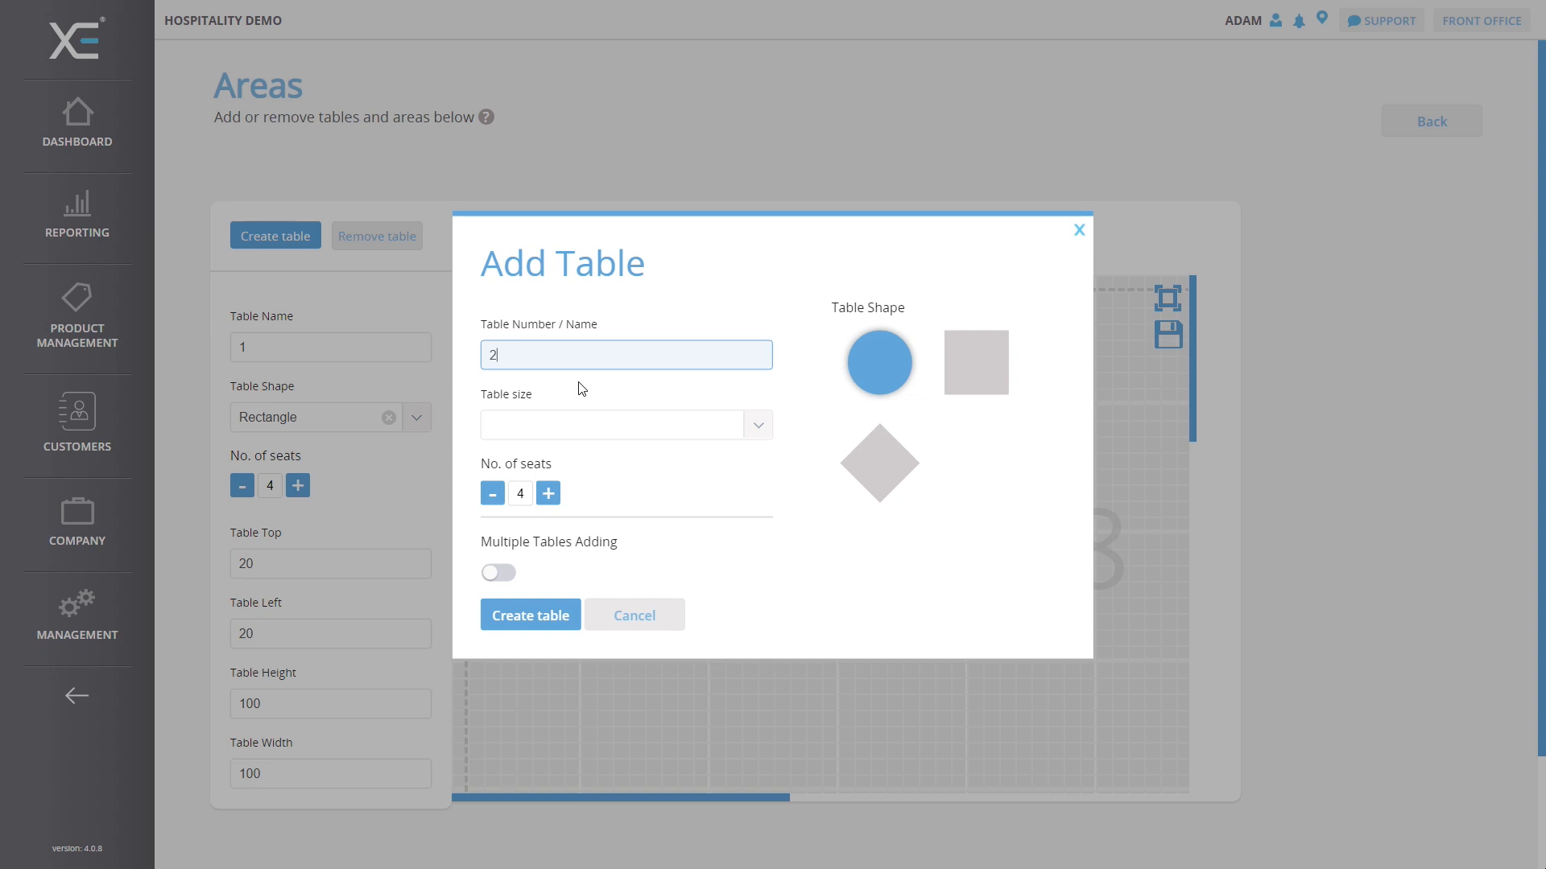
pyautogui.moveTo(712, 385)
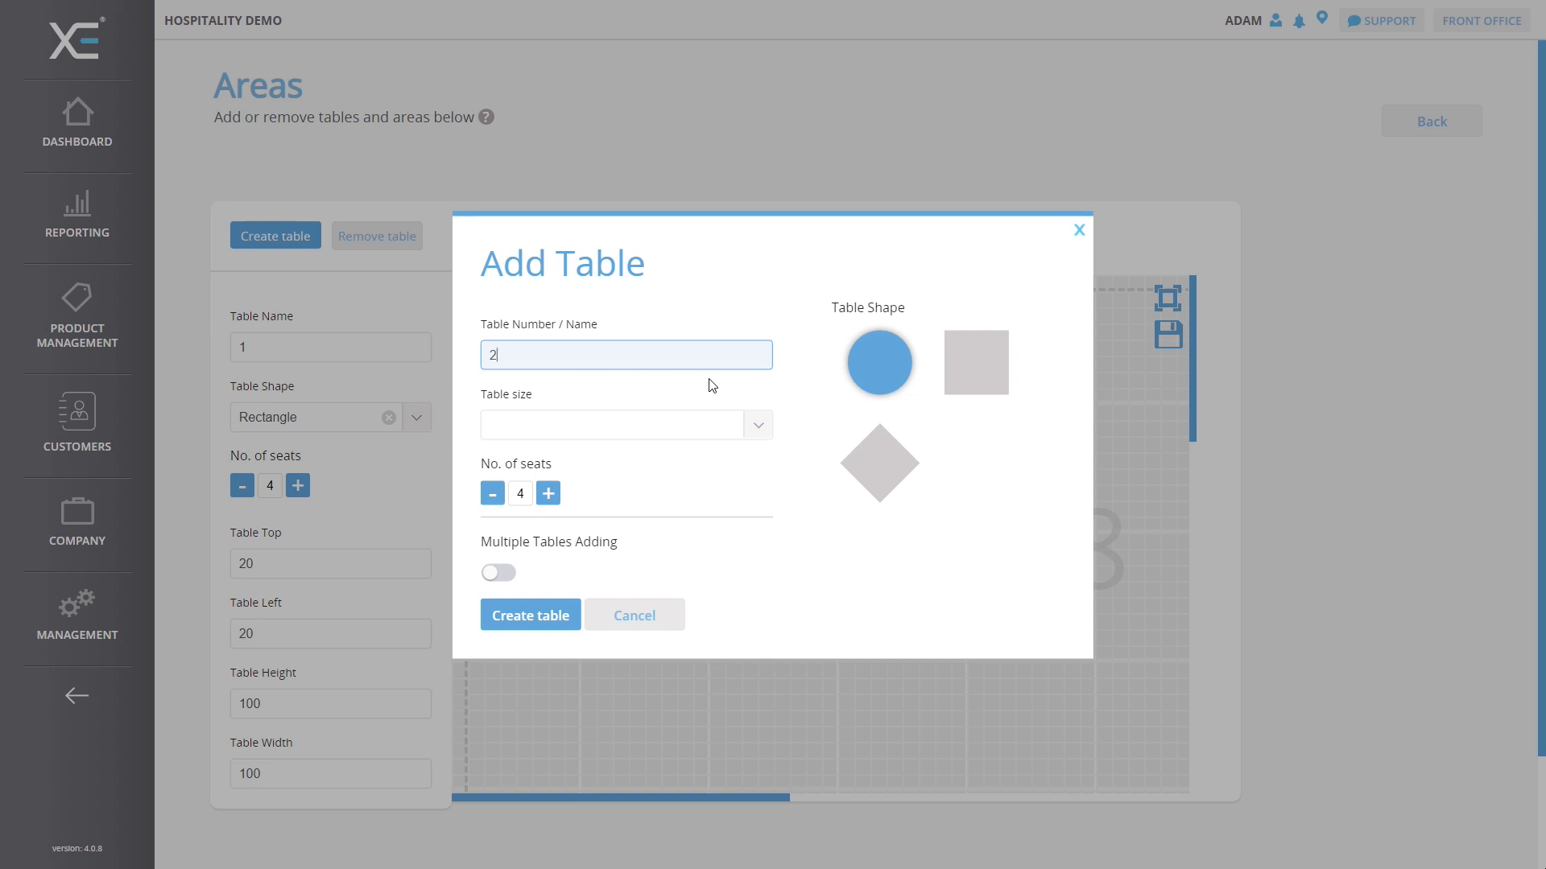
pyautogui.moveTo(756, 389)
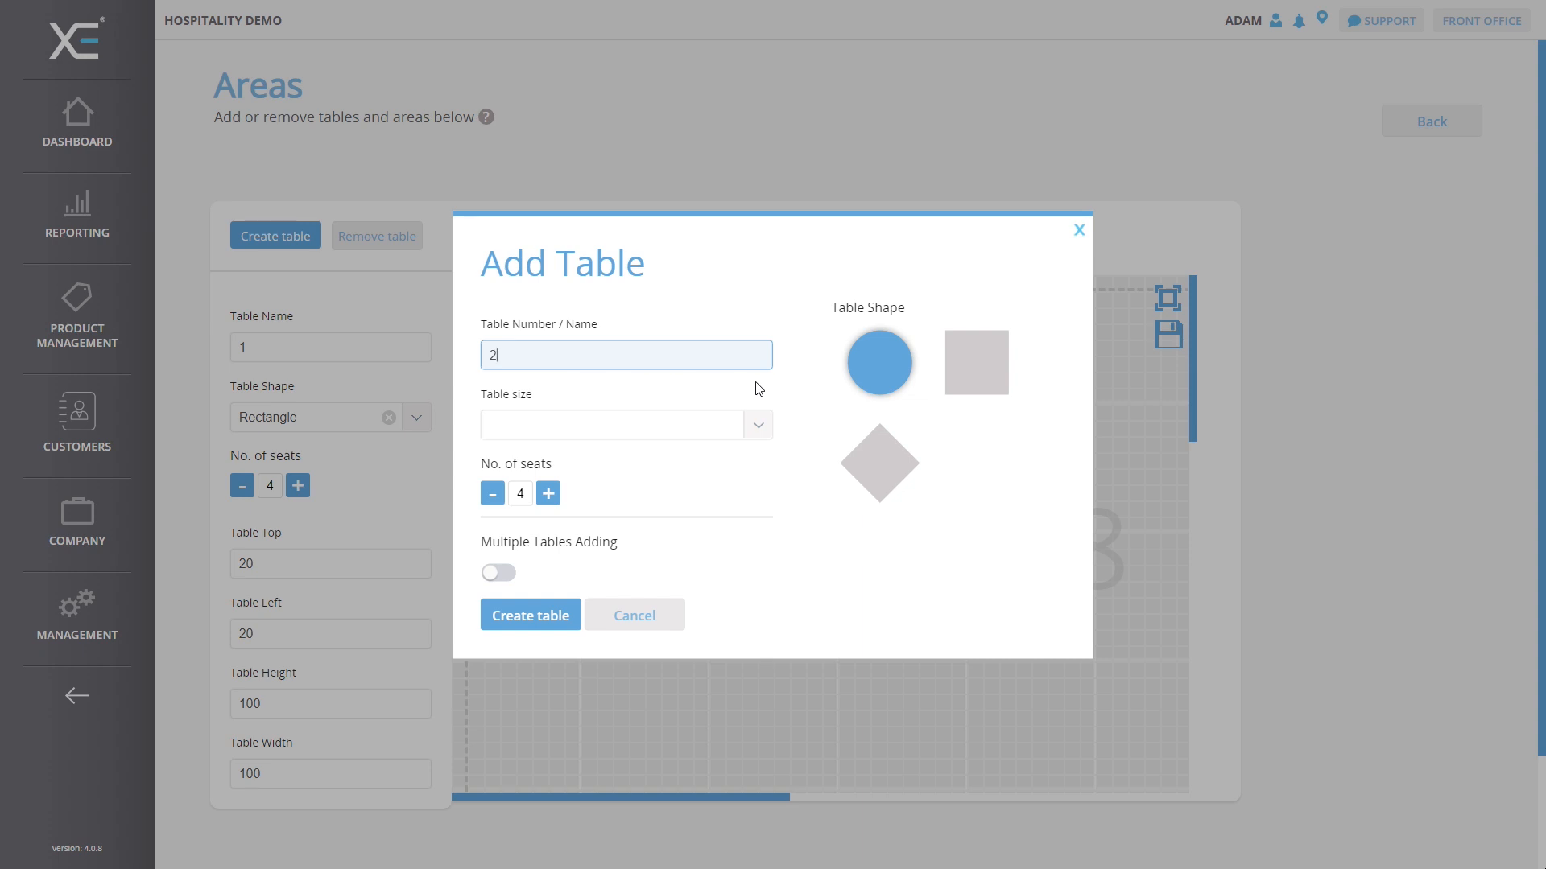
pyautogui.moveTo(759, 392)
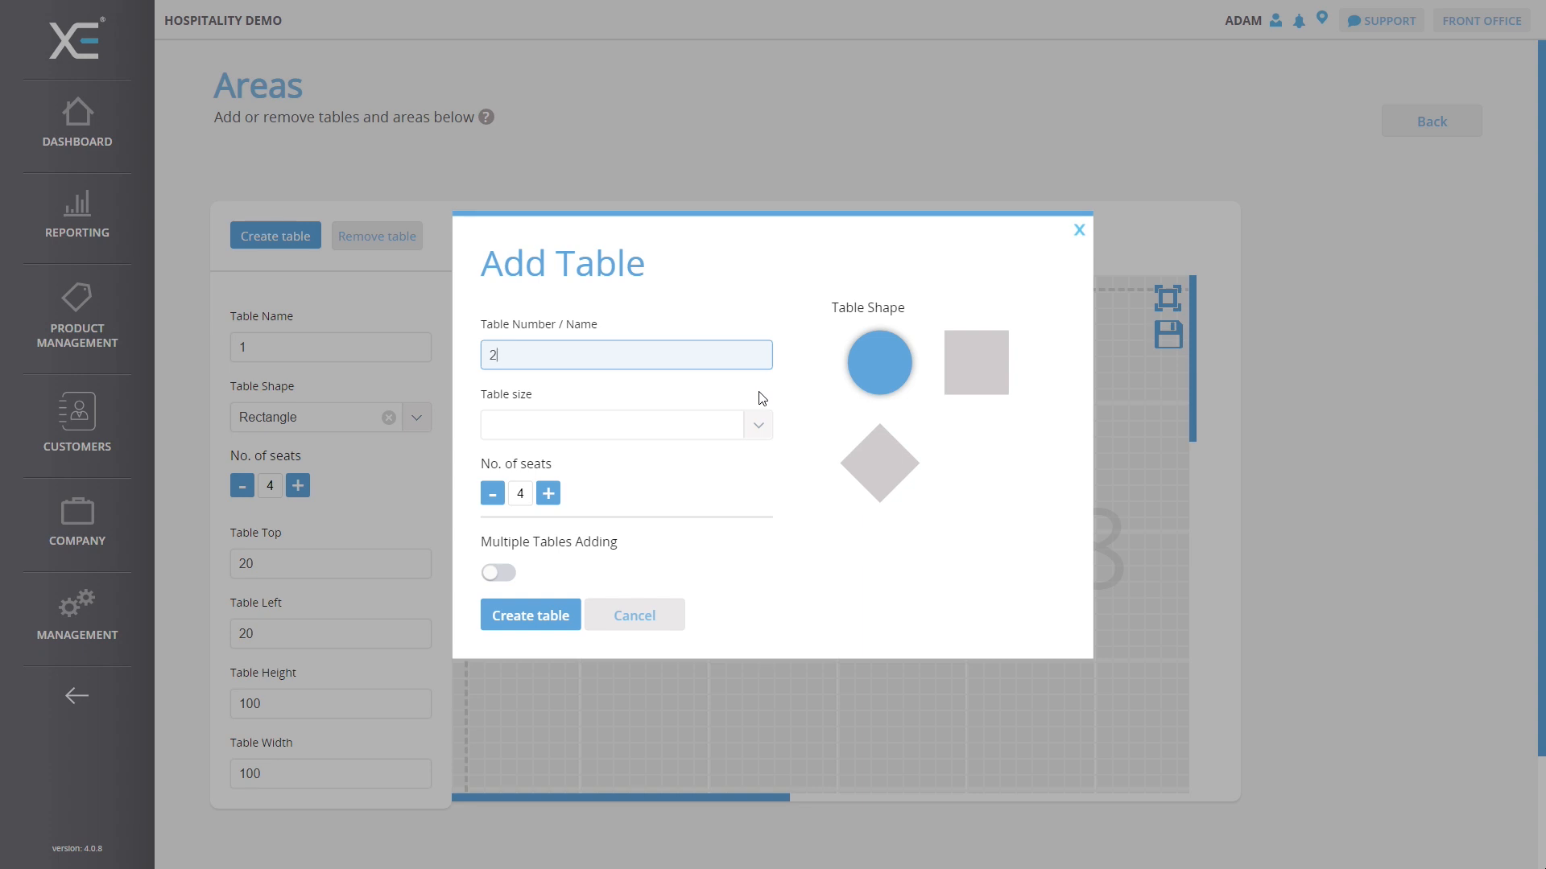
# - Give table 2 the Small size and square shape
pyautogui.click(624, 425)
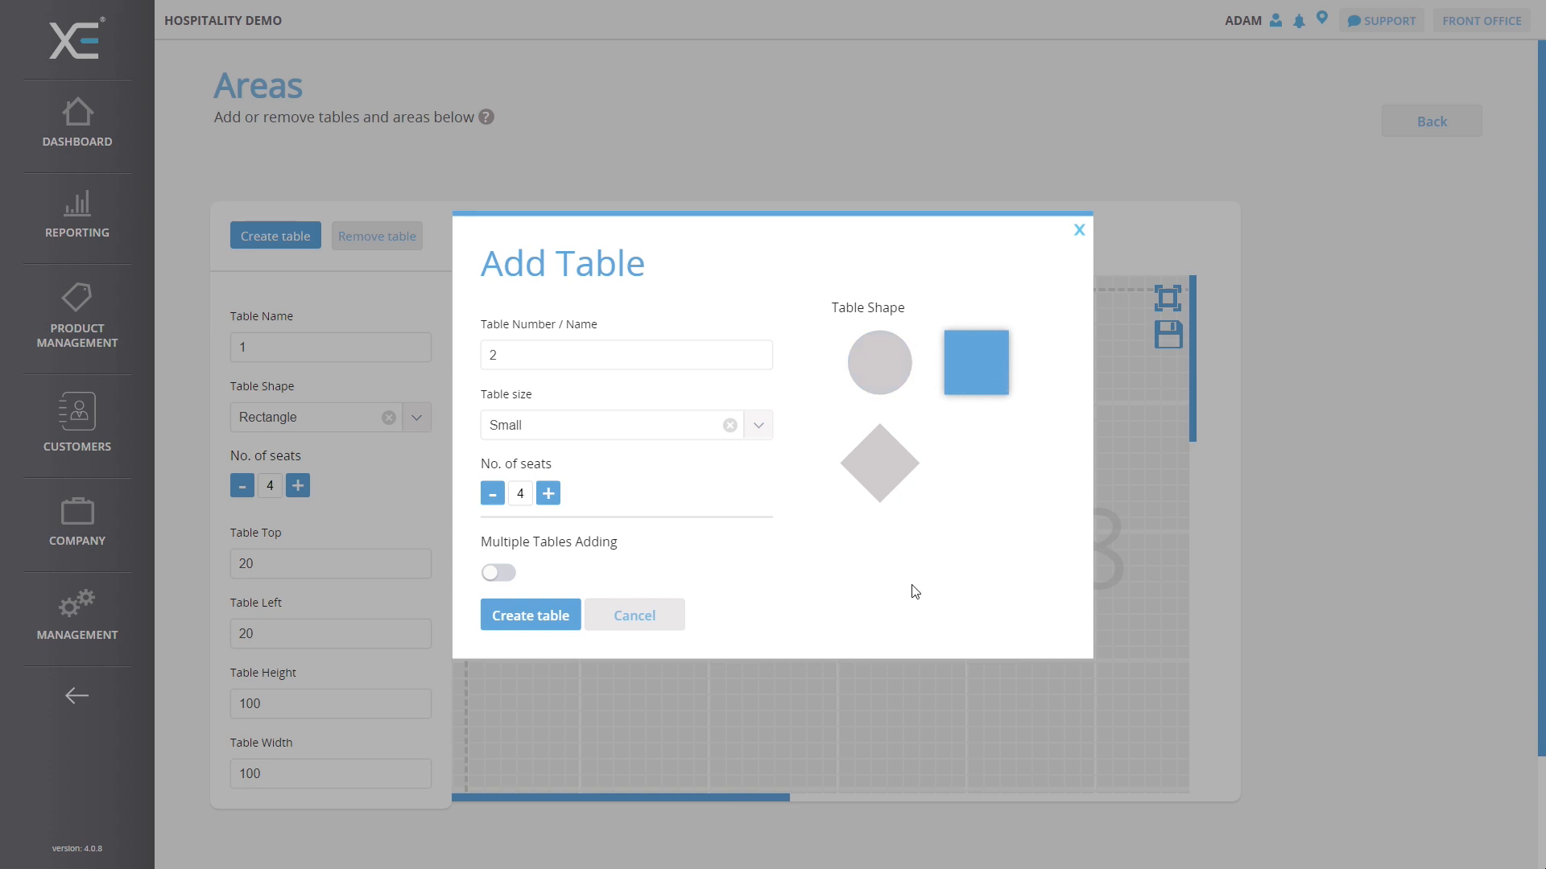
pyautogui.moveTo(868, 579)
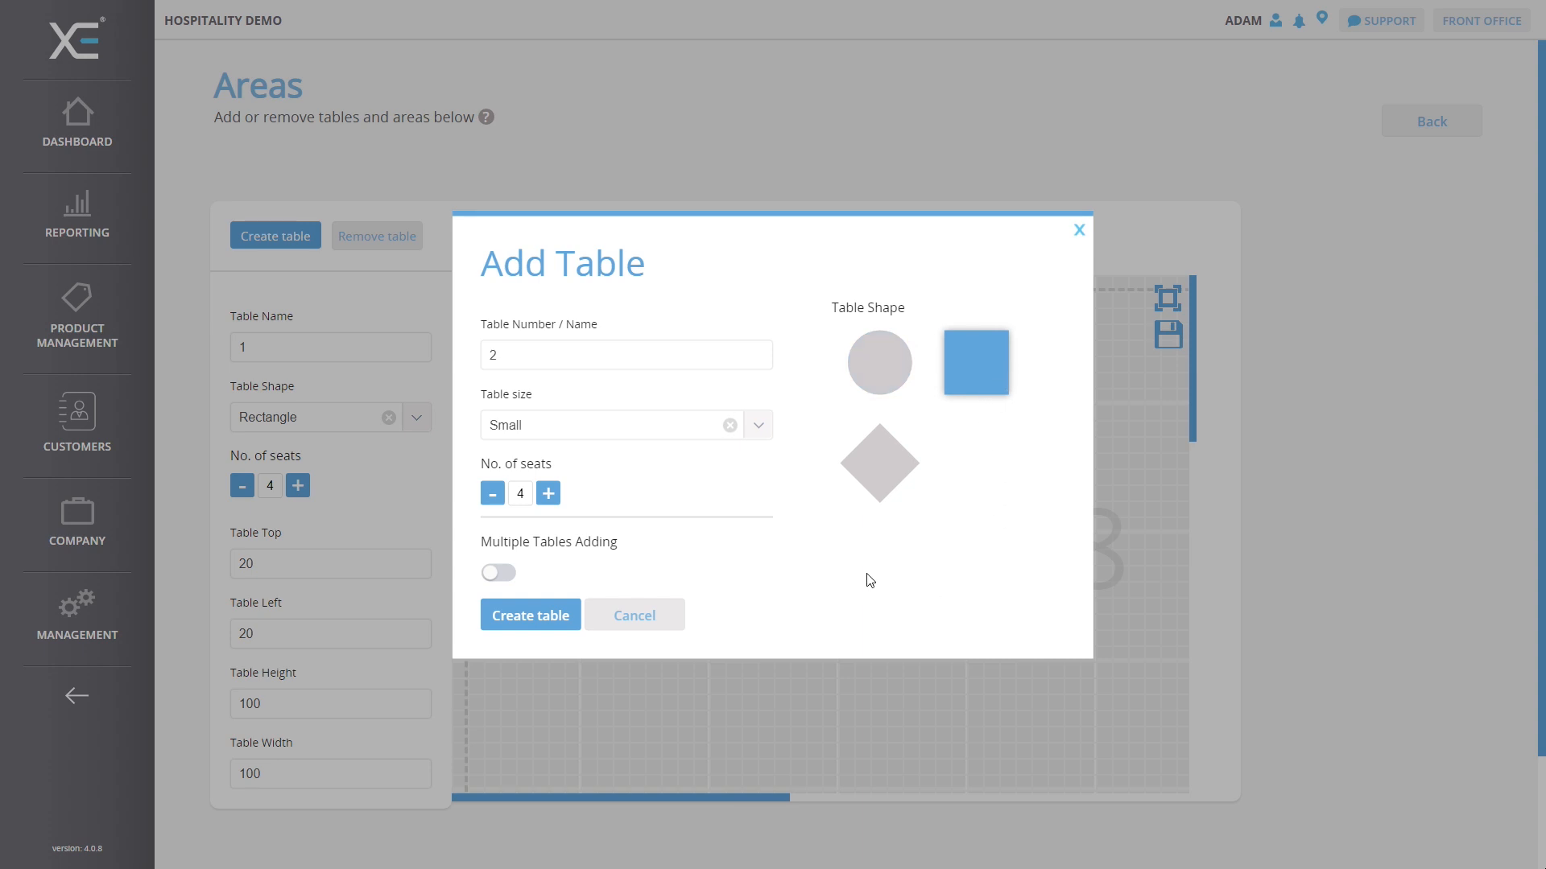
pyautogui.moveTo(584, 491)
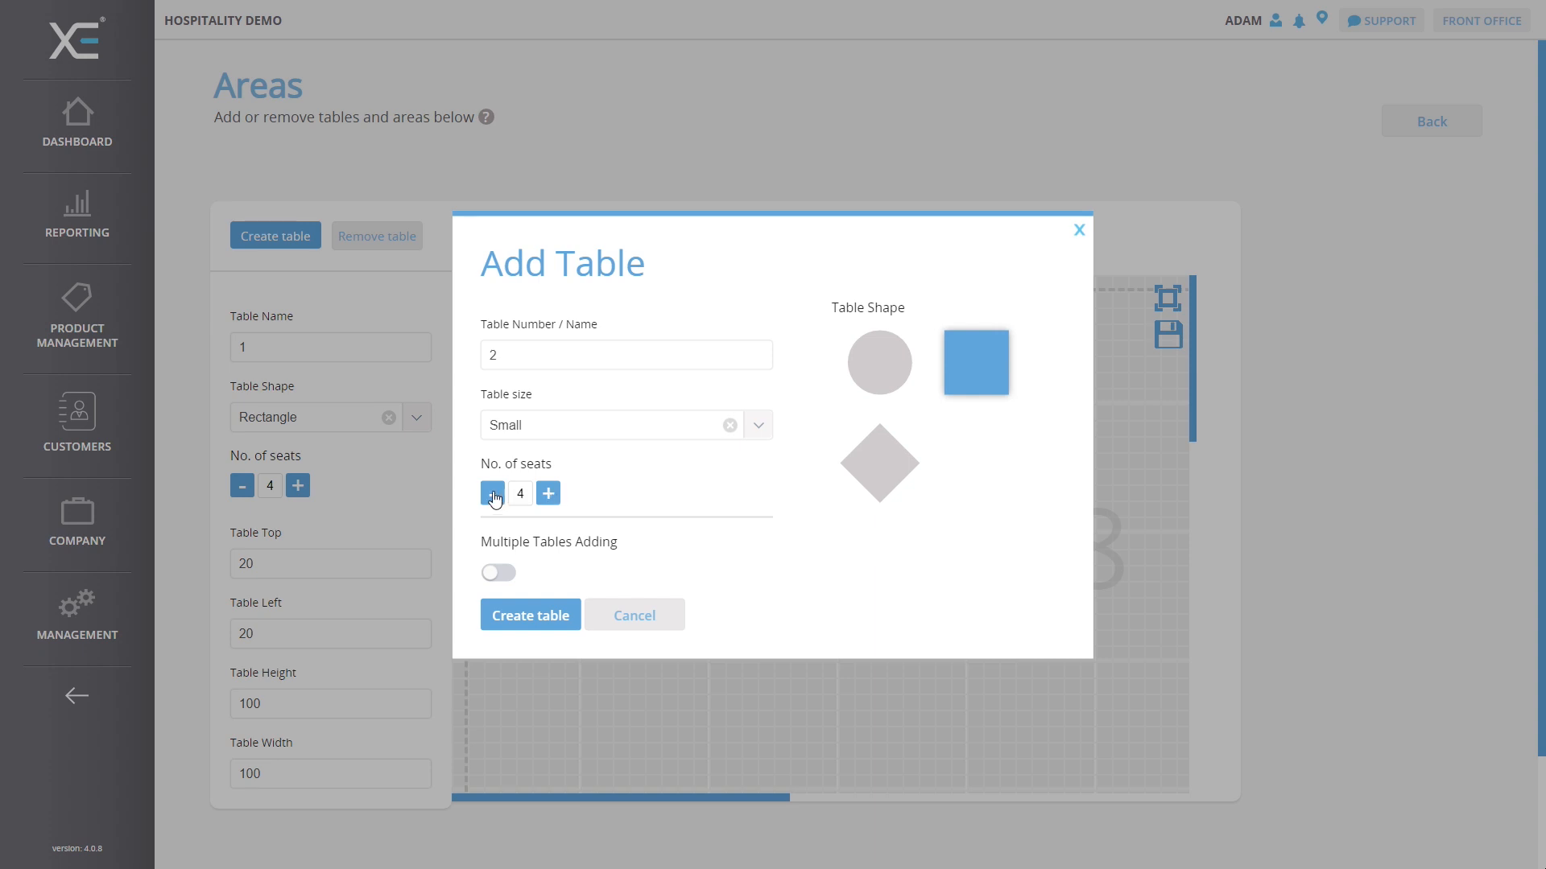
pyautogui.moveTo(760, 498)
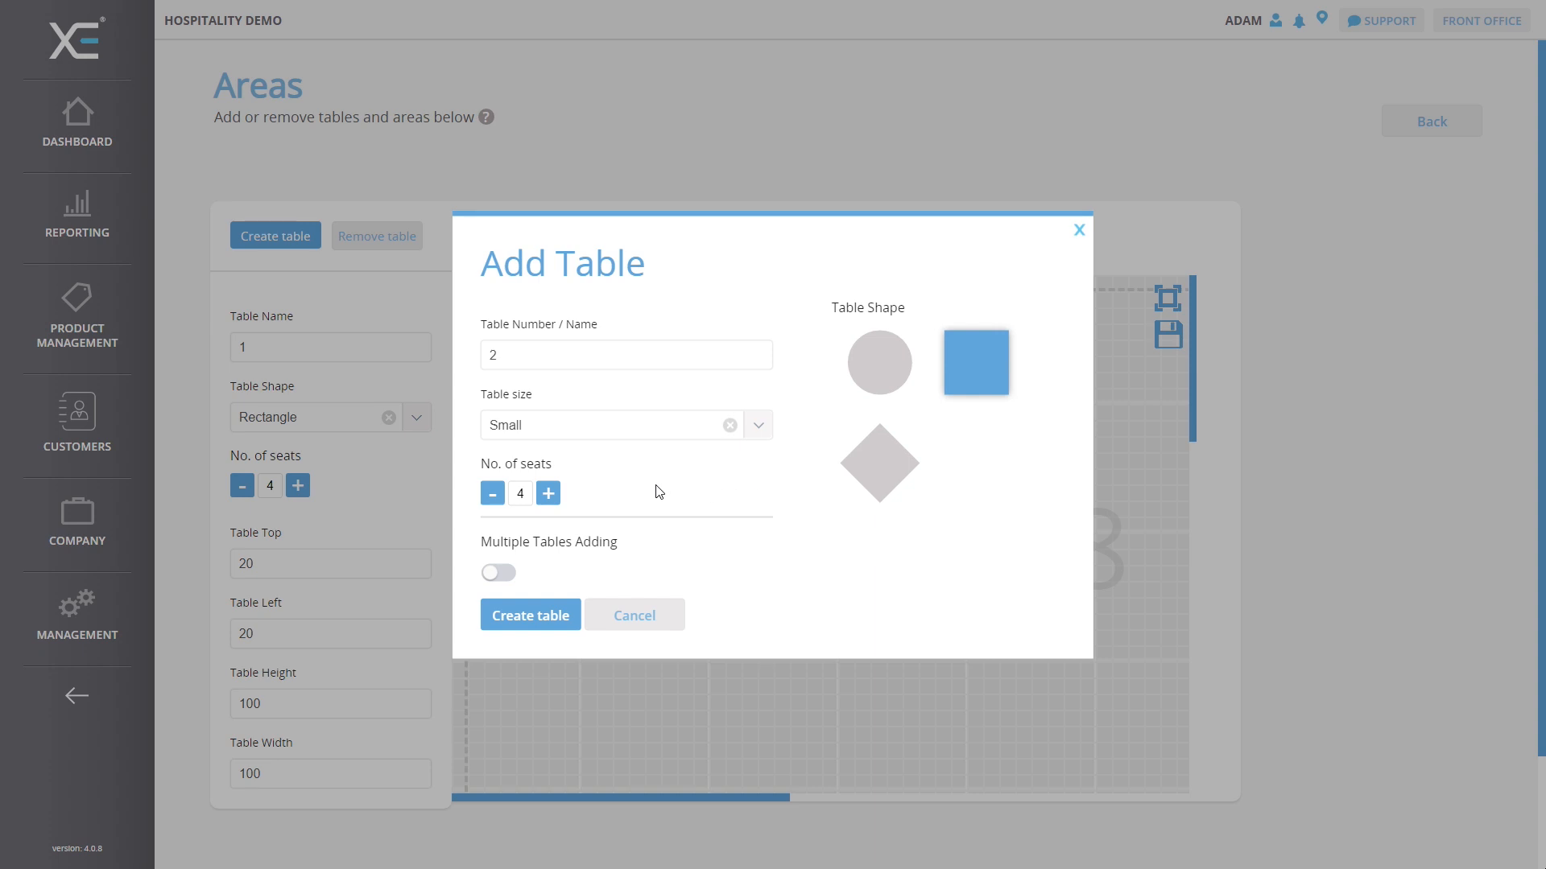
pyautogui.moveTo(499, 571)
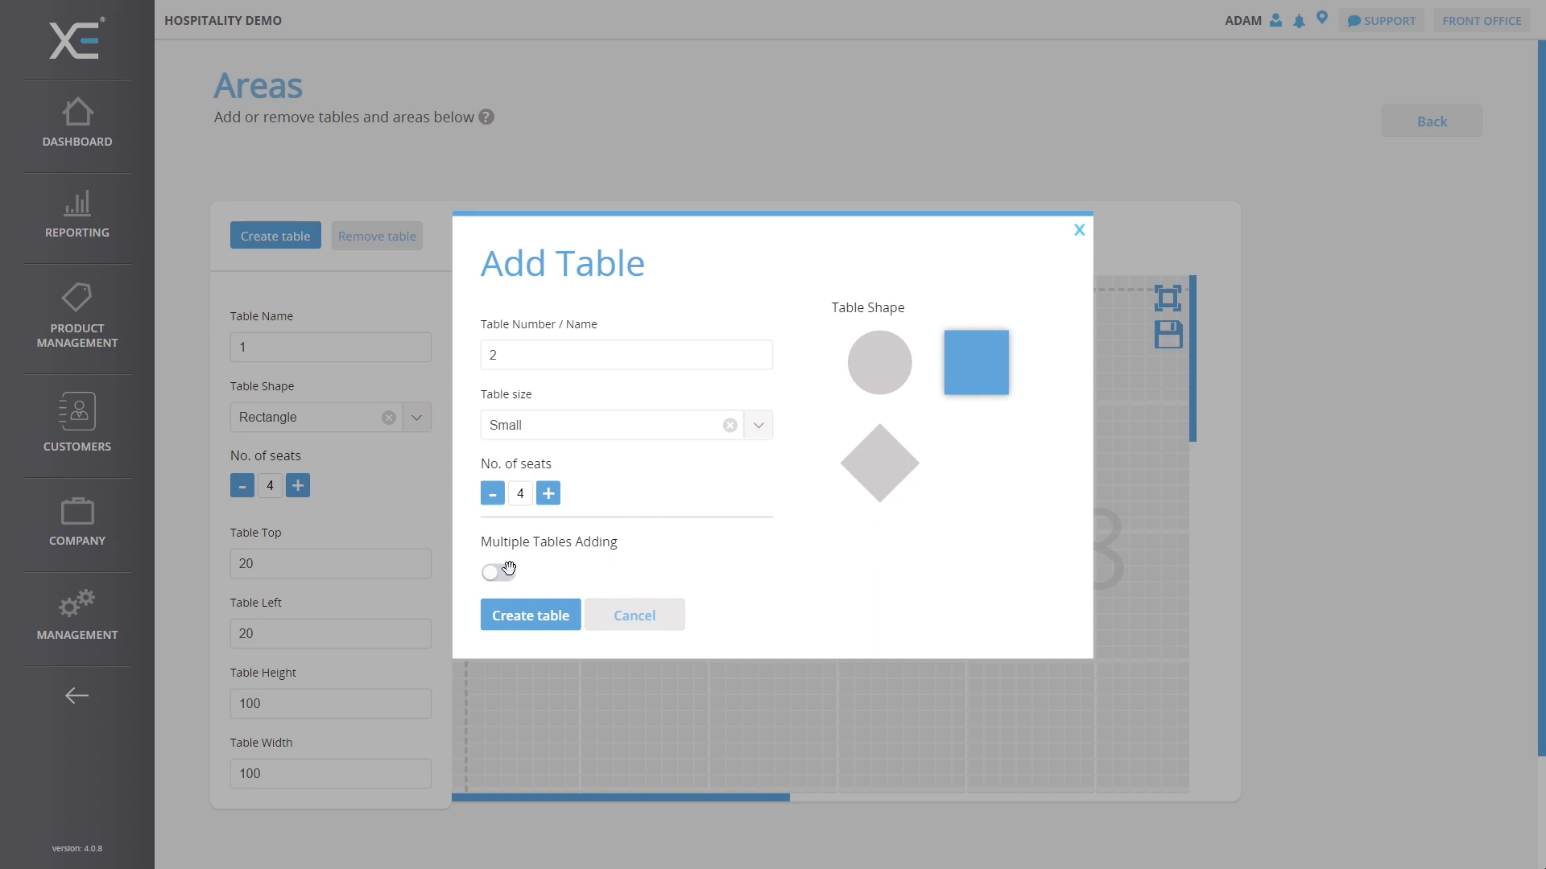
pyautogui.click(499, 572)
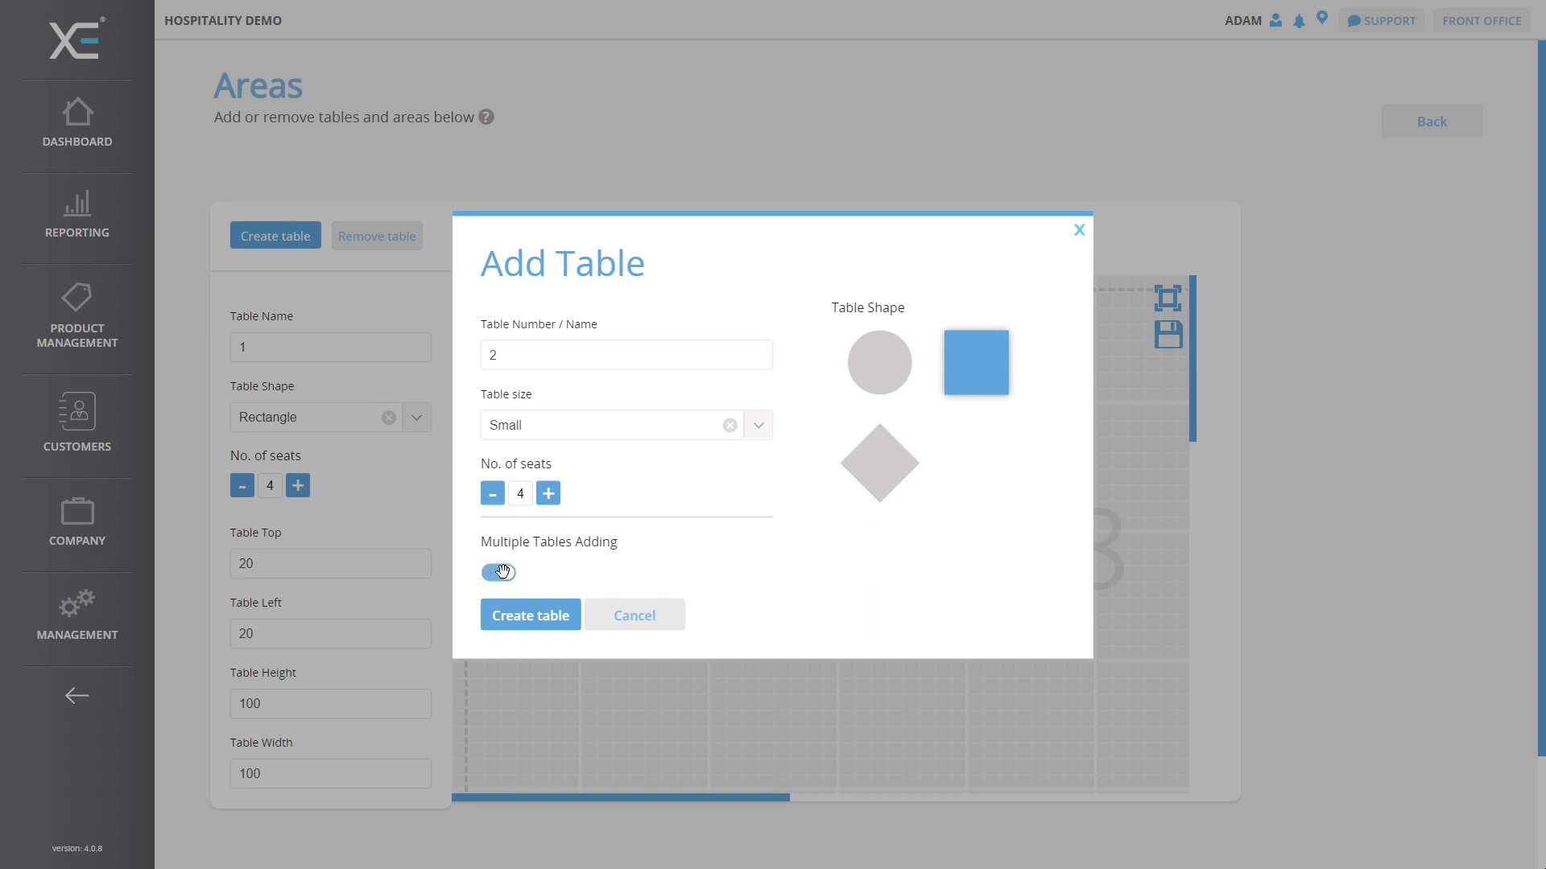
pyautogui.click(499, 572)
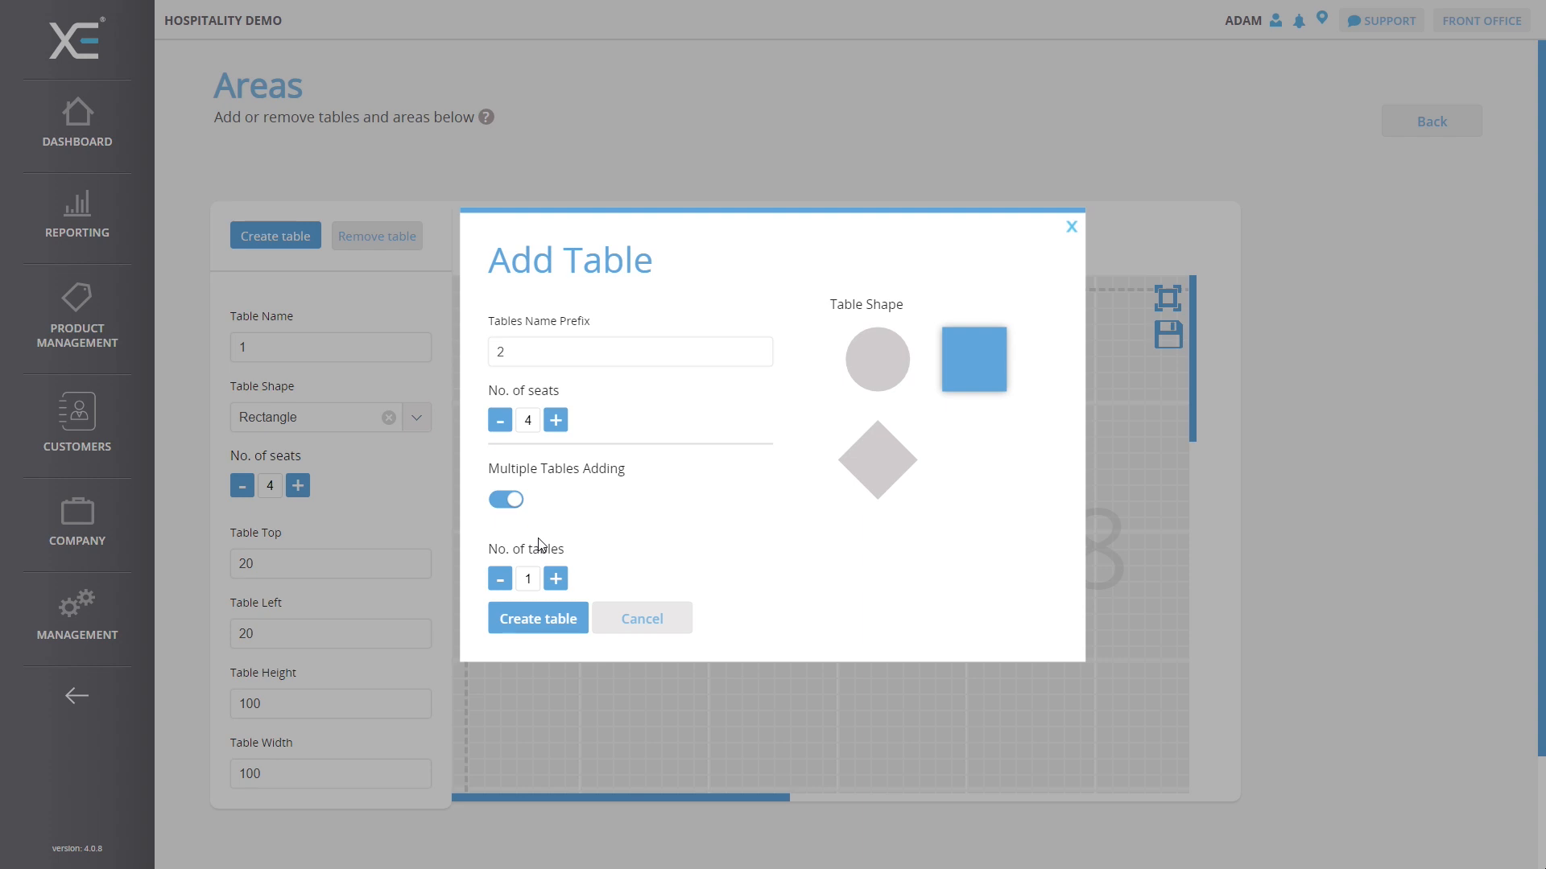
pyautogui.click(556, 578)
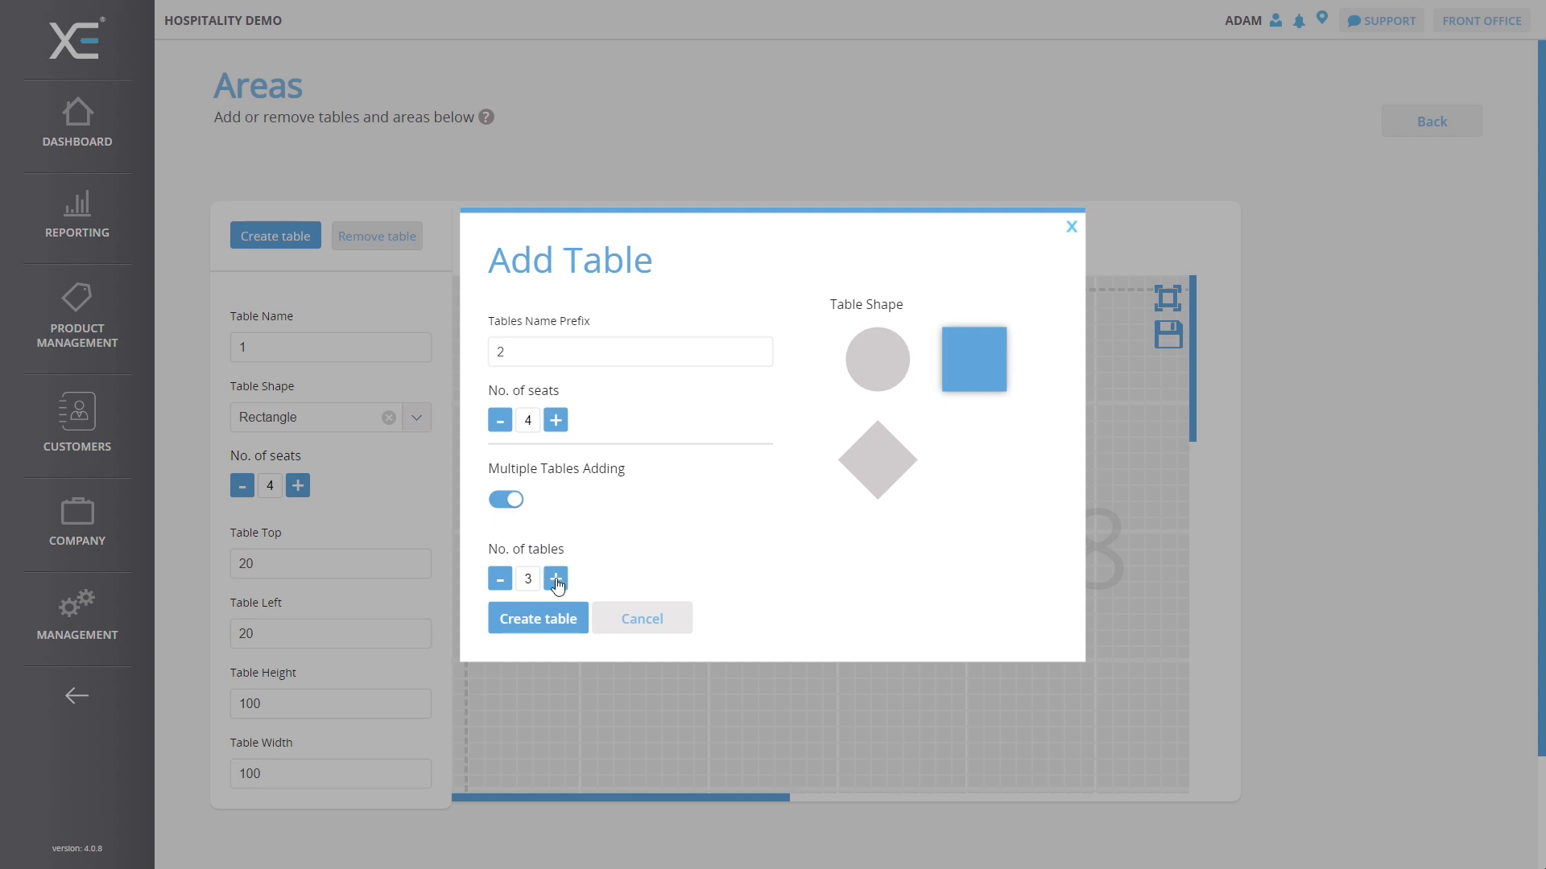
pyautogui.click(555, 578)
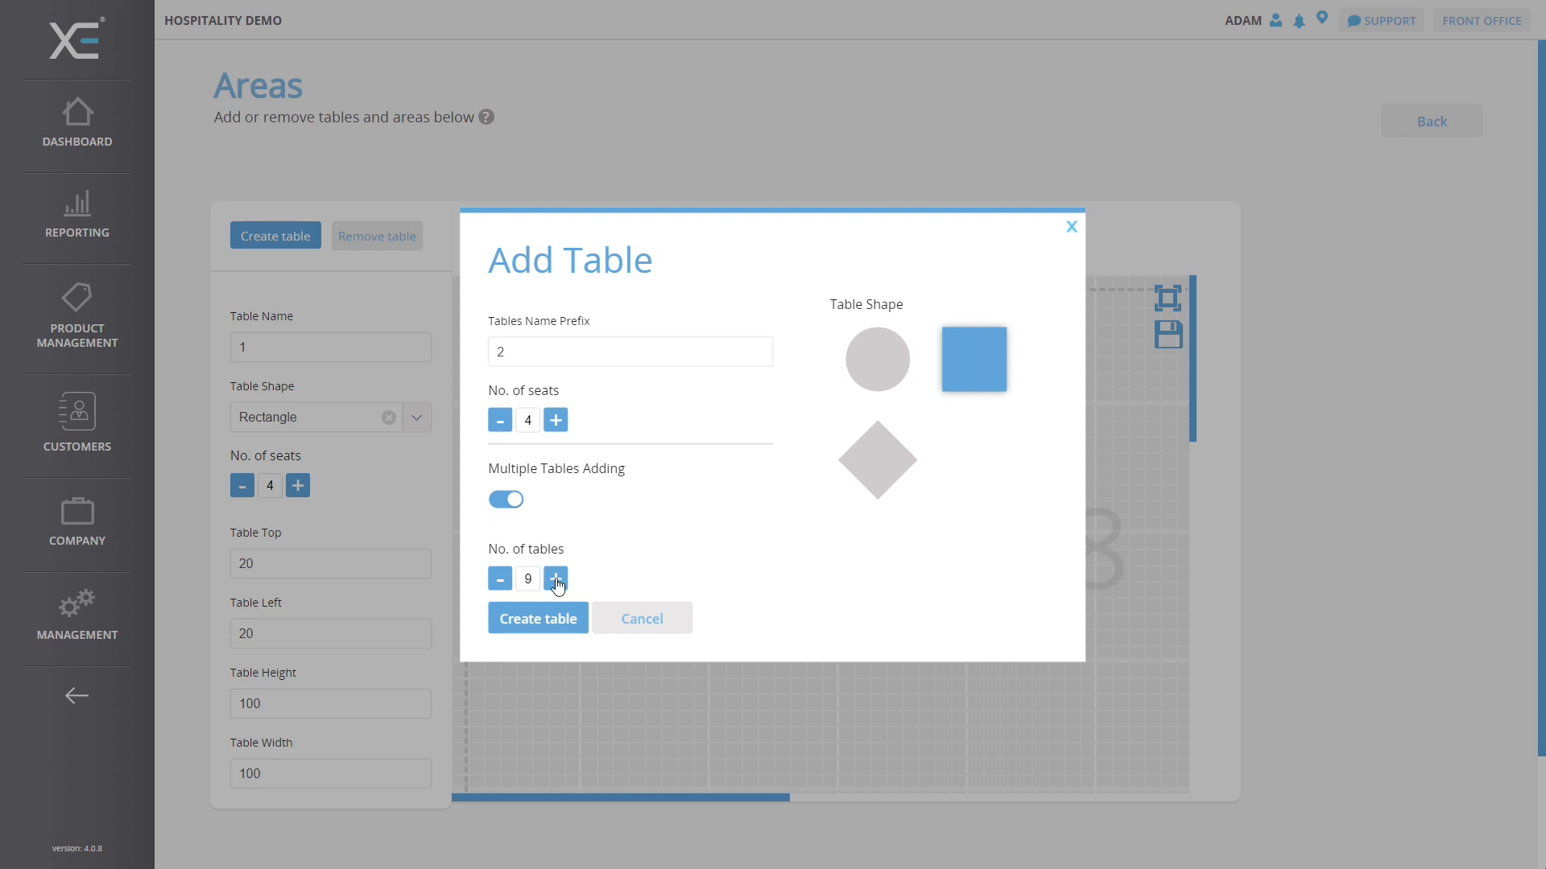
pyautogui.click(555, 578)
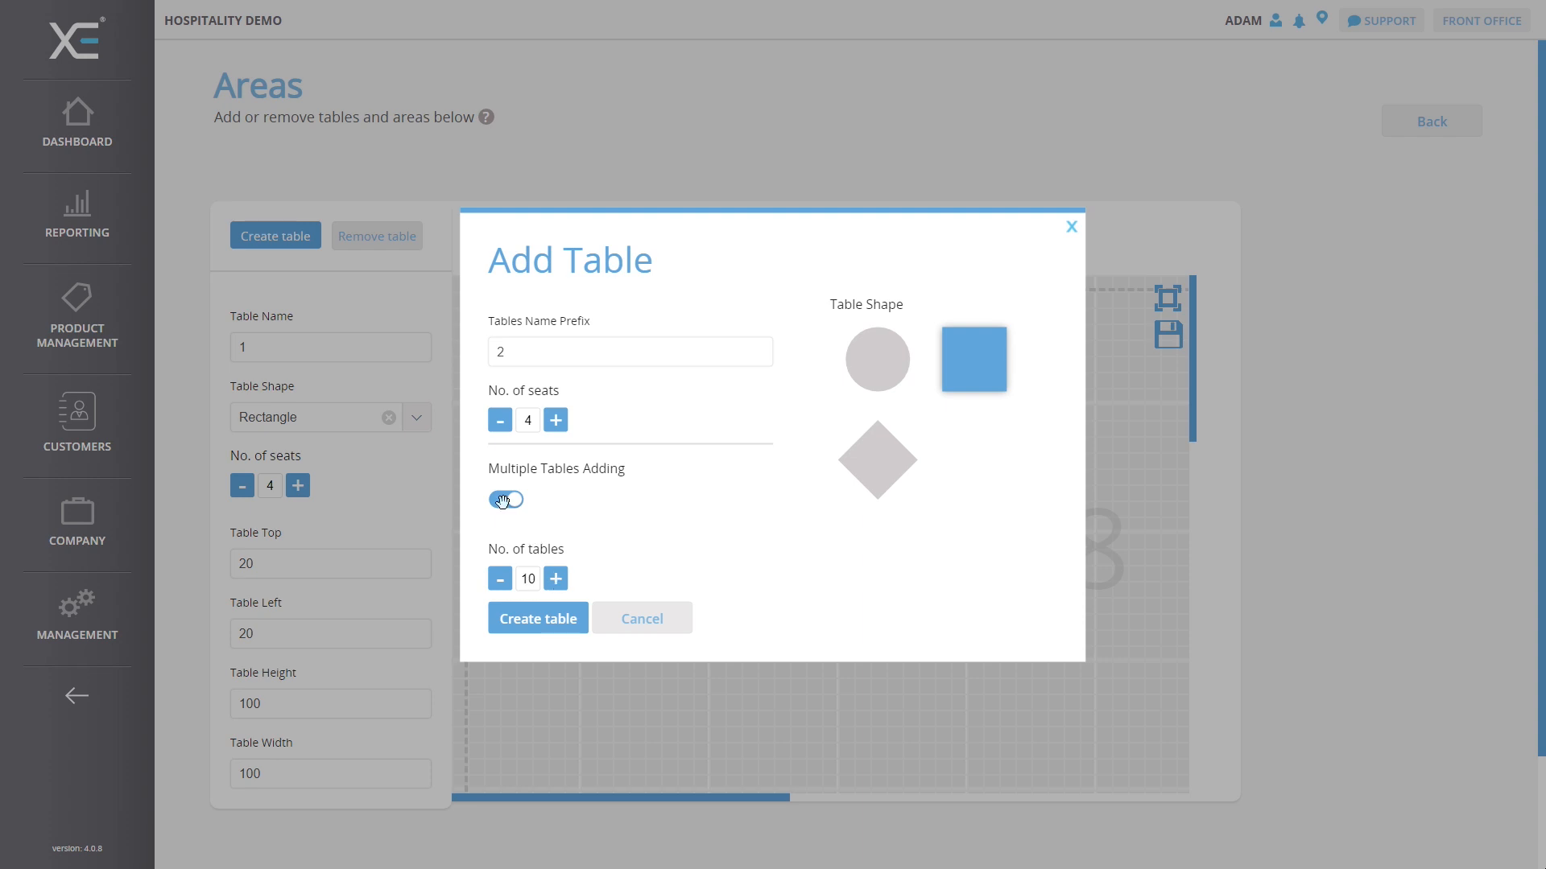
pyautogui.click(505, 499)
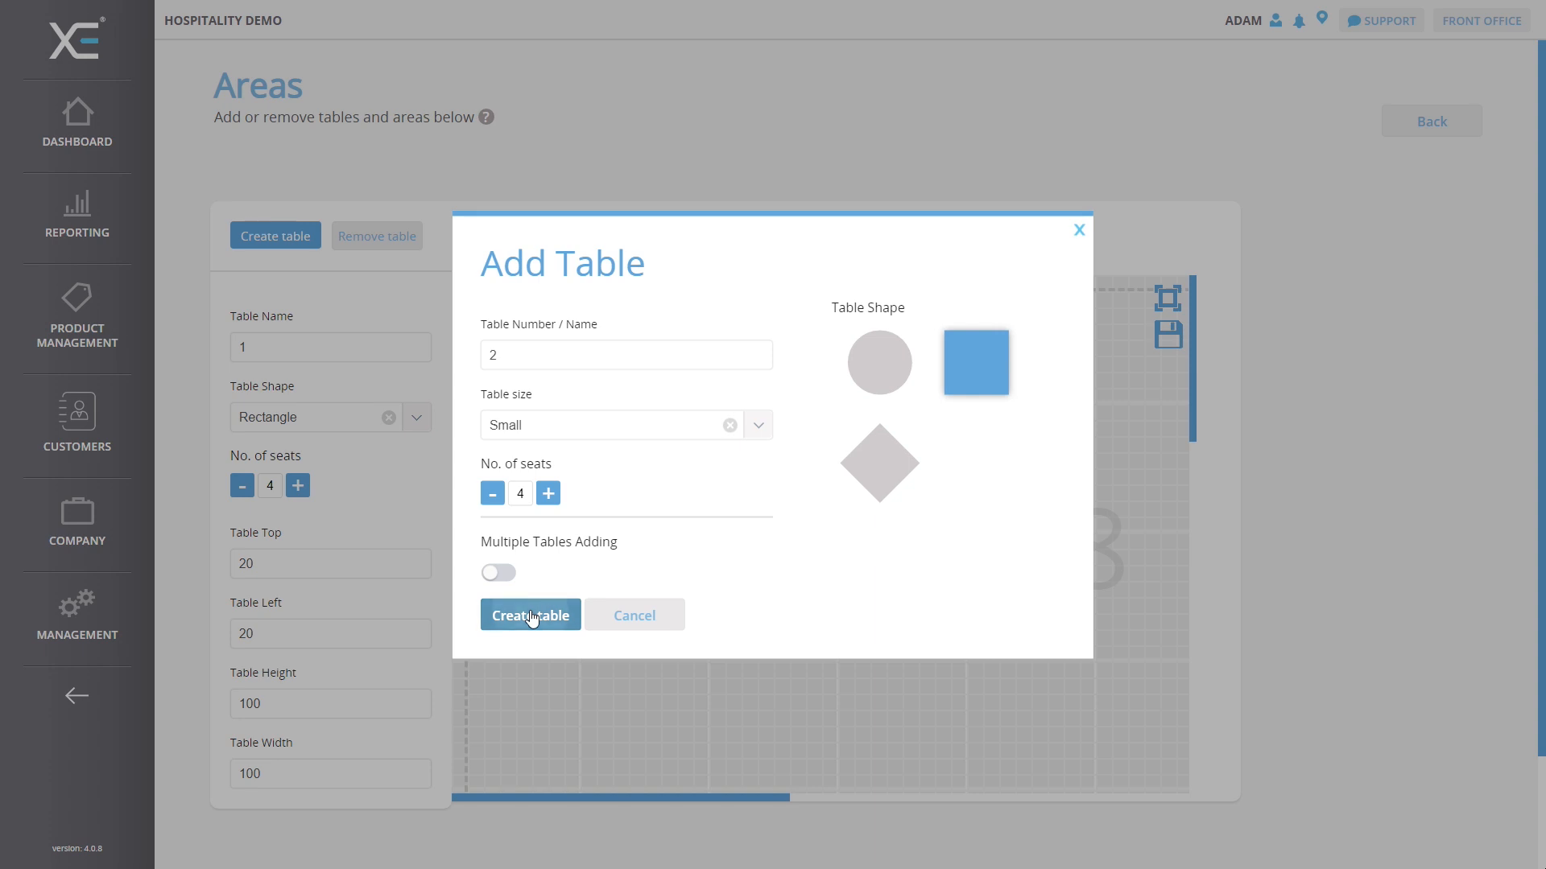
# - Create table 2, drag it beside table 1 in the top row, and save the layout
pyautogui.click(530, 615)
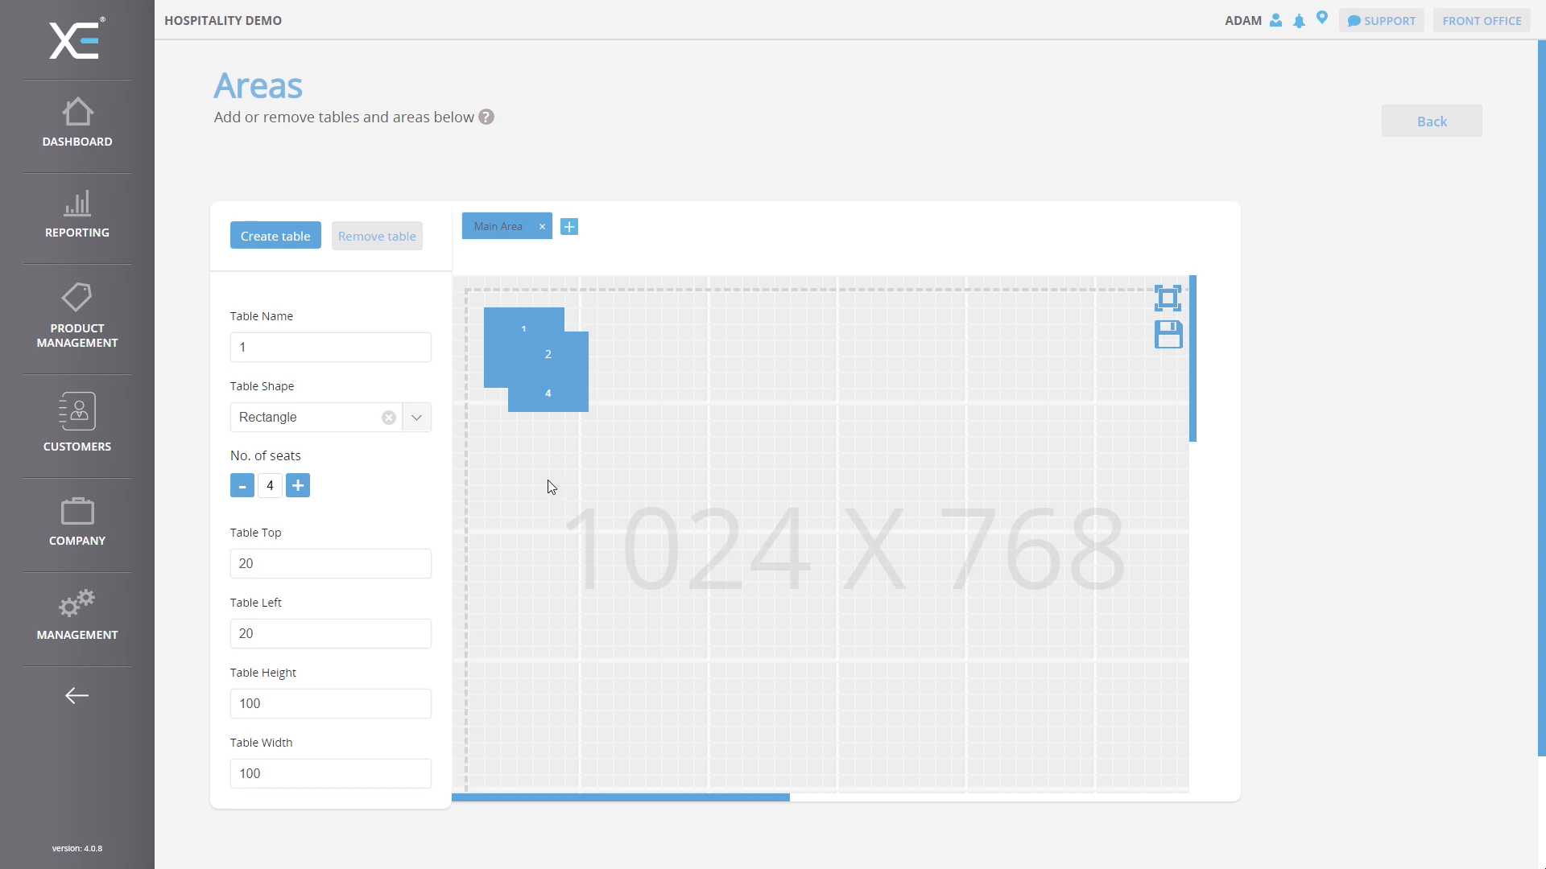
pyautogui.moveTo(554, 383)
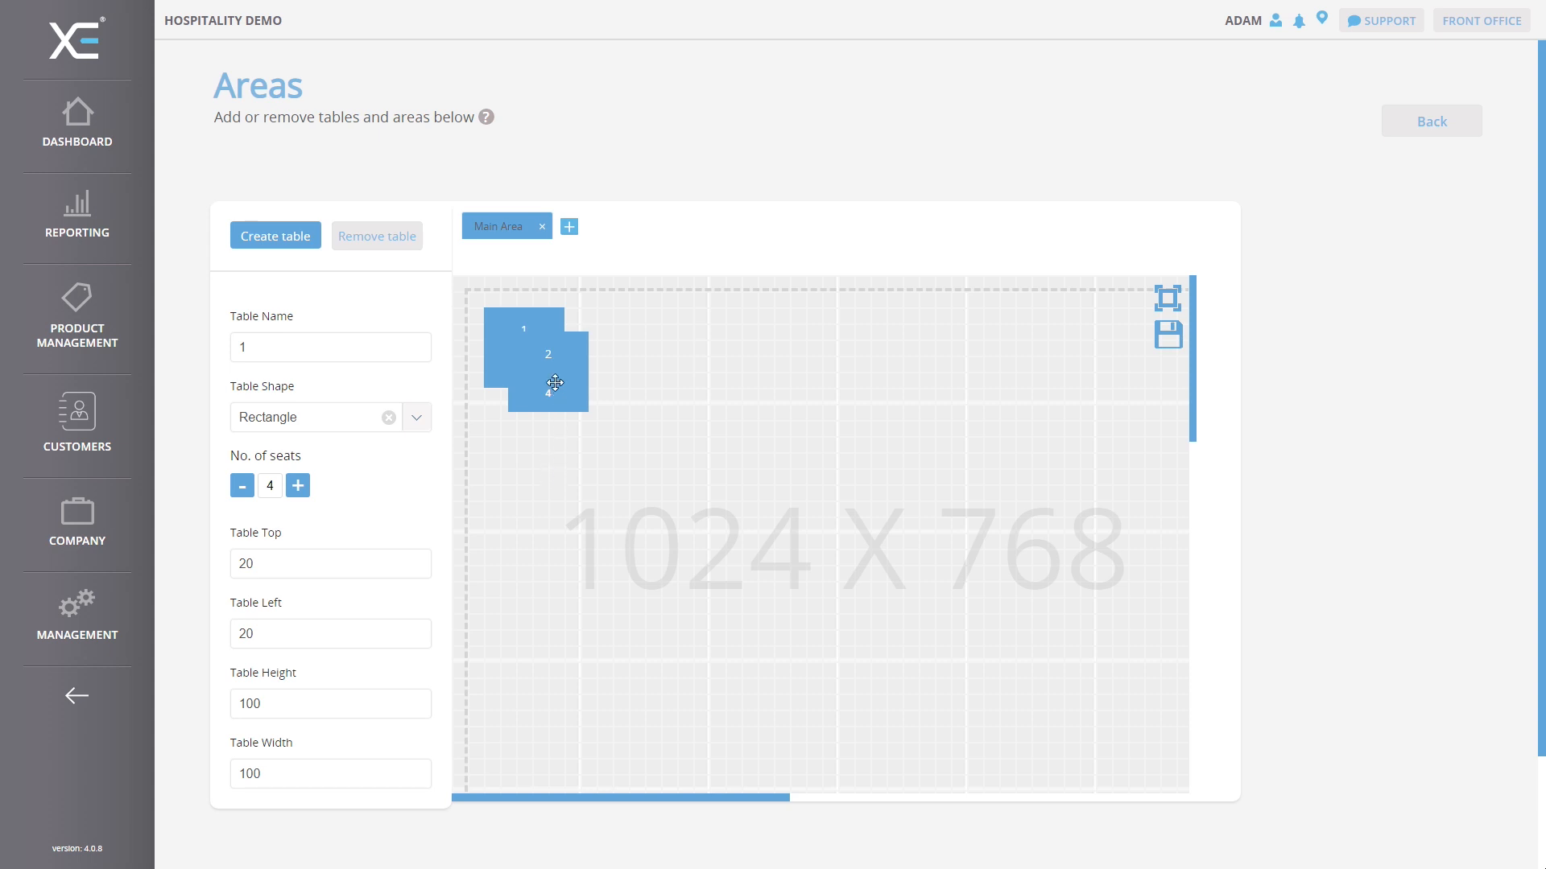
pyautogui.moveTo(547, 384); pyautogui.dragTo(579, 458)
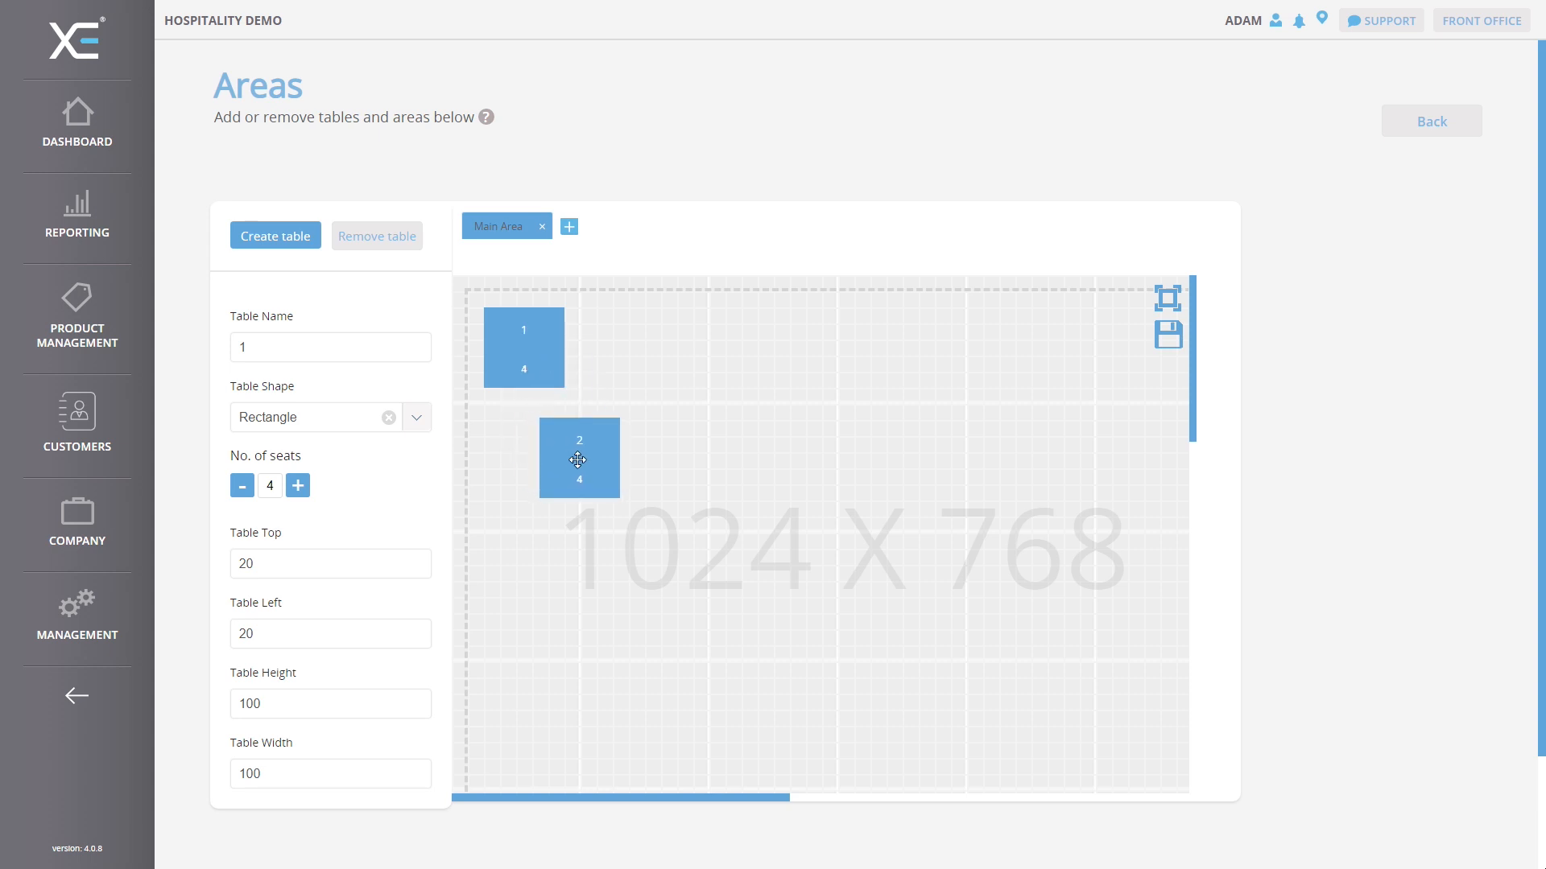
pyautogui.moveTo(578, 459); pyautogui.dragTo(721, 435)
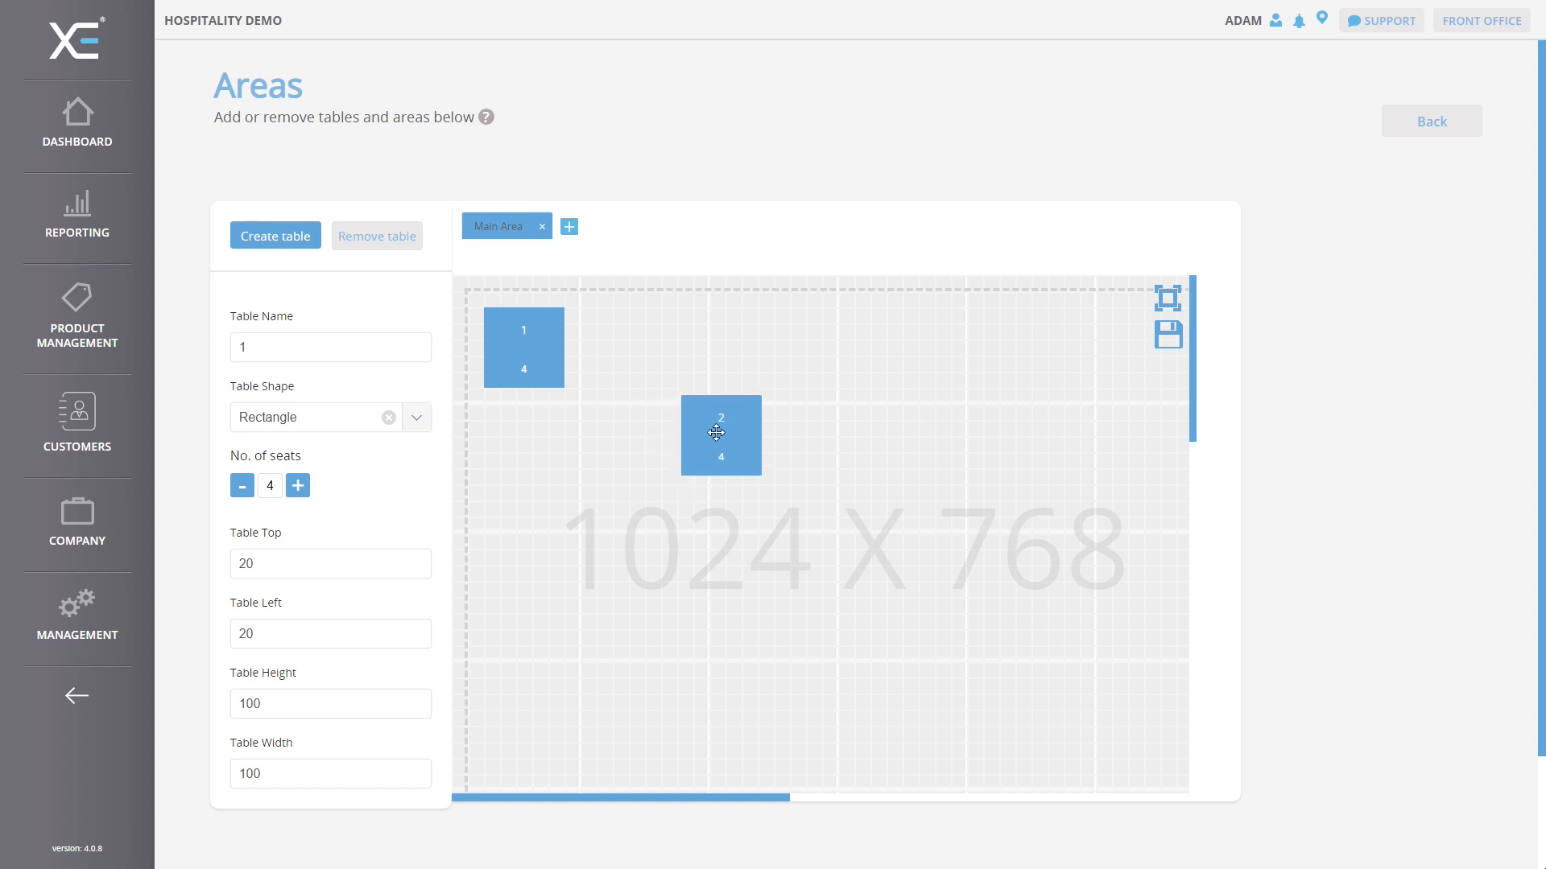
pyautogui.moveTo(720, 433); pyautogui.dragTo(693, 344)
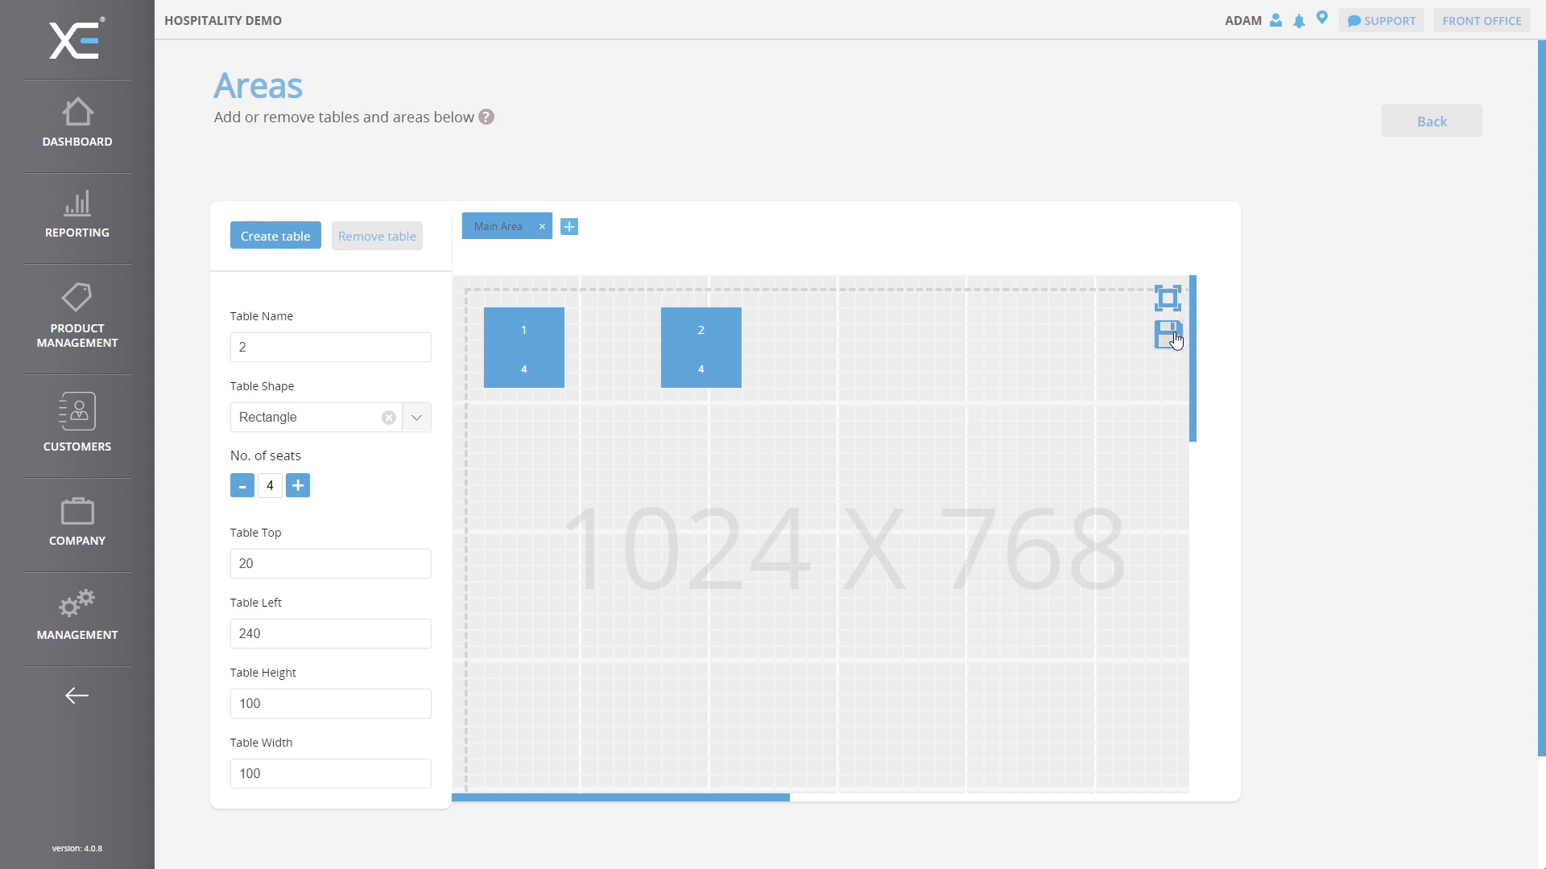
pyautogui.click(1167, 335)
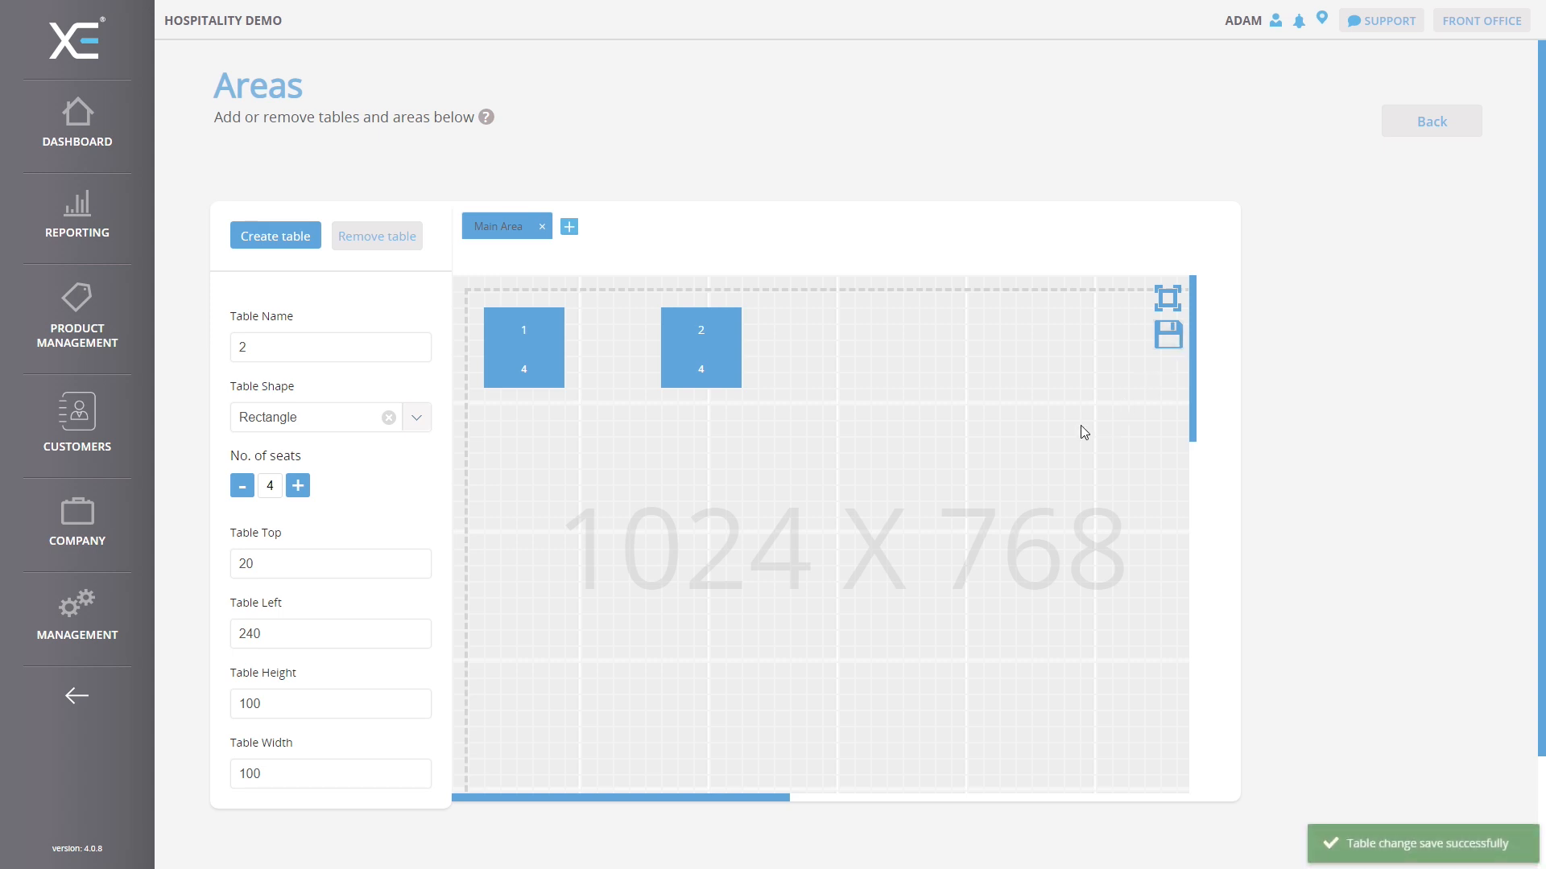
pyautogui.moveTo(1333, 248)
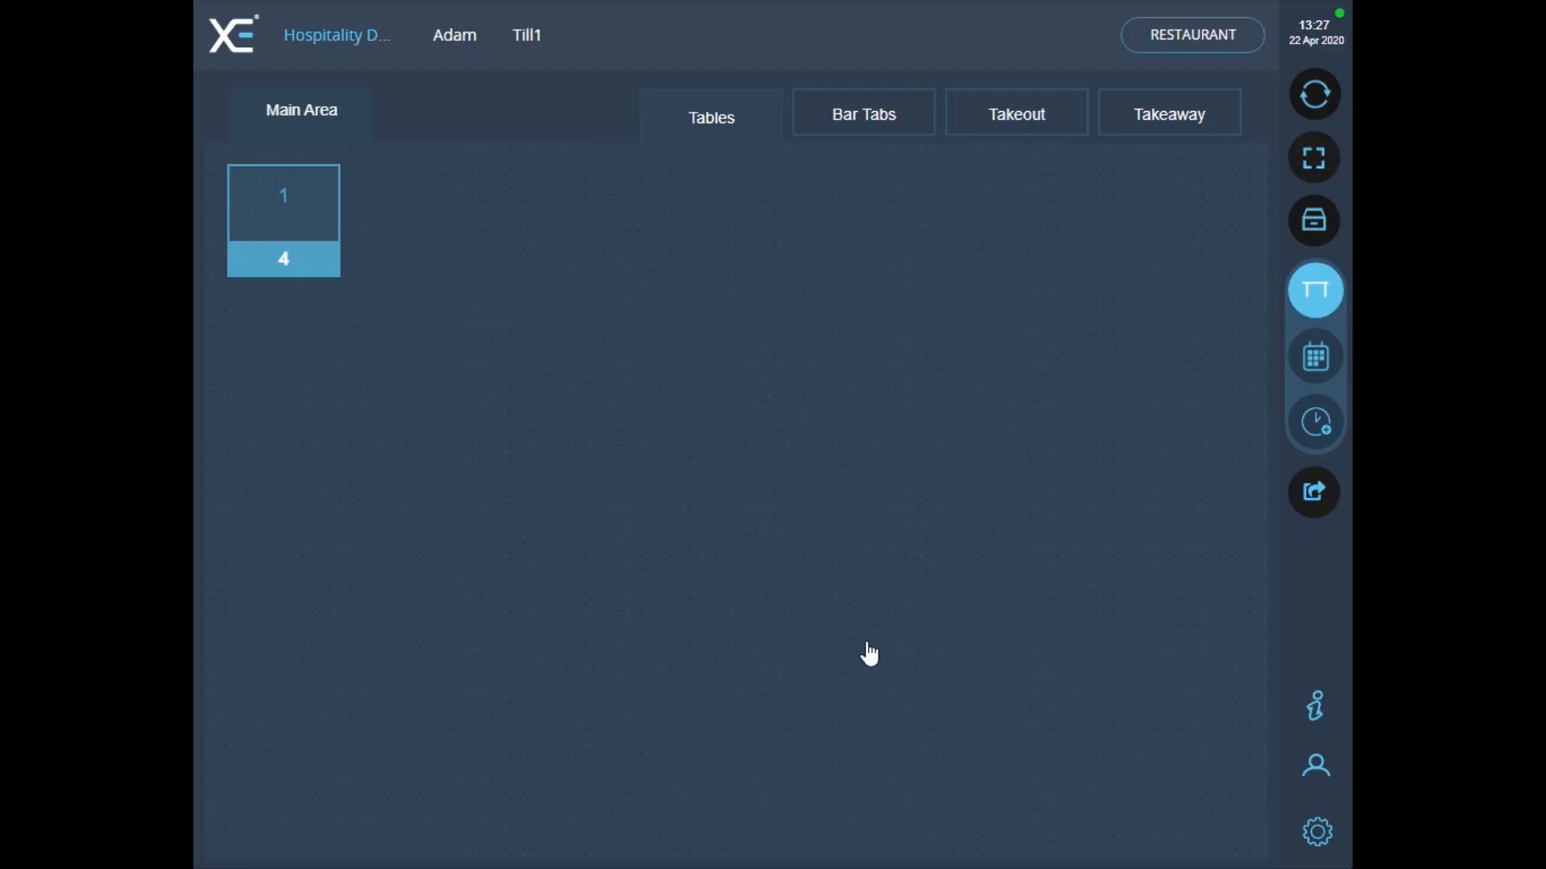
pyautogui.moveTo(1343, 842)
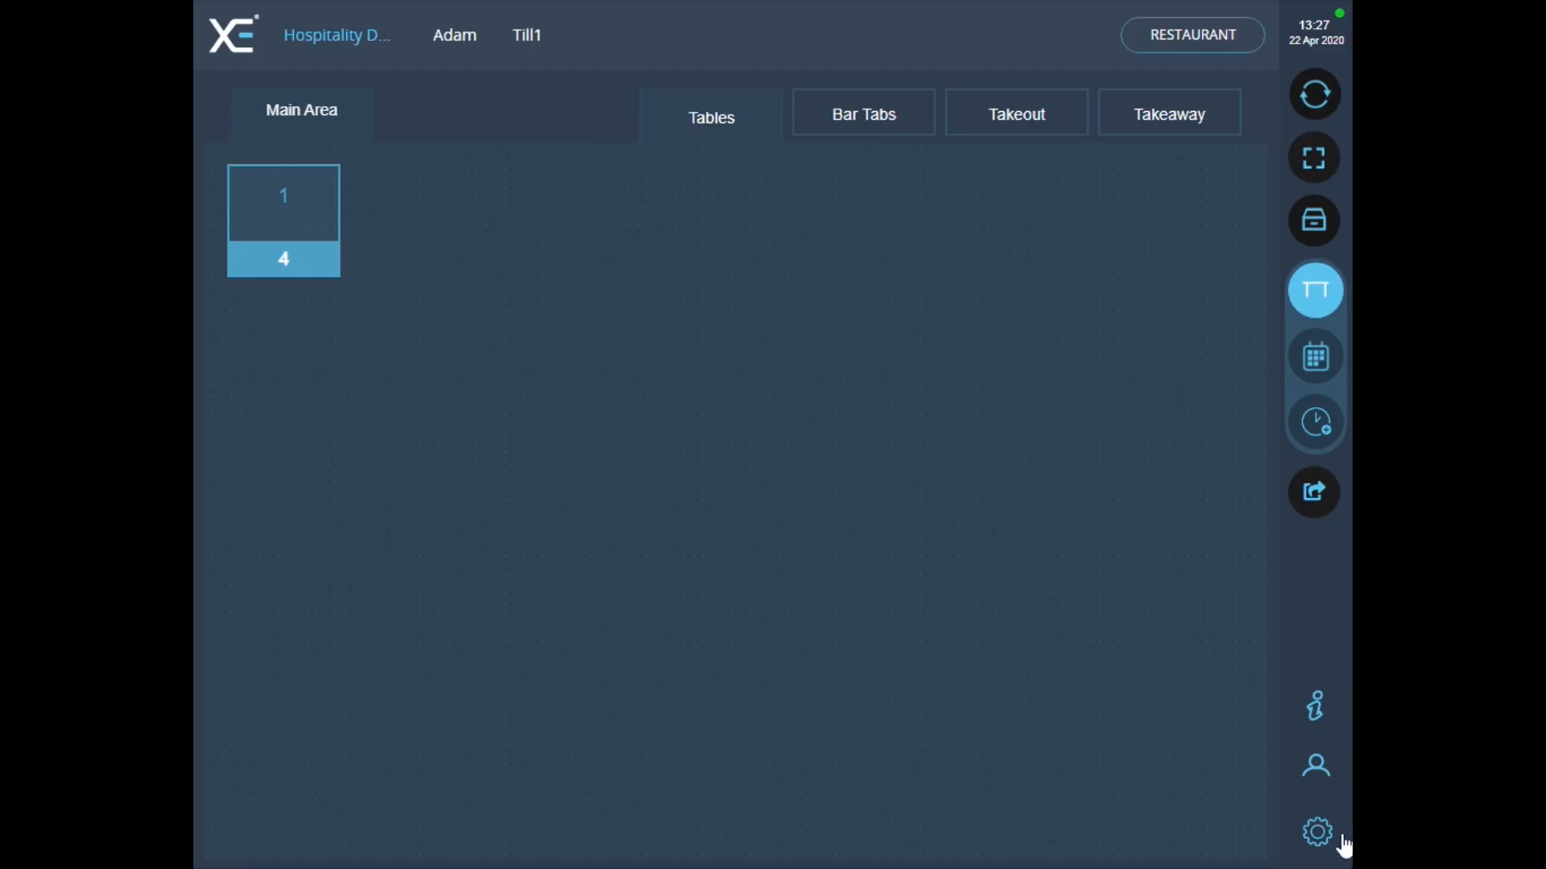
# - Force a Hard Reload of the till data from the front-office settings
pyautogui.click(1315, 831)
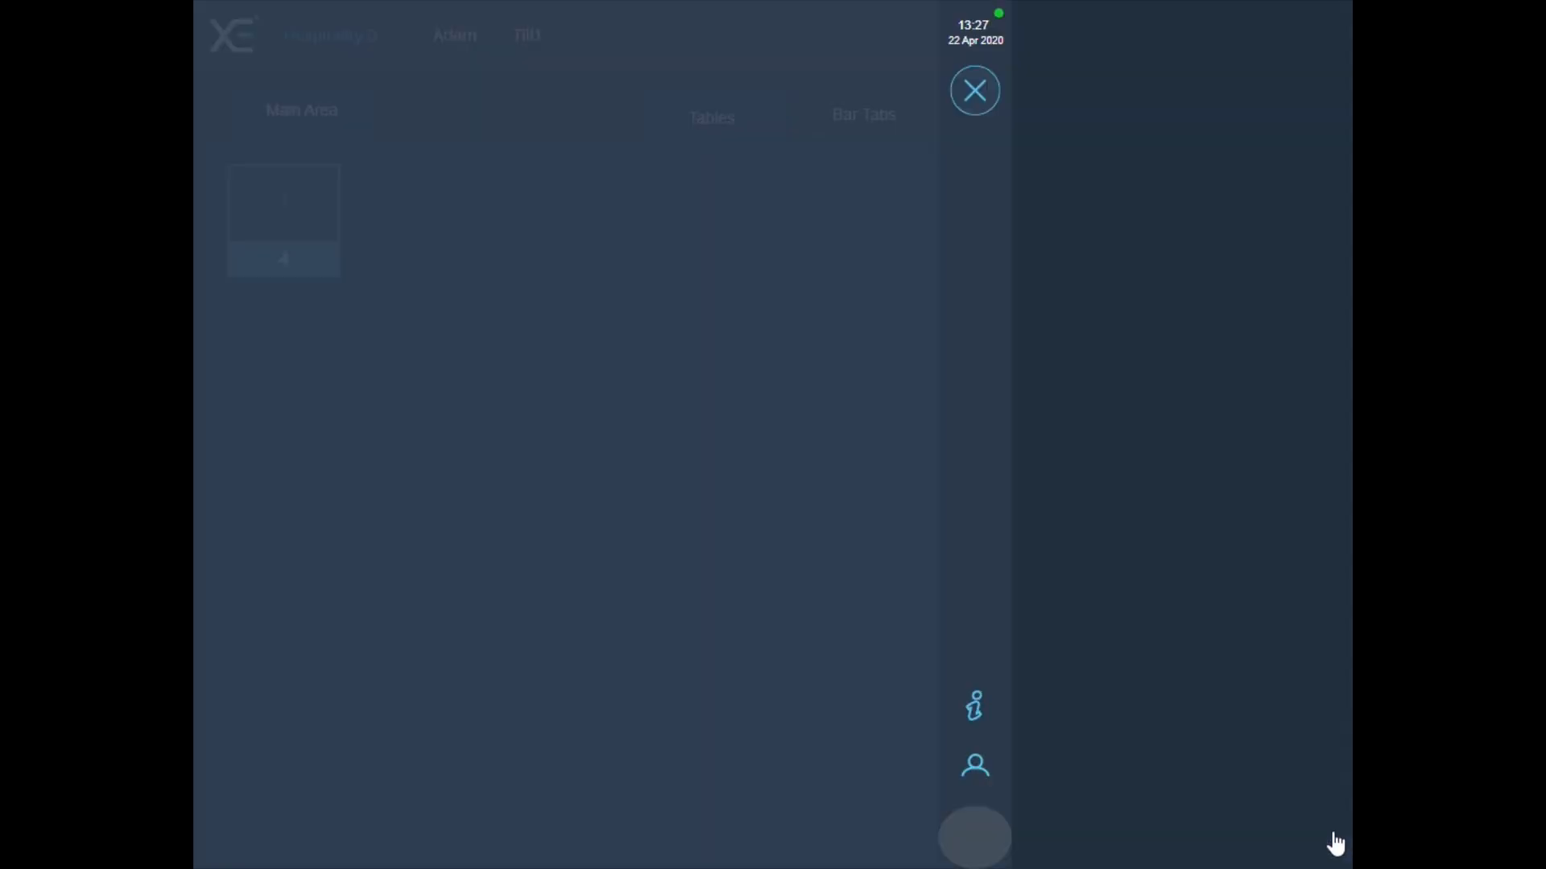
pyautogui.click(974, 834)
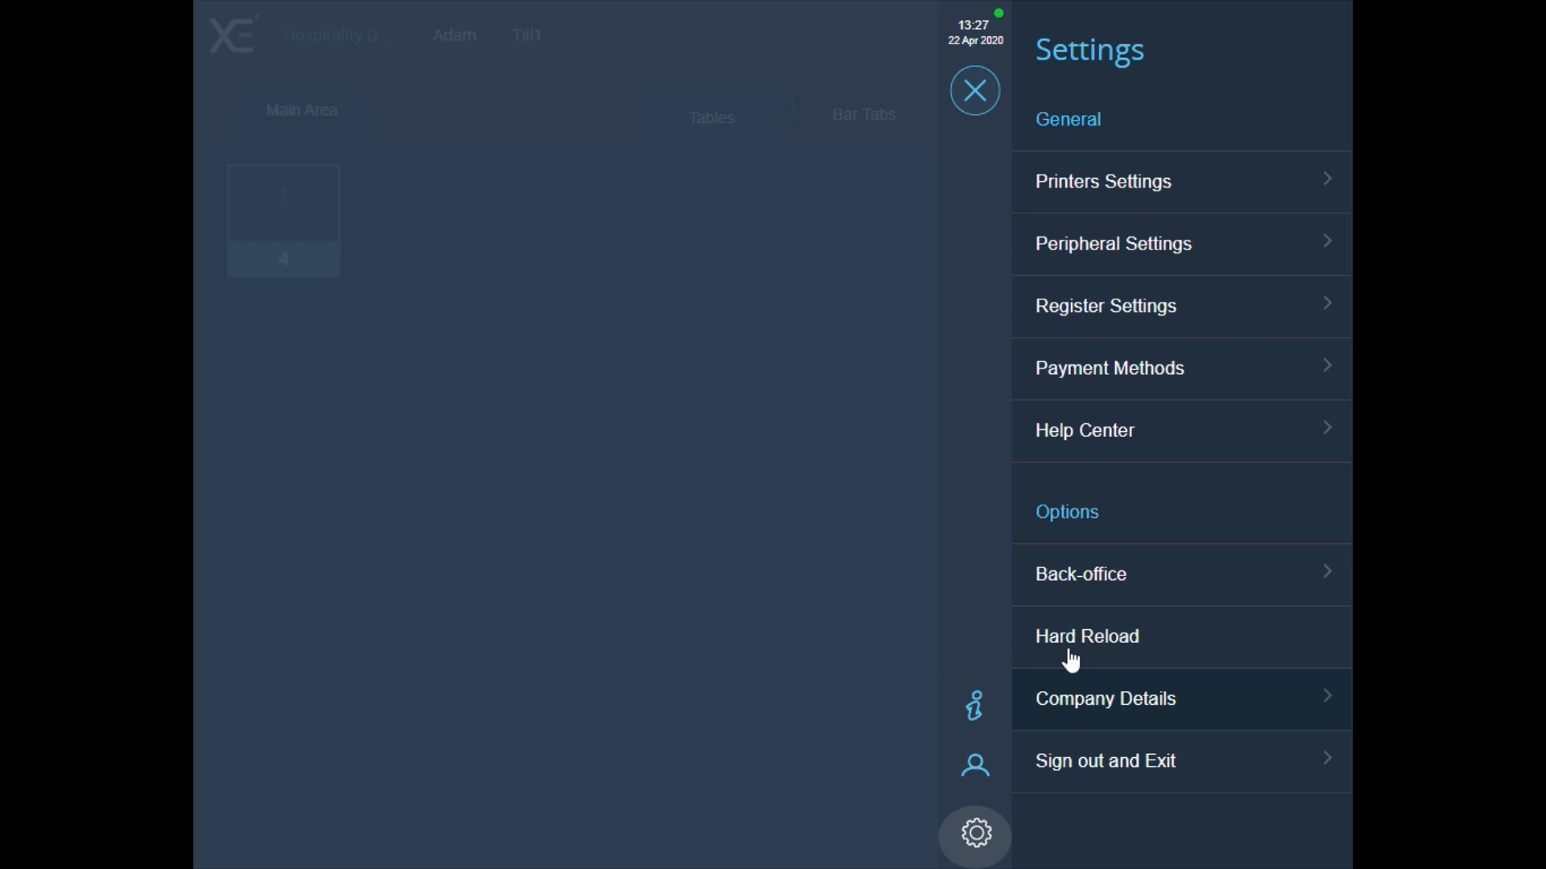
pyautogui.click(1105, 760)
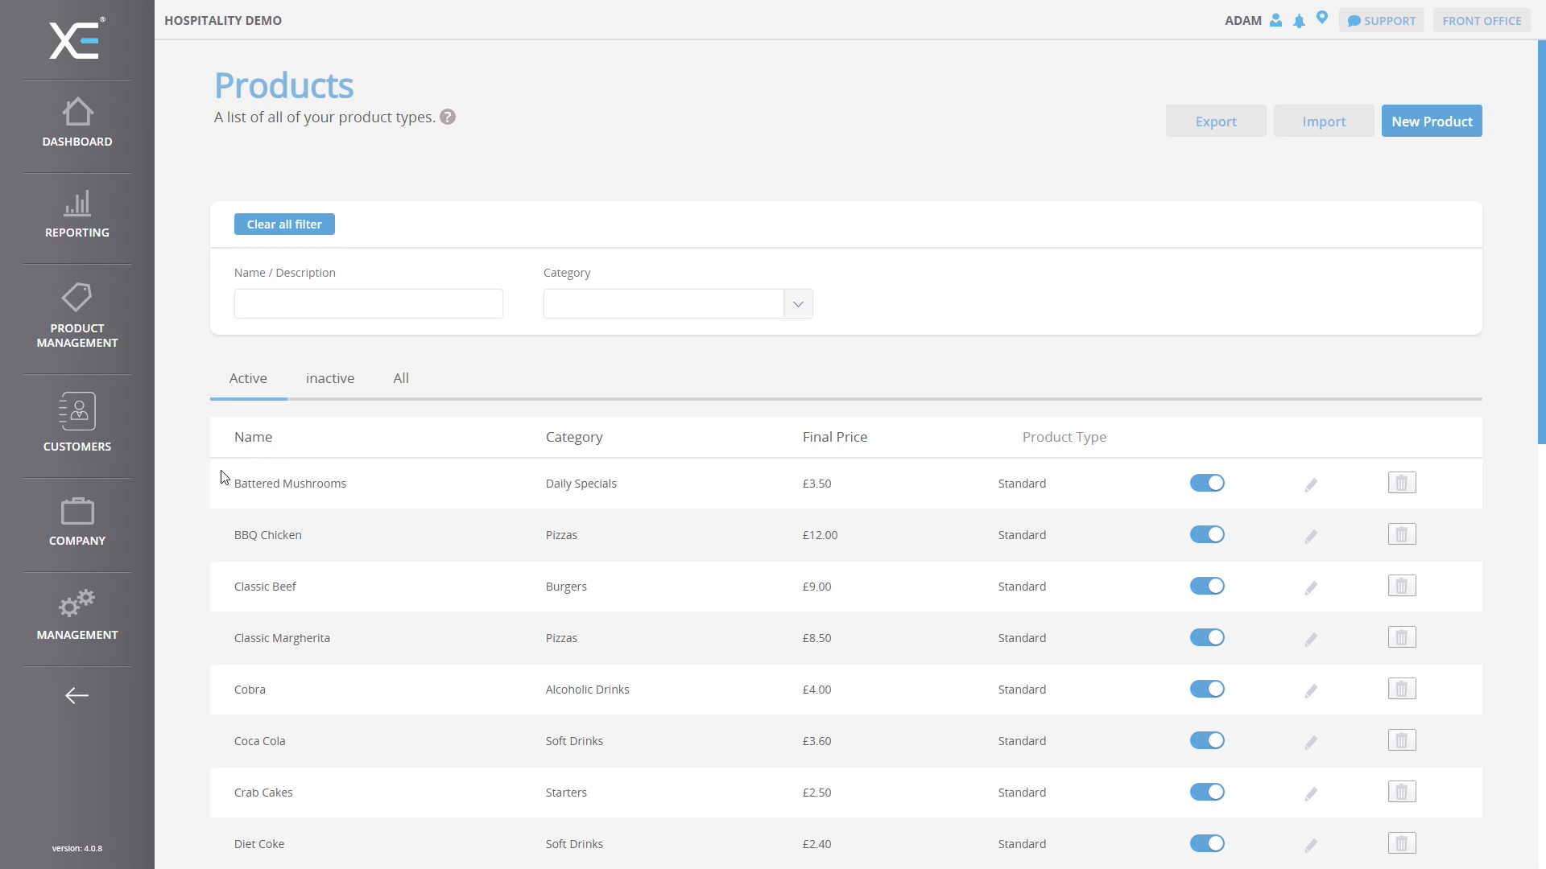
# - Return to the New York Areas plan via Company › Locations, showing tables 1 and 2
pyautogui.click(75, 516)
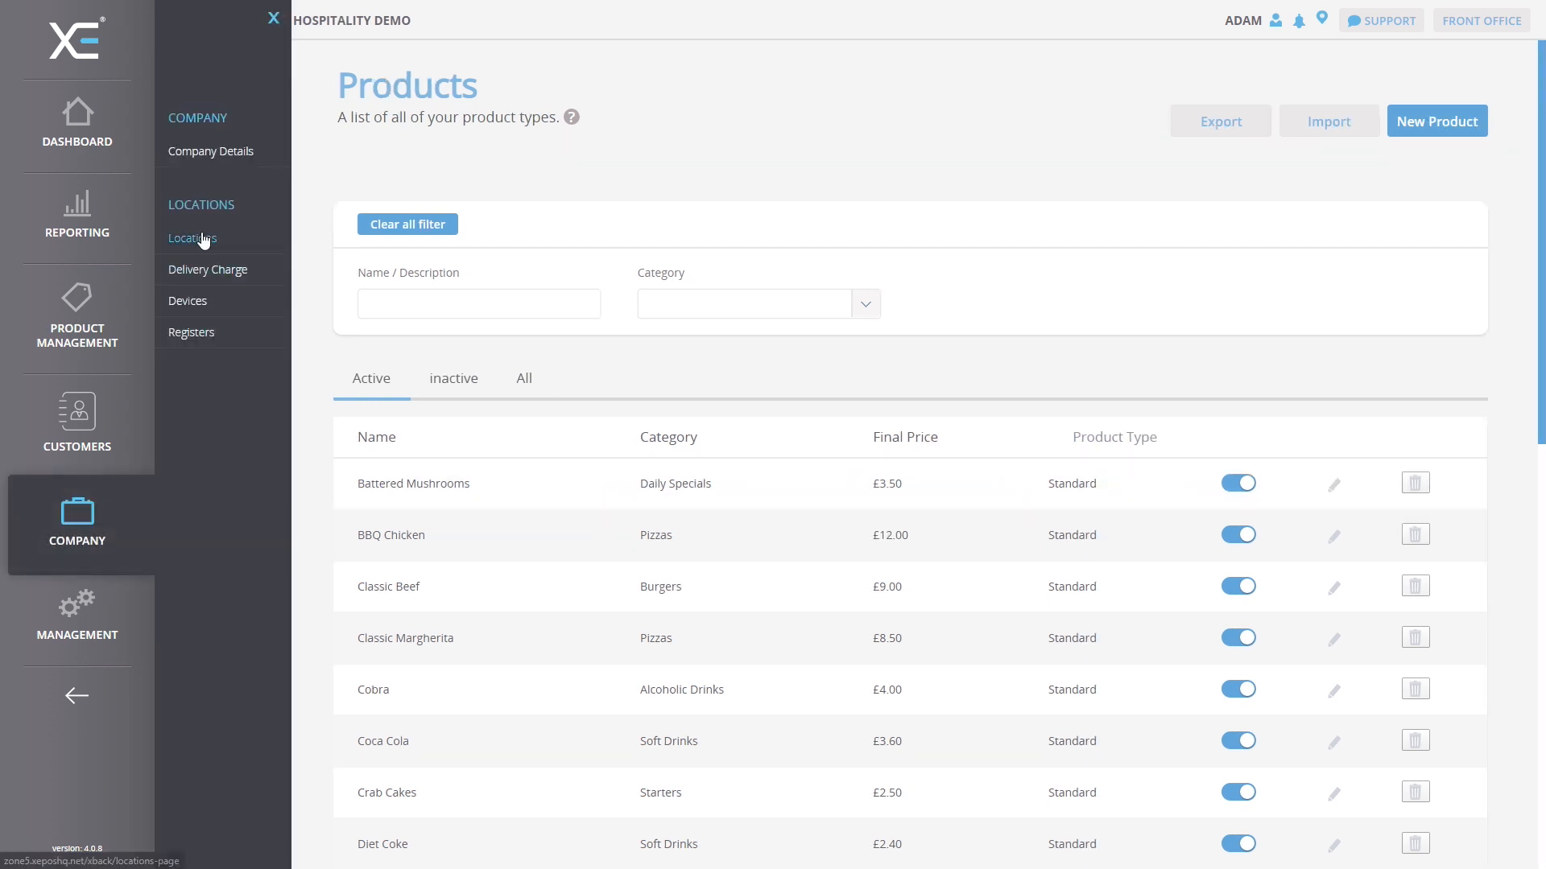
pyautogui.click(192, 238)
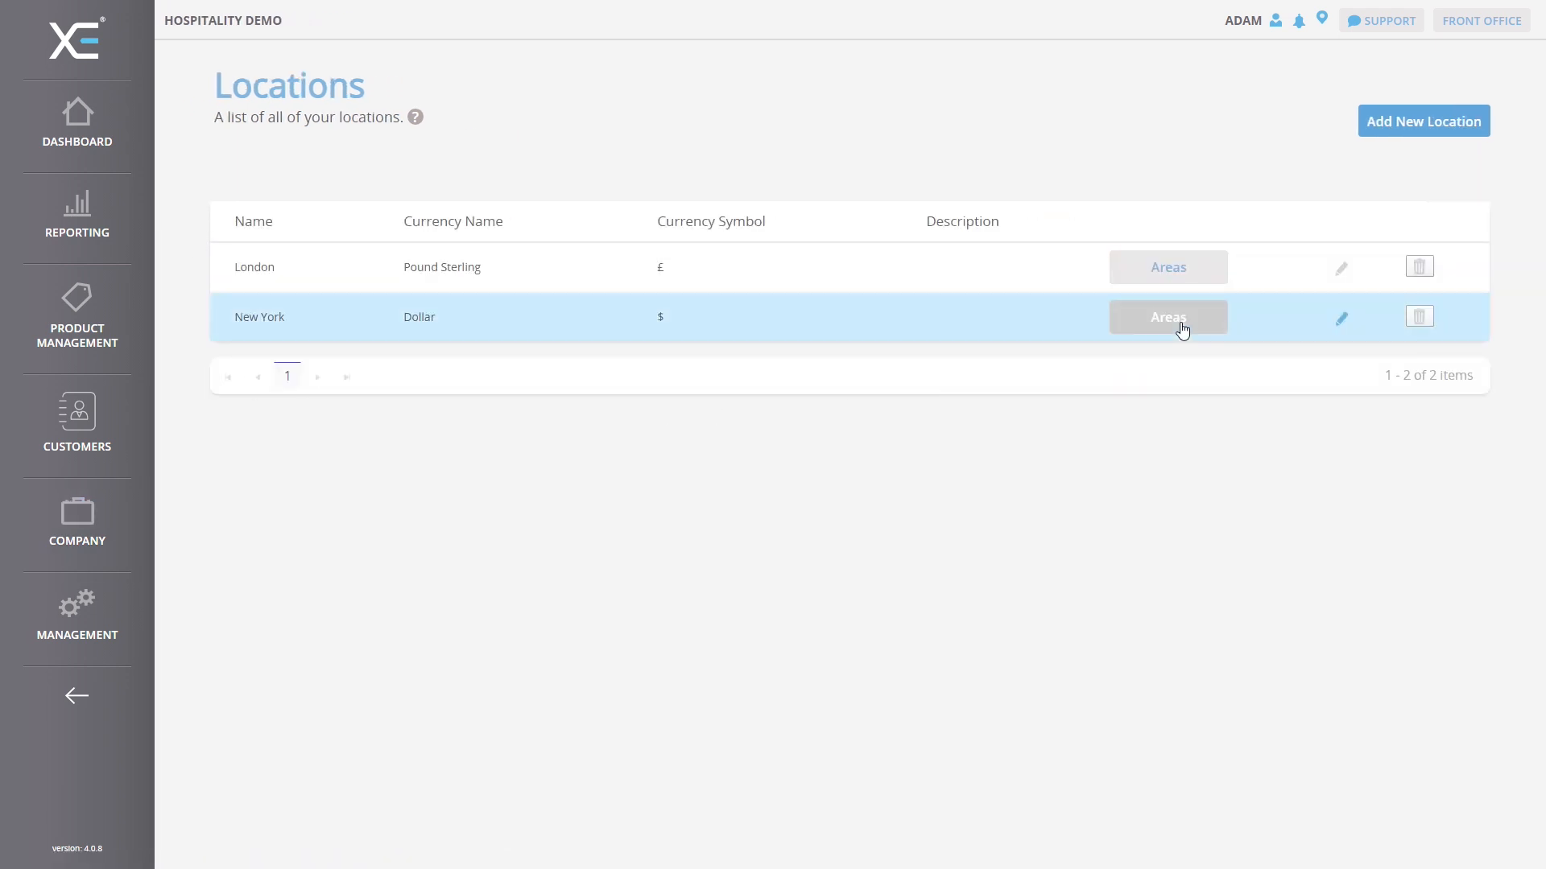
pyautogui.click(1168, 317)
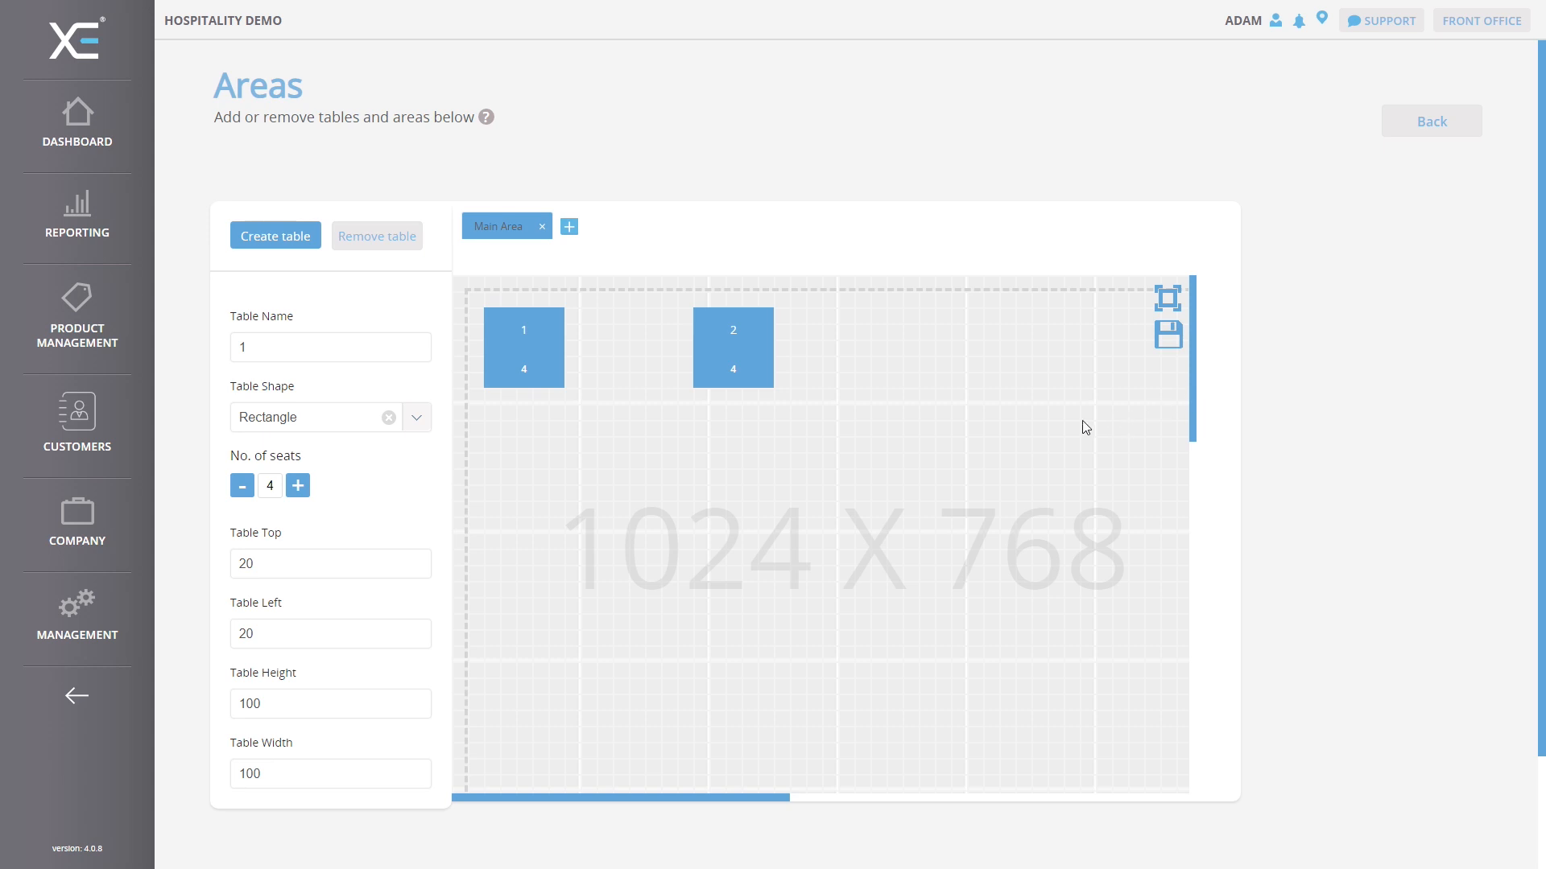
pyautogui.moveTo(840, 441)
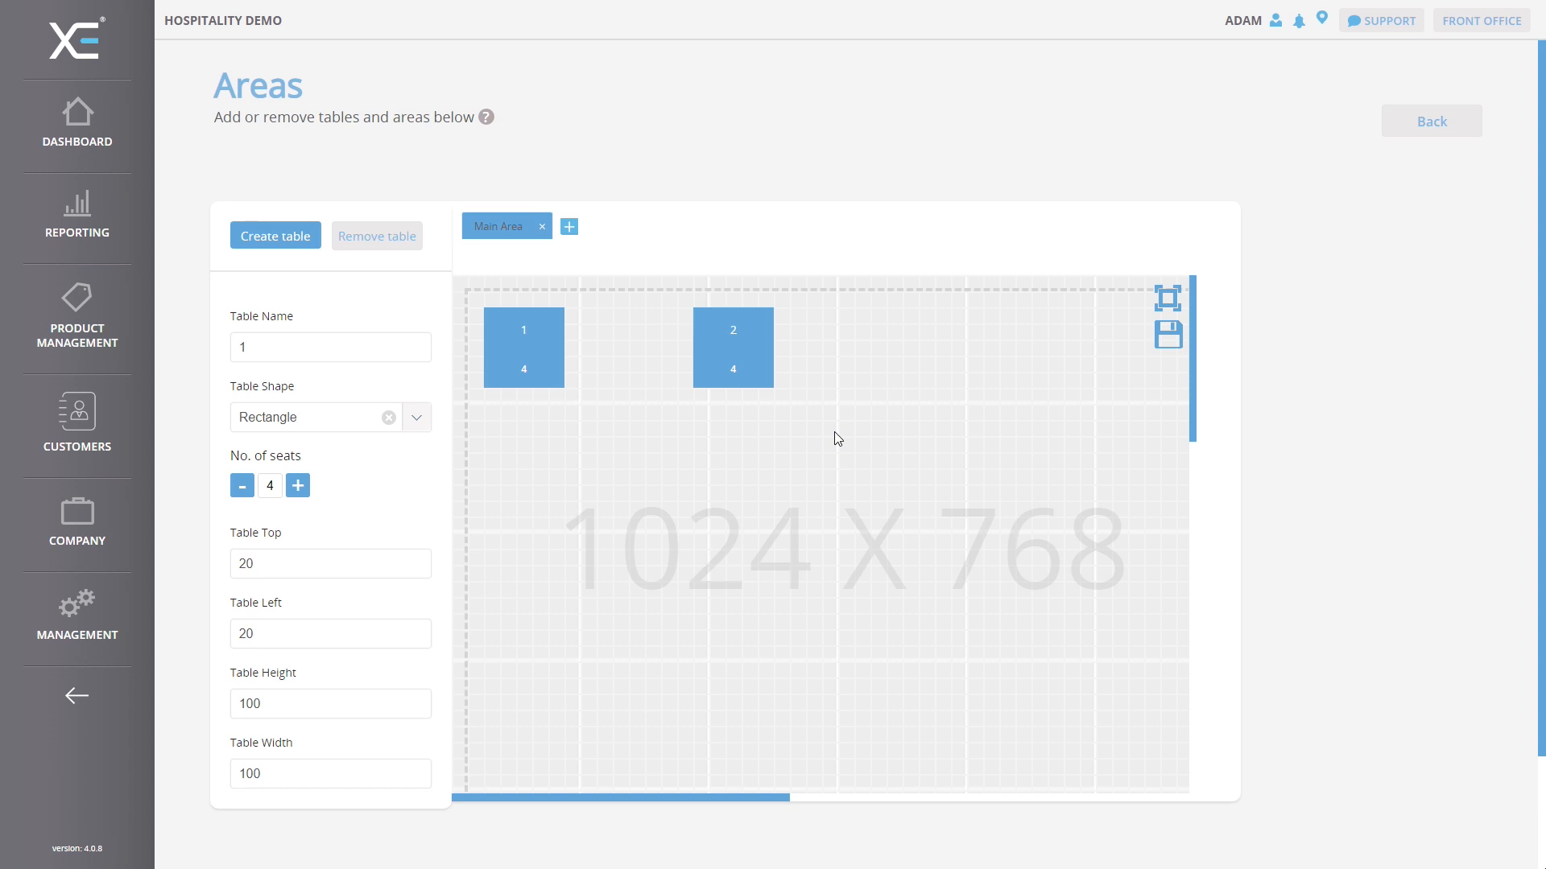
pyautogui.moveTo(763, 358)
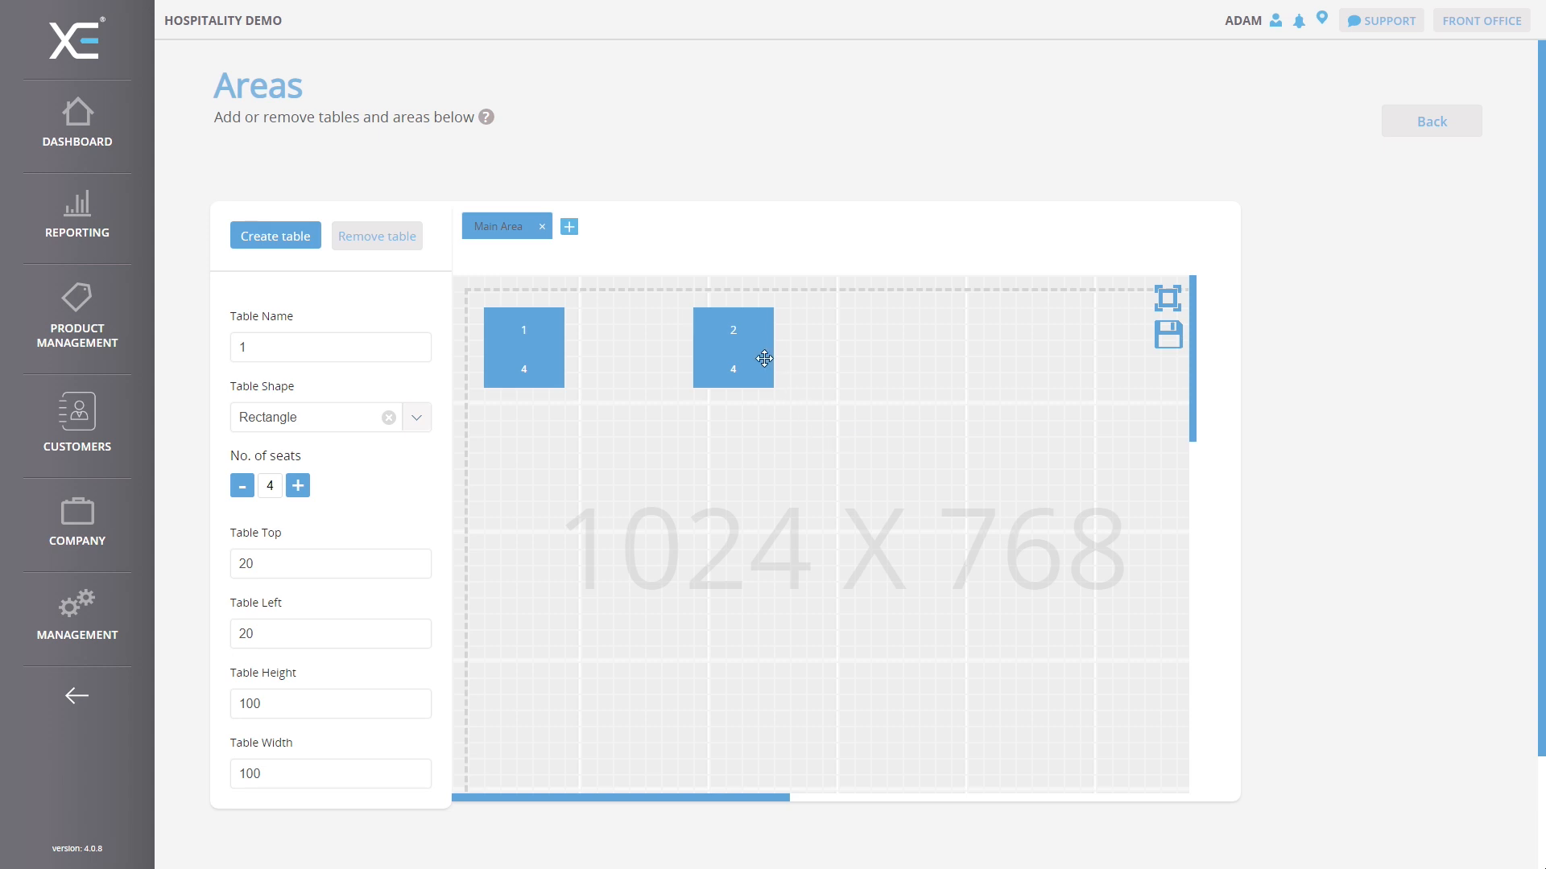
# - Remove table 2 from the plan, confirm, and select table 1 for editing
pyautogui.click(735, 348)
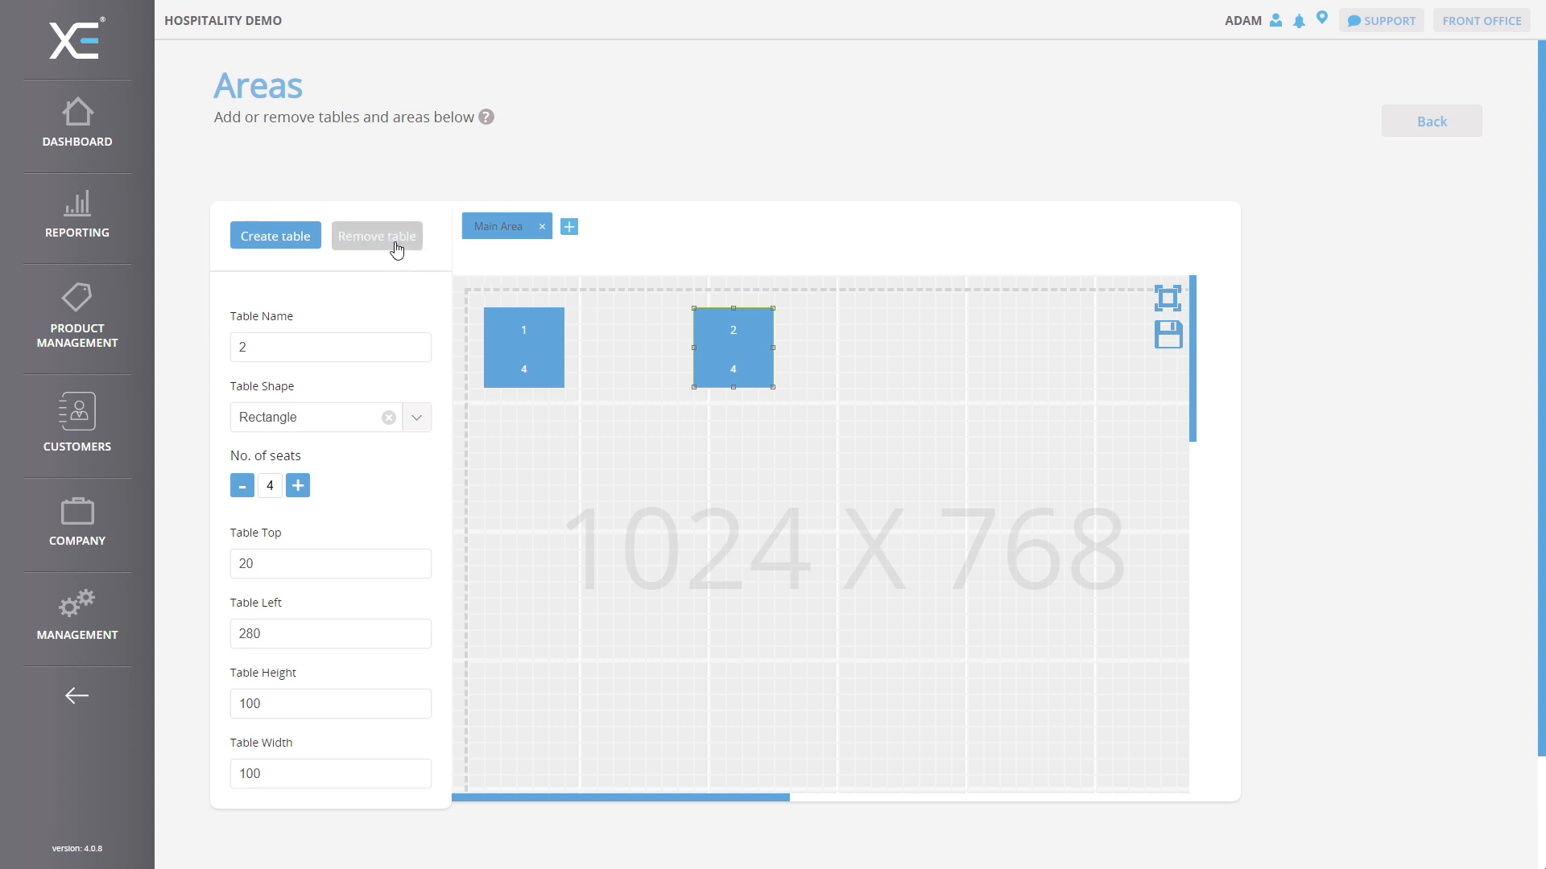
pyautogui.click(377, 235)
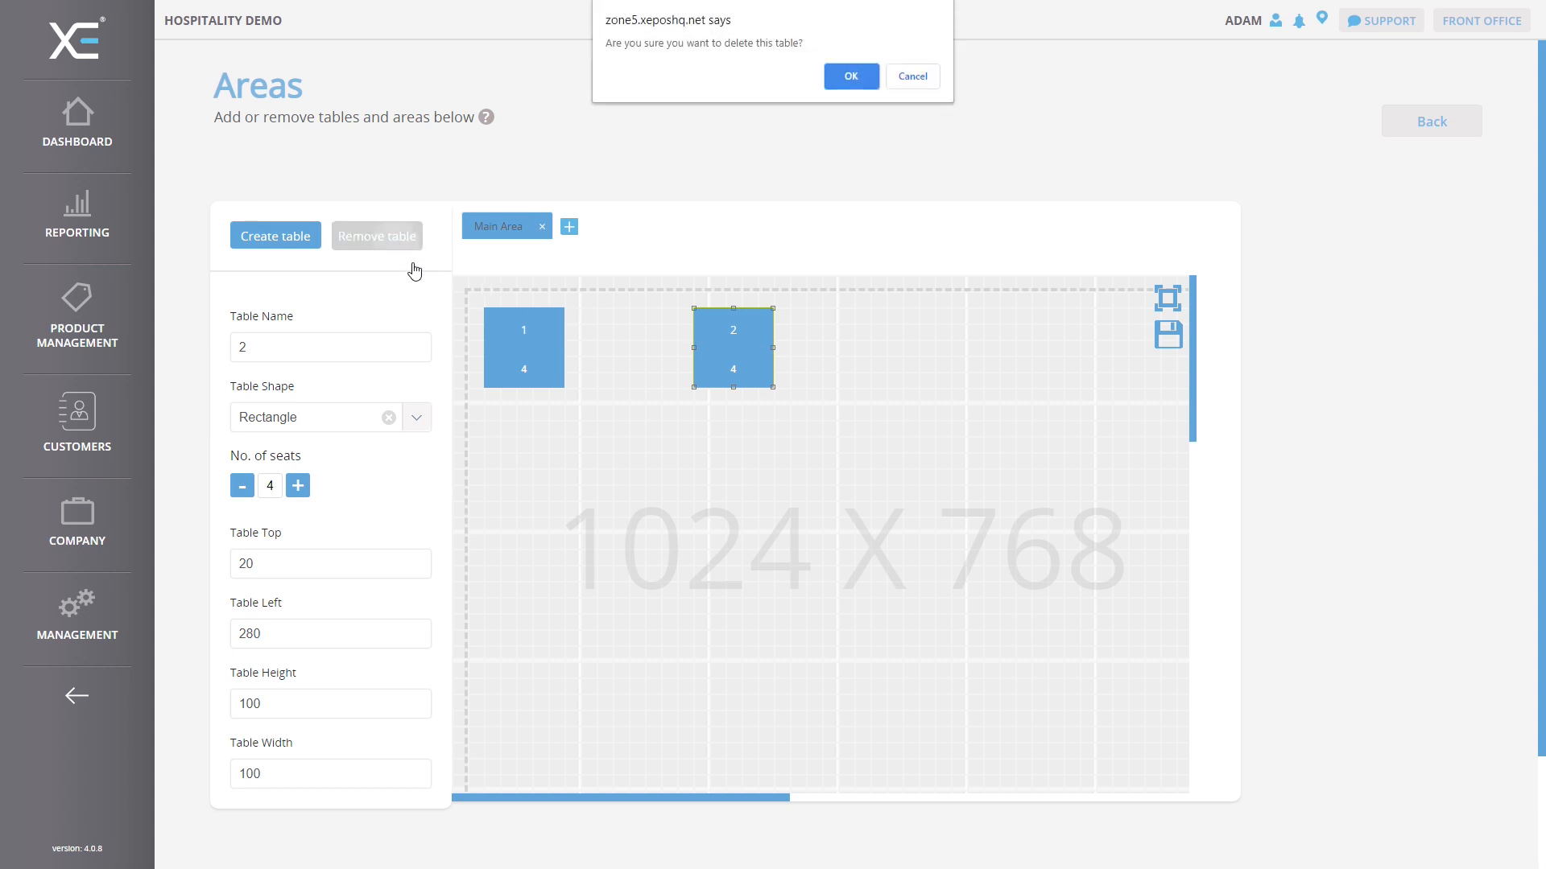
pyautogui.click(848, 77)
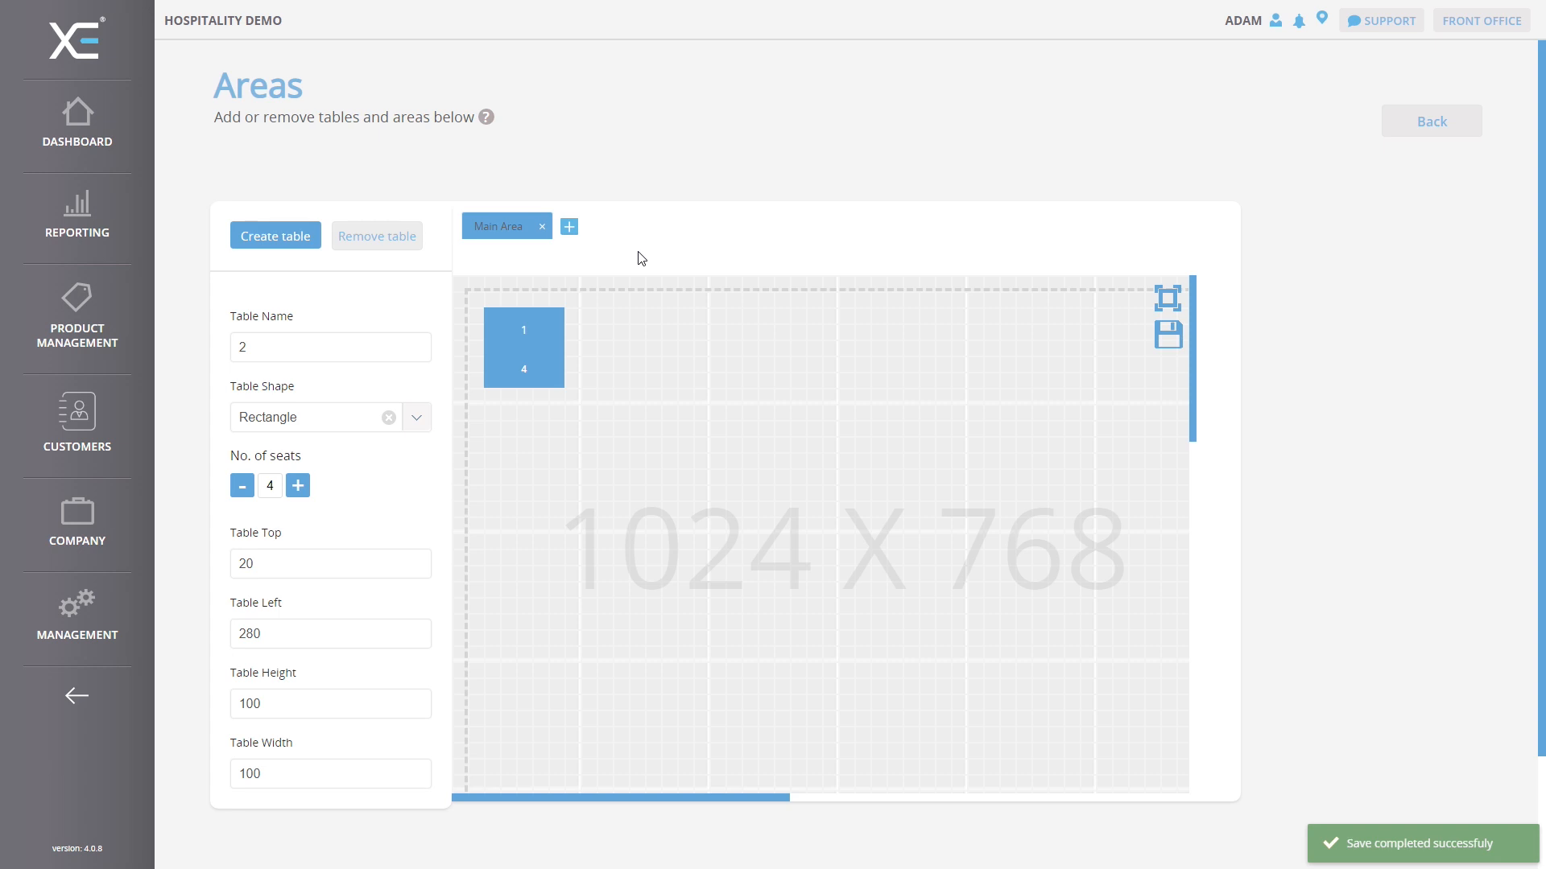
pyautogui.click(523, 348)
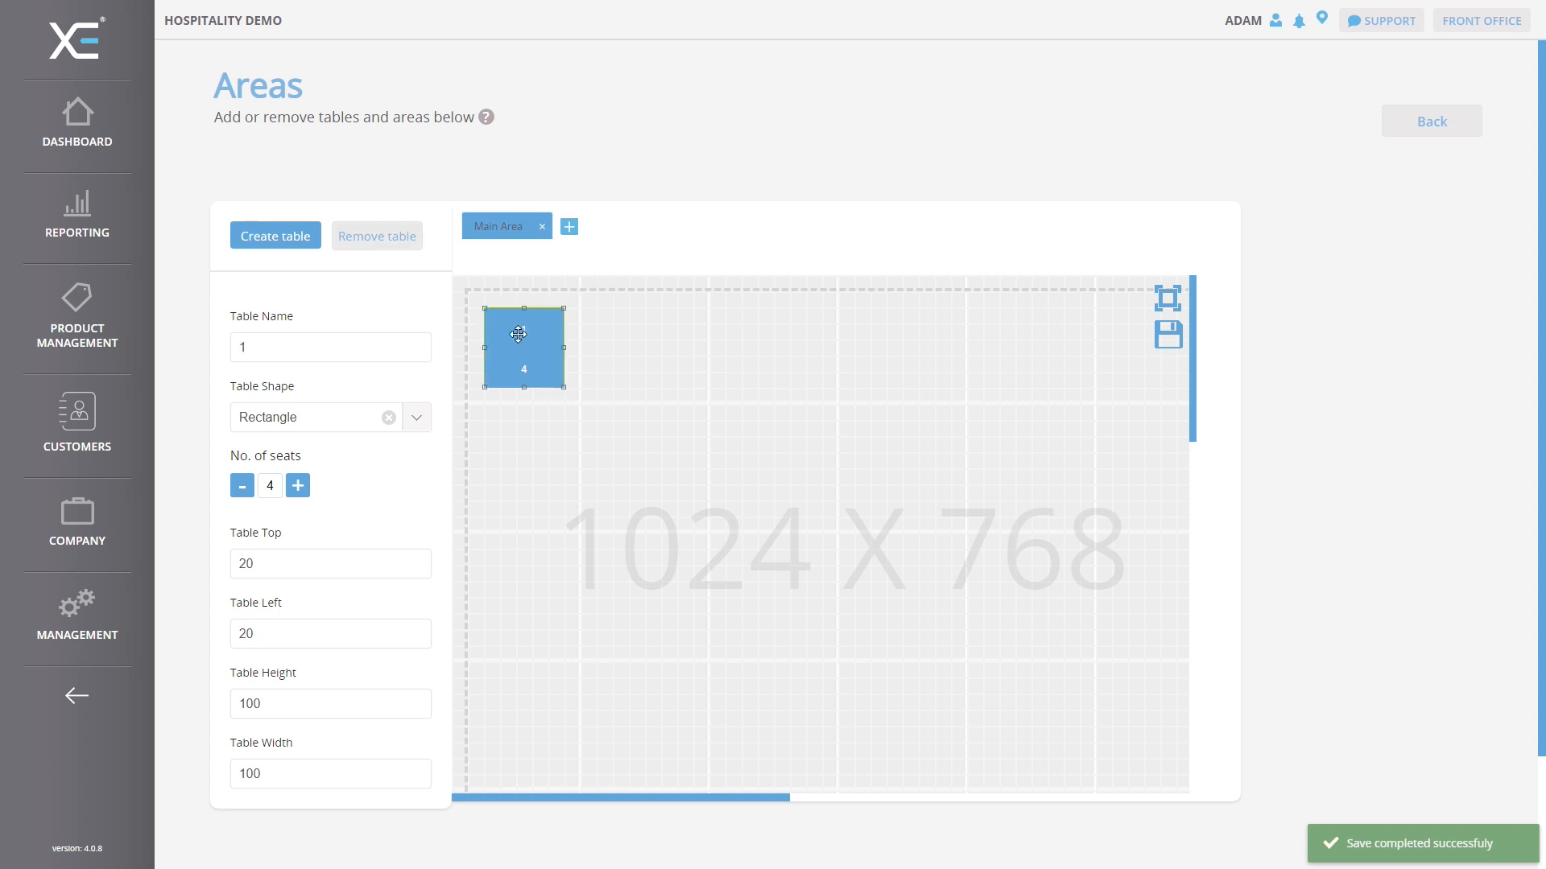
# - Rename table 1 to 'Table 1' in the Table Name field
pyautogui.click(330, 348)
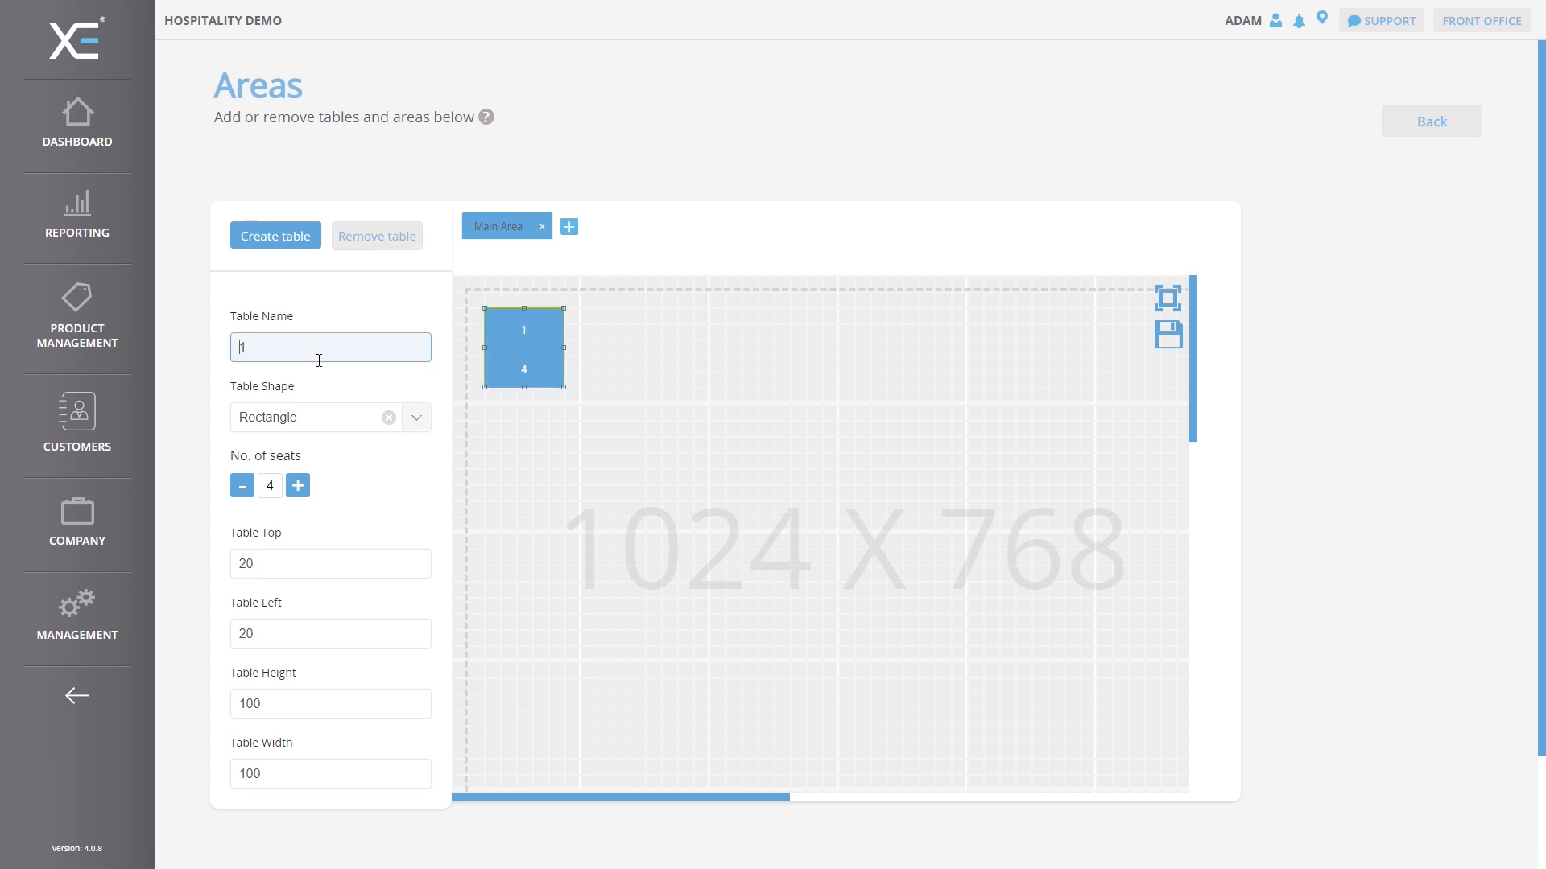
pyautogui.write('Tabl')
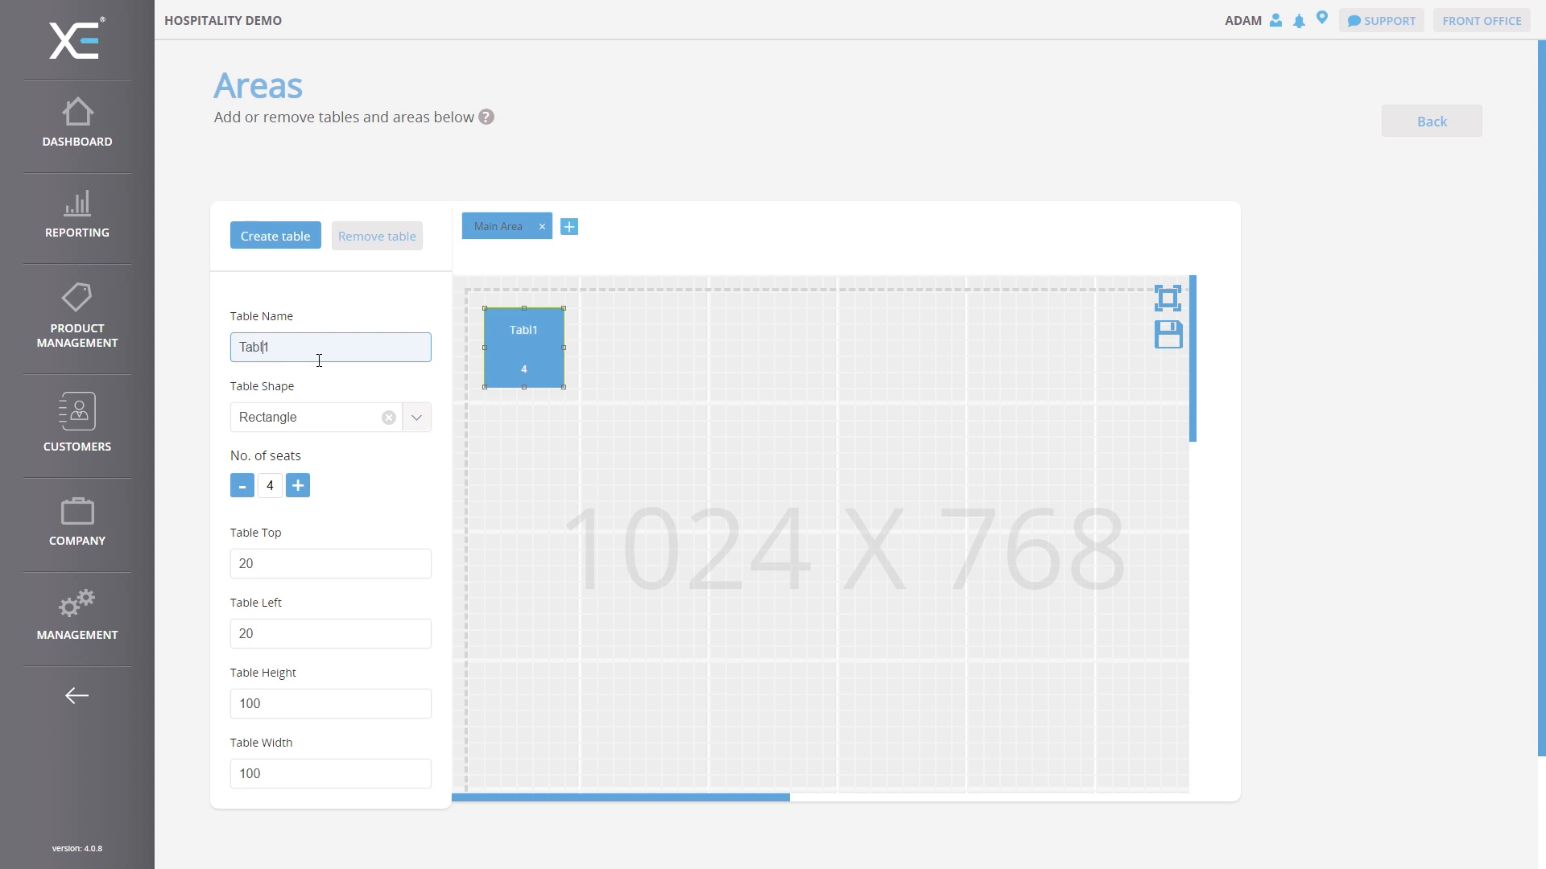
pyautogui.write('Table 1')
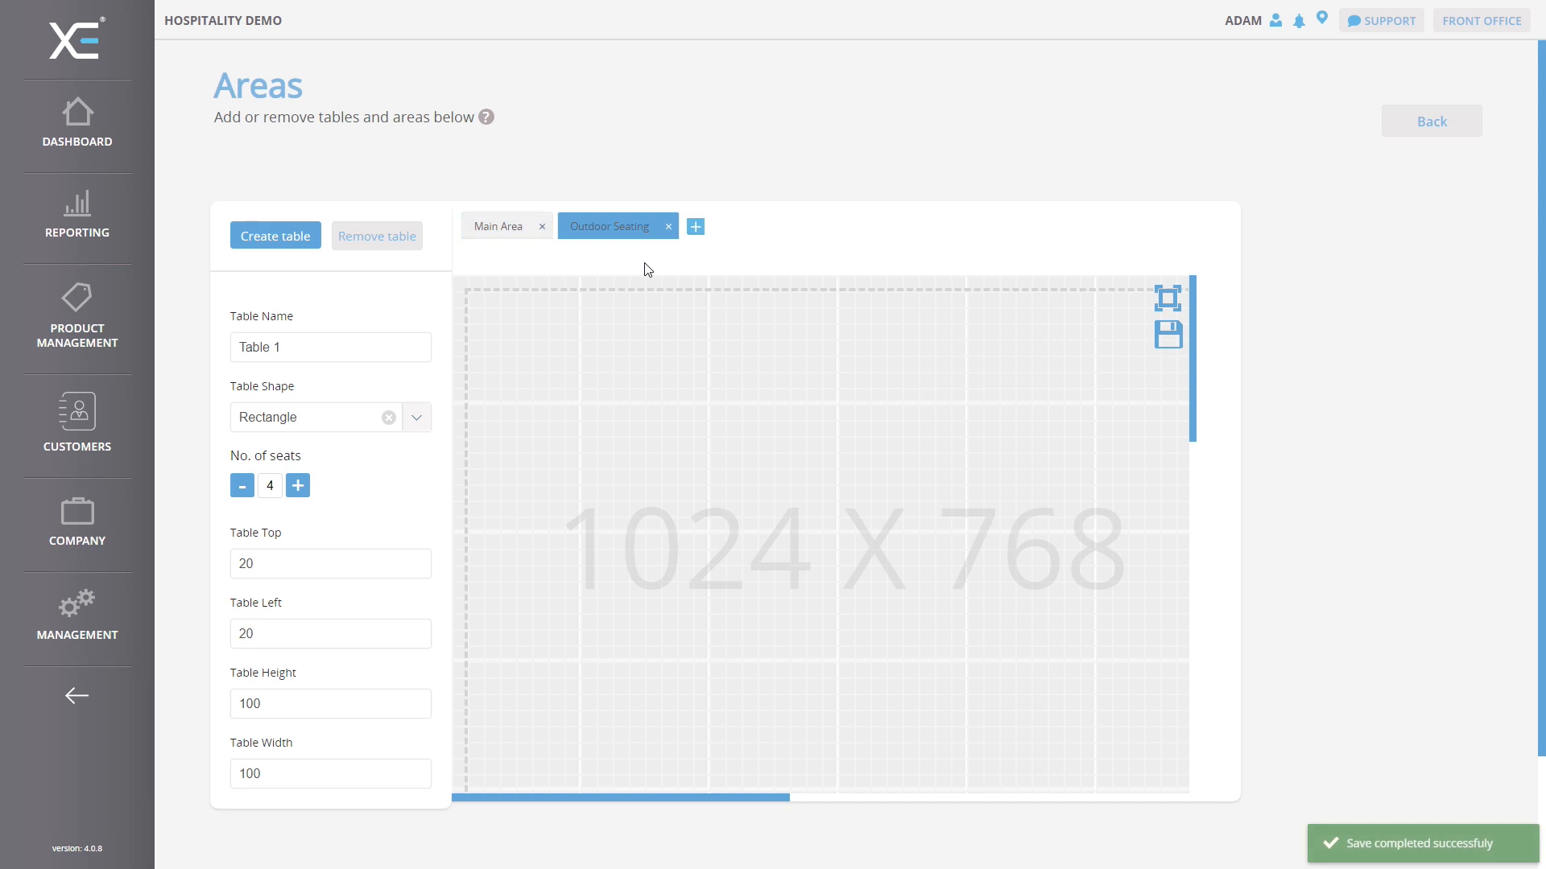
# - Rename the Main Area tab to Ground Floor and save the plan
pyautogui.click(498, 226)
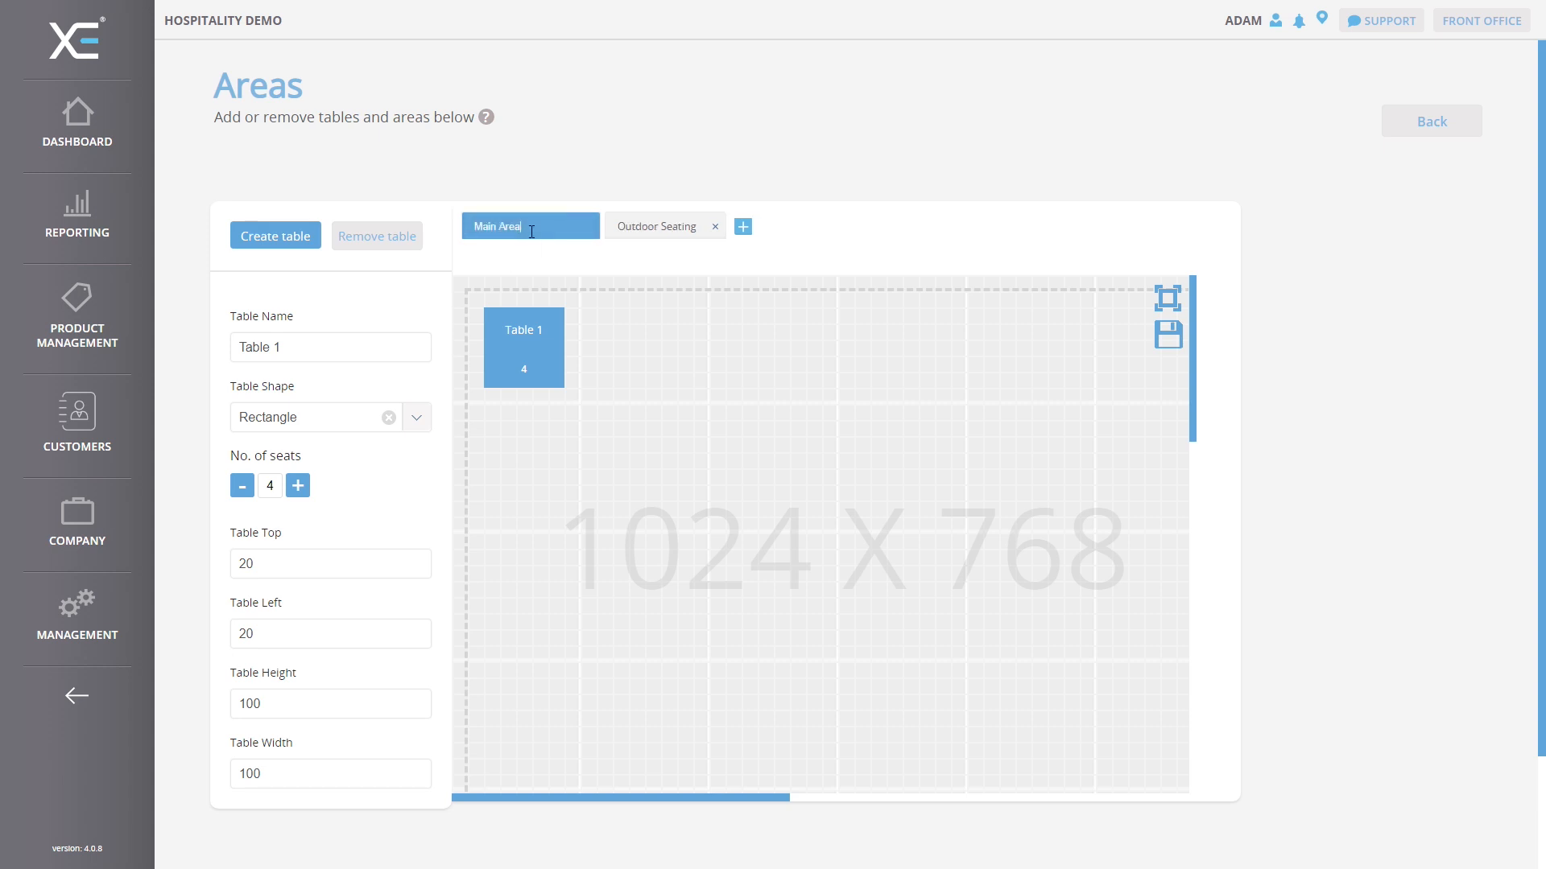
pyautogui.write('Gr')
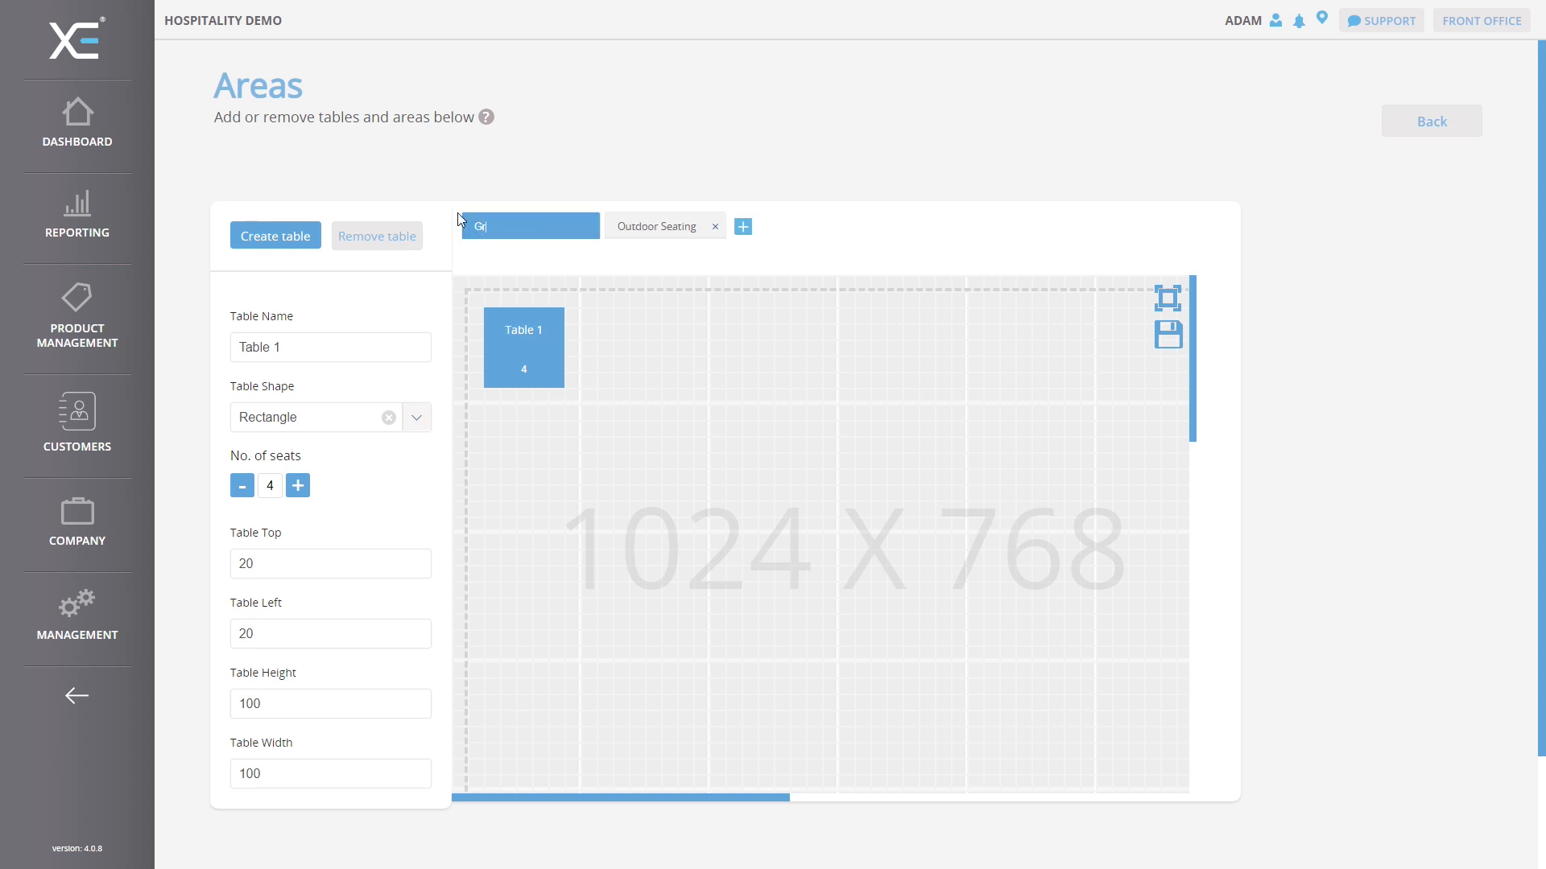
pyautogui.write('round Floor')
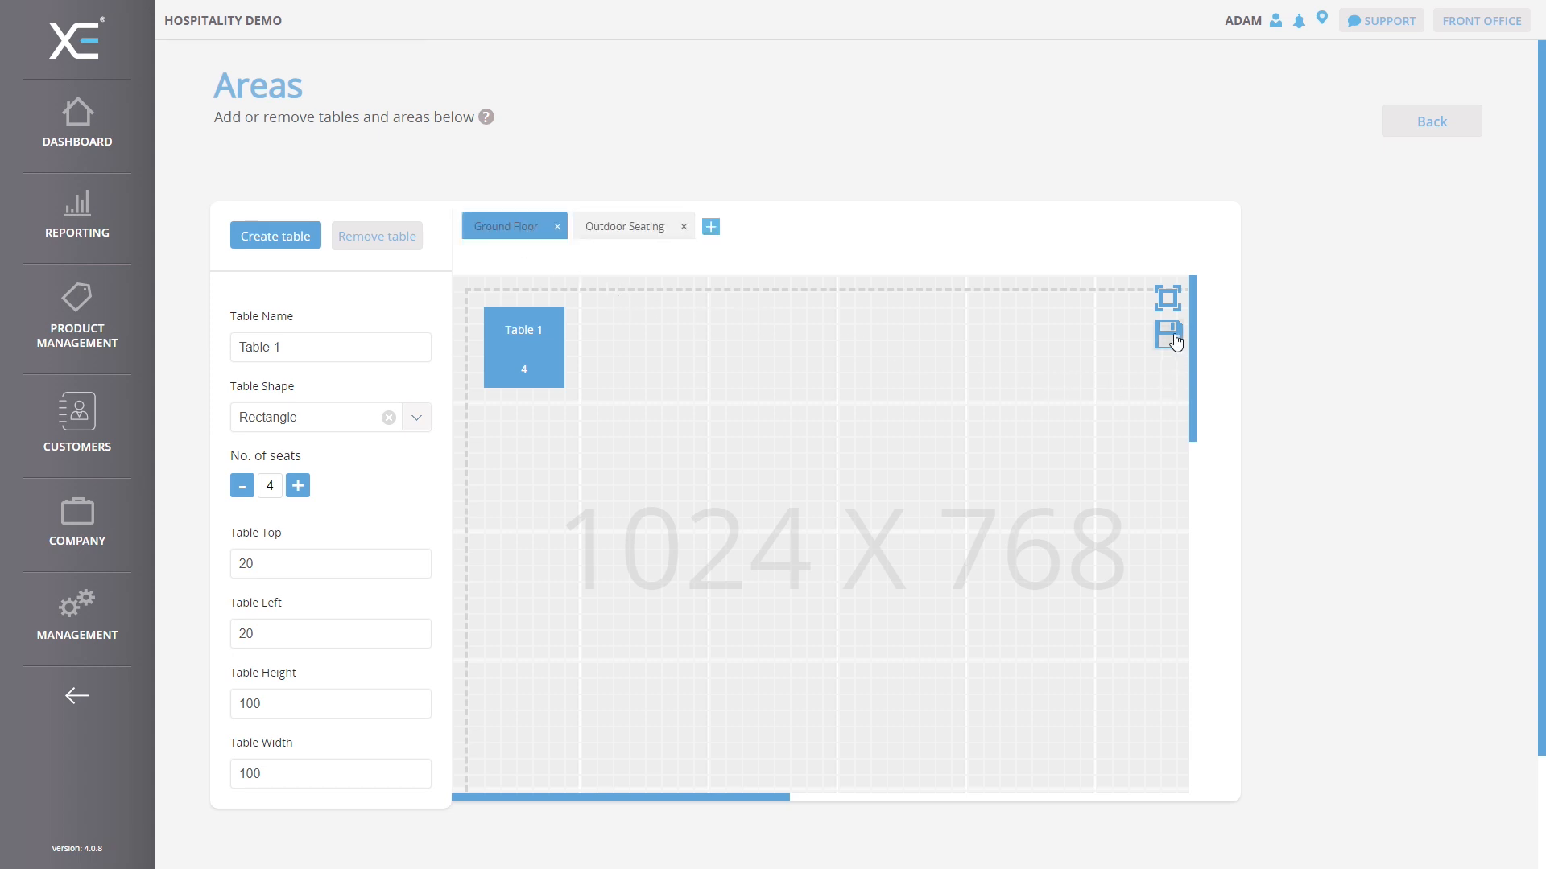
pyautogui.click(1167, 335)
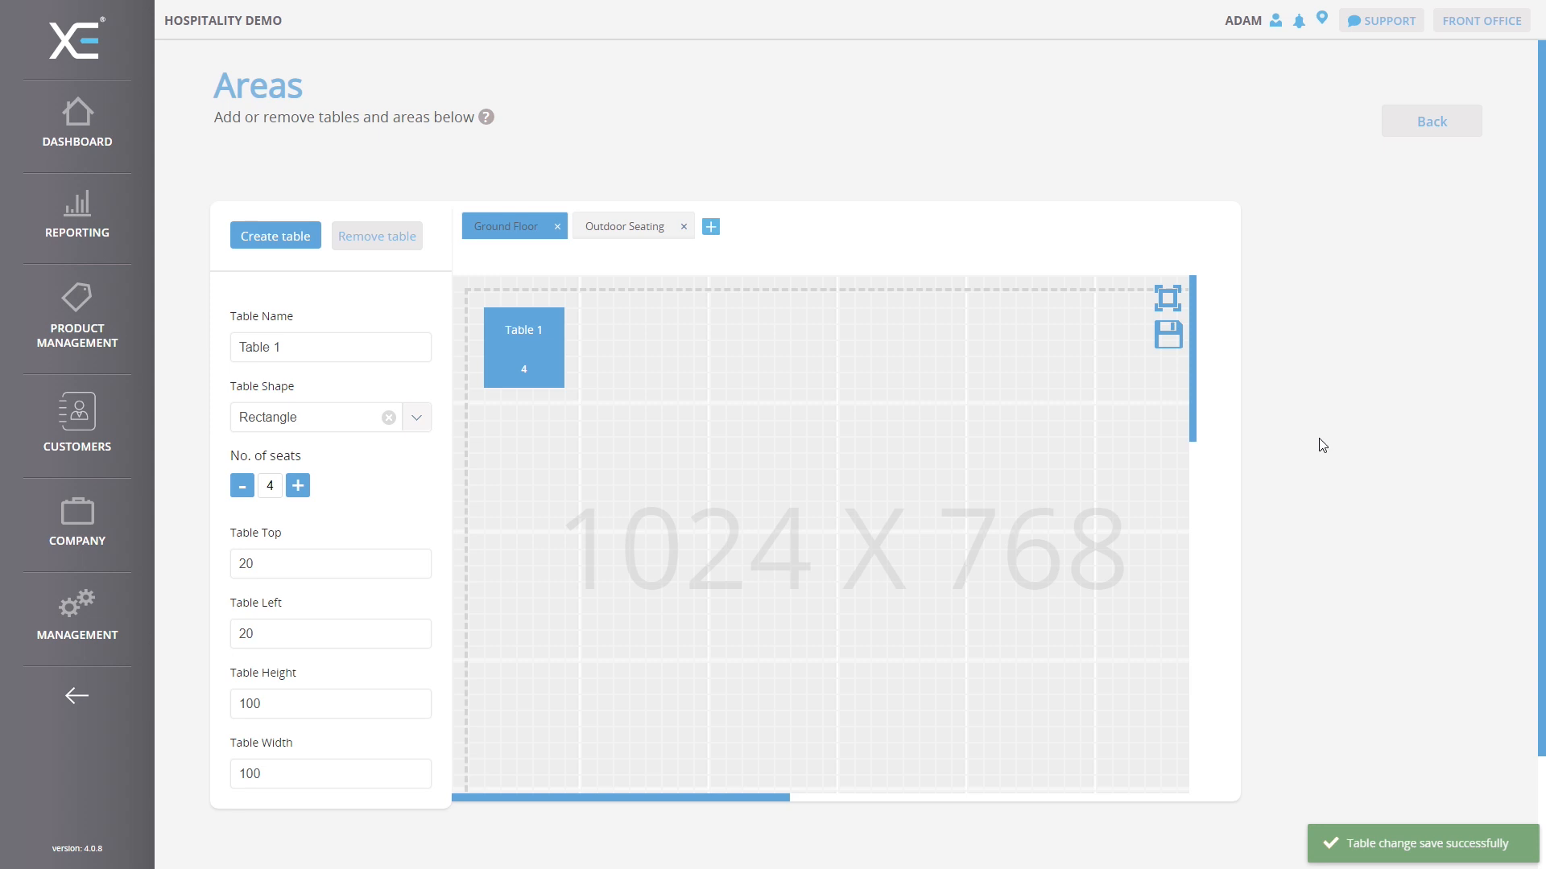
pyautogui.click(1480, 20)
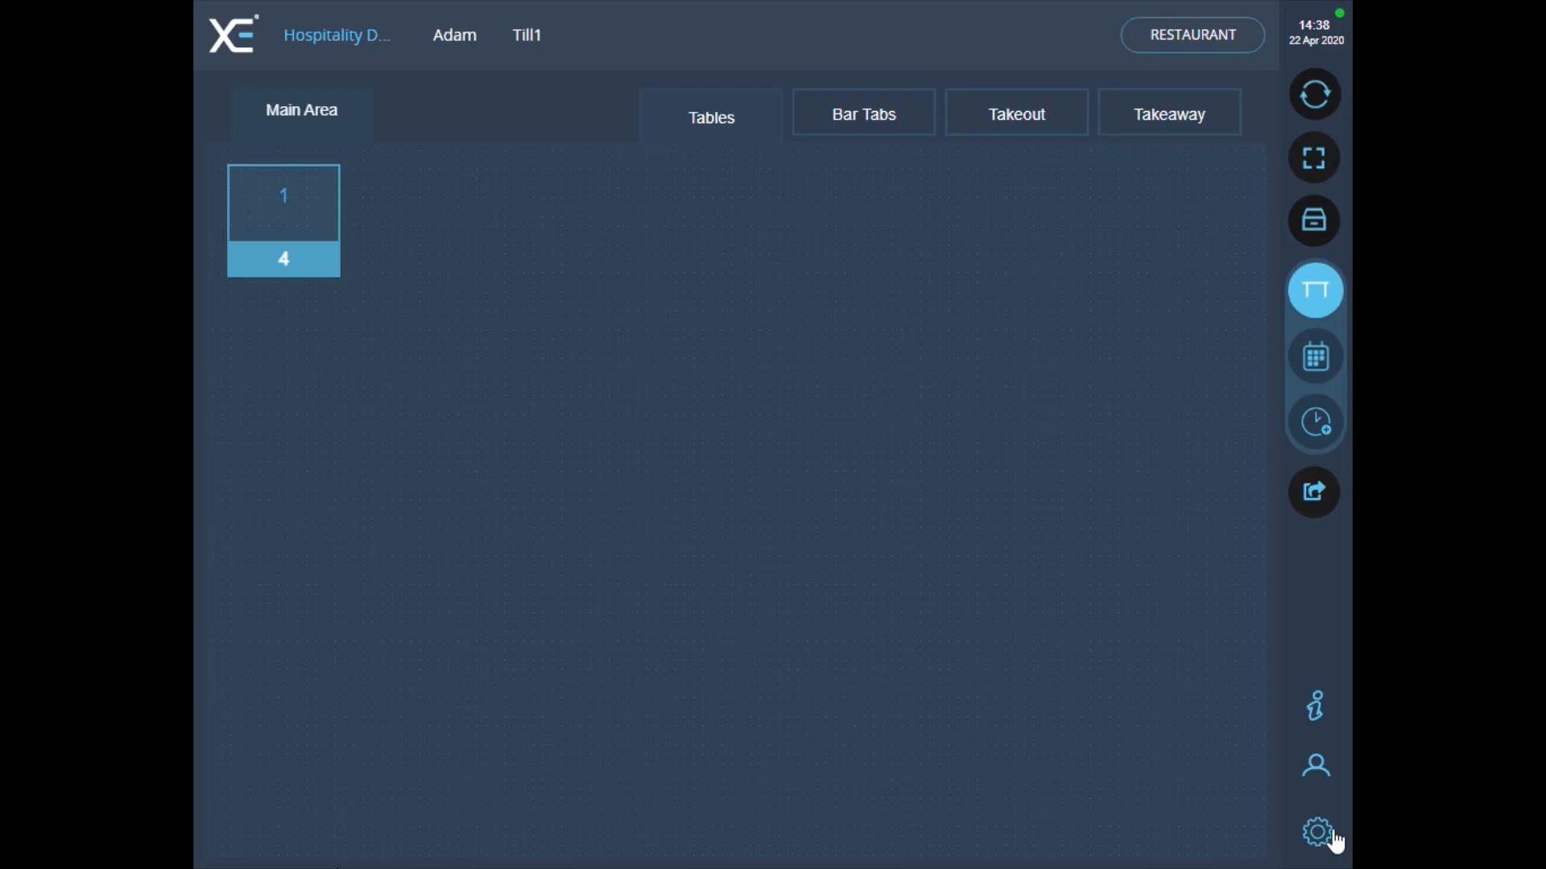
# - Hard-reload the till from settings and log back in as the first user
pyautogui.click(1314, 832)
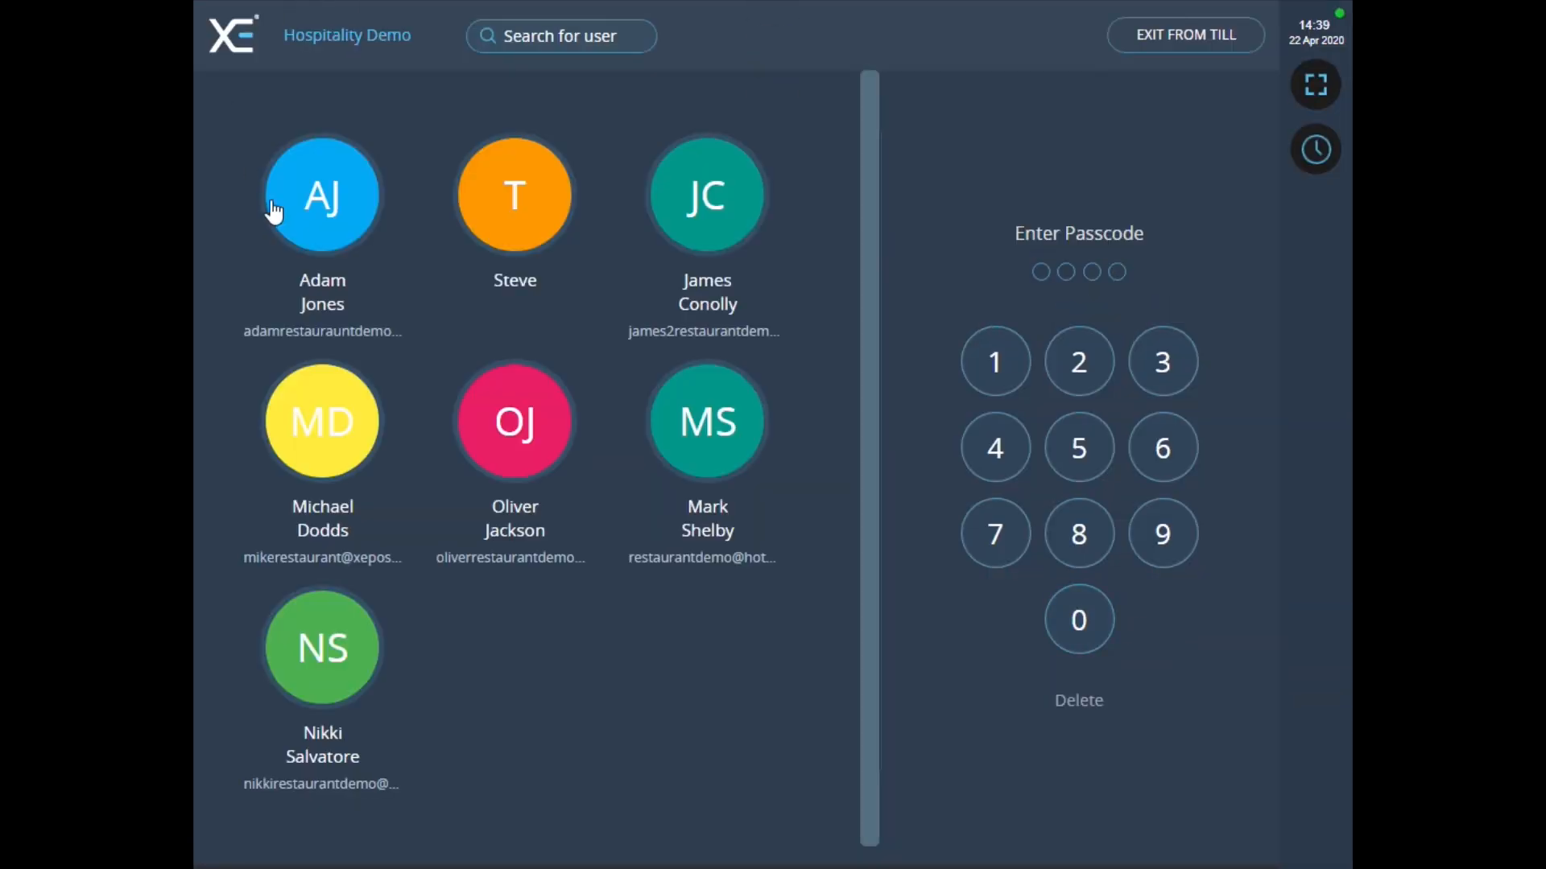
pyautogui.click(322, 195)
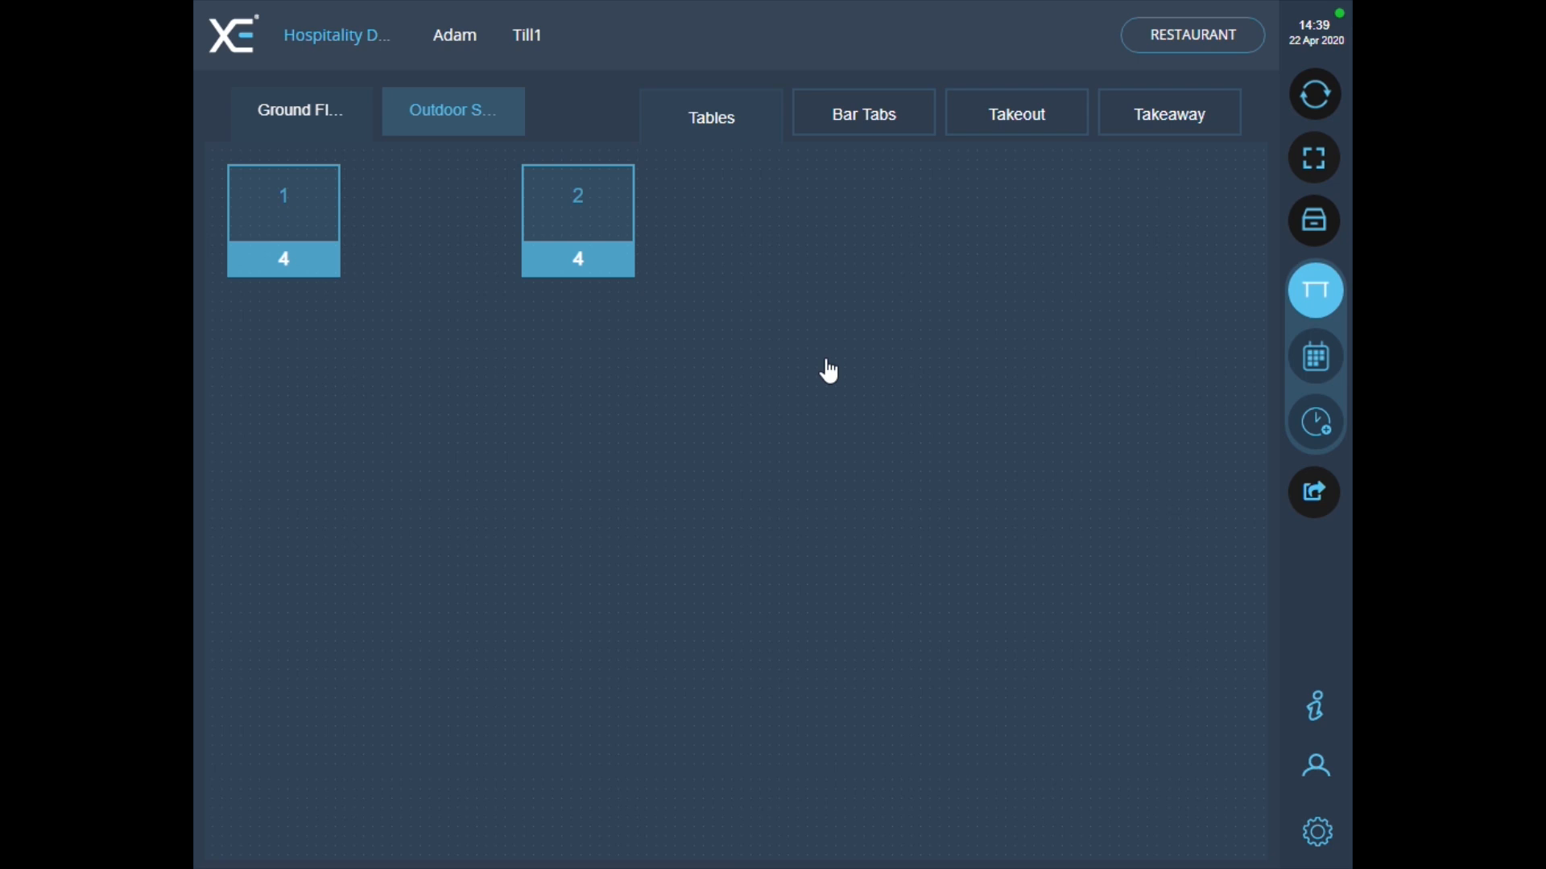